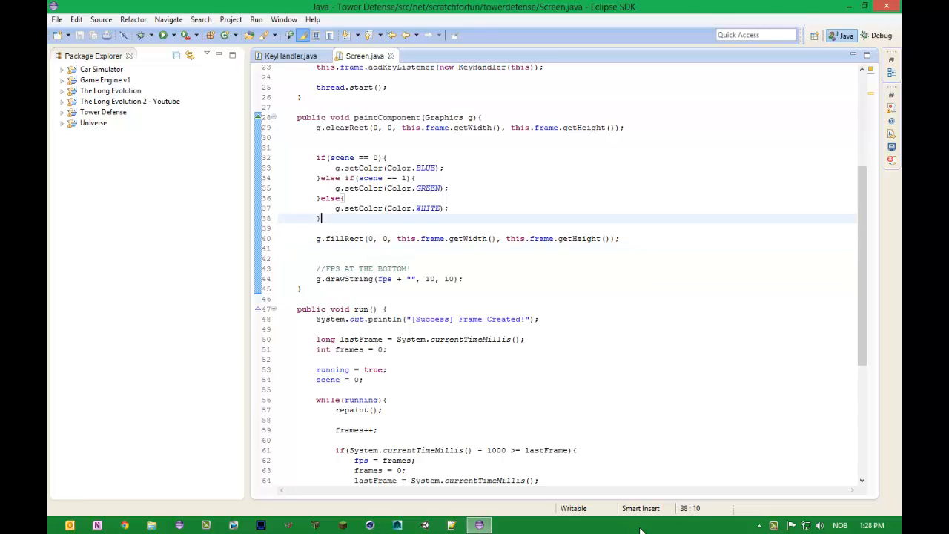
# Paste g.fillRect(0, 0, frame width, frame height) into each colour branch, drop blank lines, and save
pyautogui.click(442, 187)
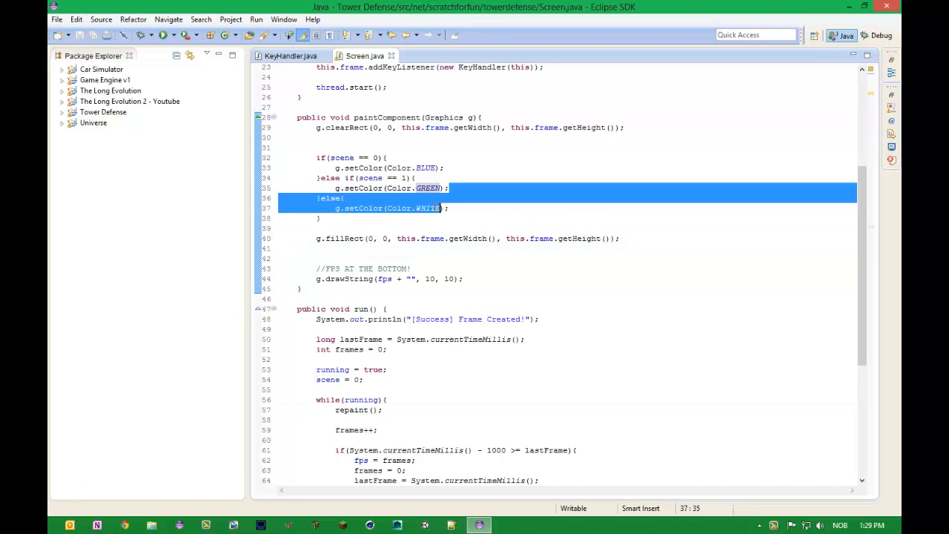
pyautogui.click(345, 198)
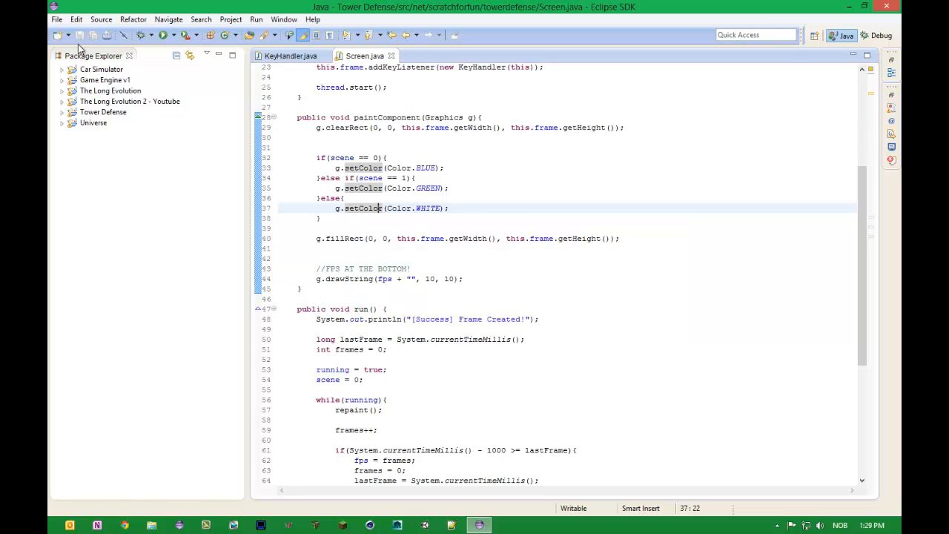
pyautogui.moveTo(509, 314)
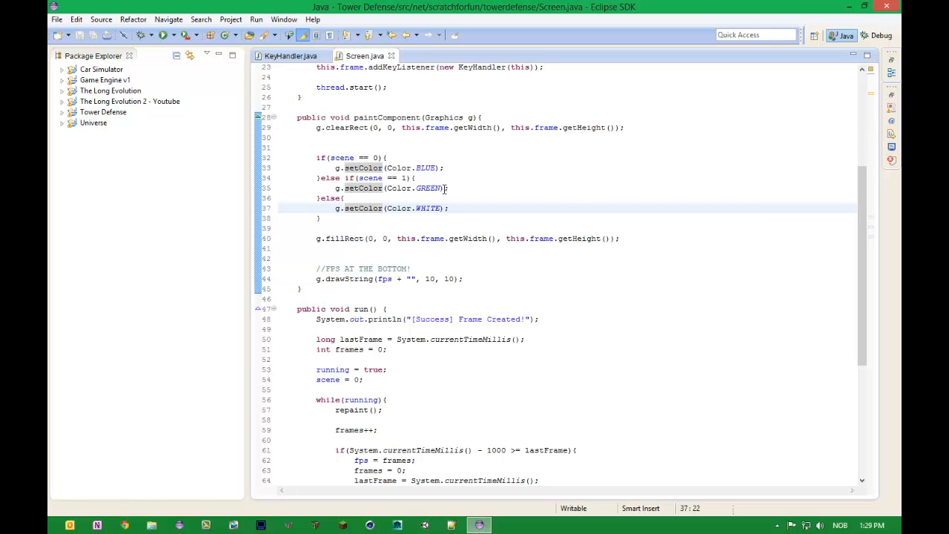
pyautogui.click(444, 188)
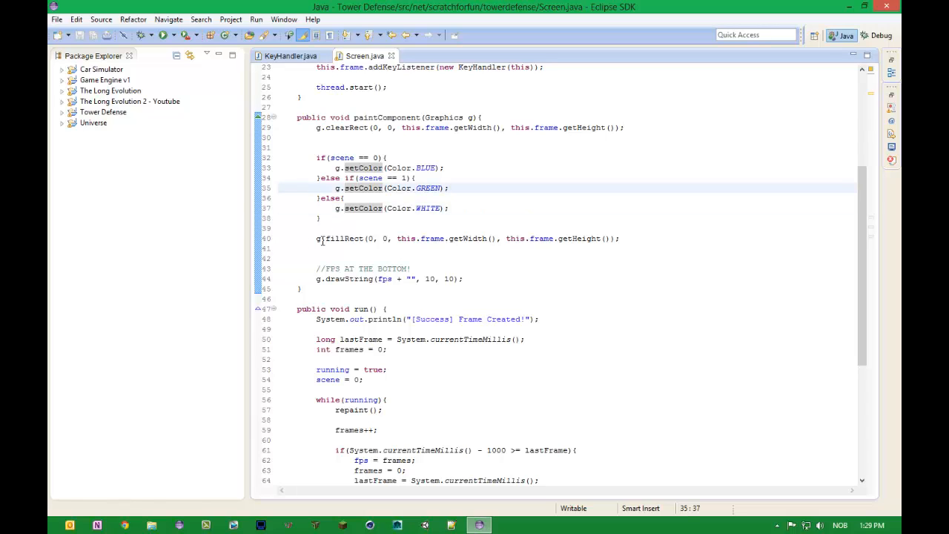
pyautogui.tripleClick(467, 238)
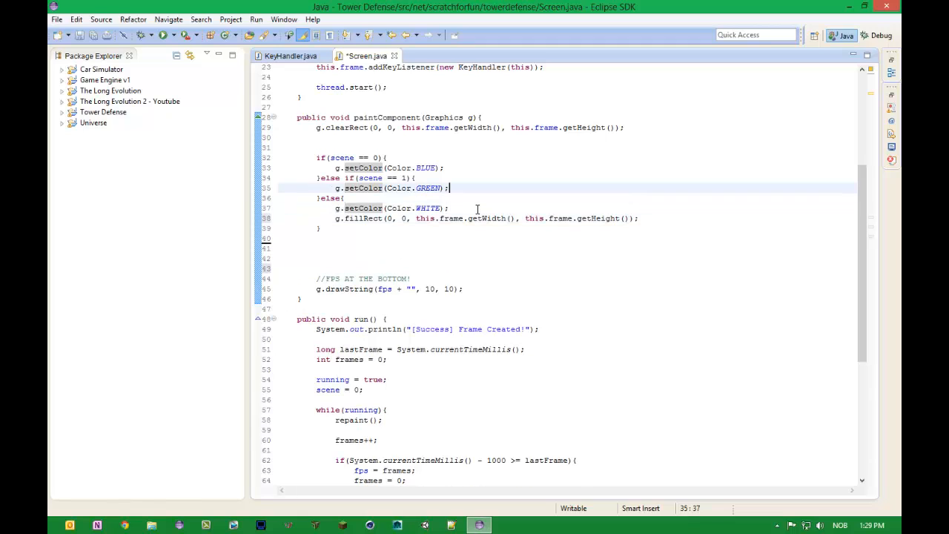
pyautogui.write('g.fillRect(0, 0, this.frame.getWidth(), this.frame.getHeight());')
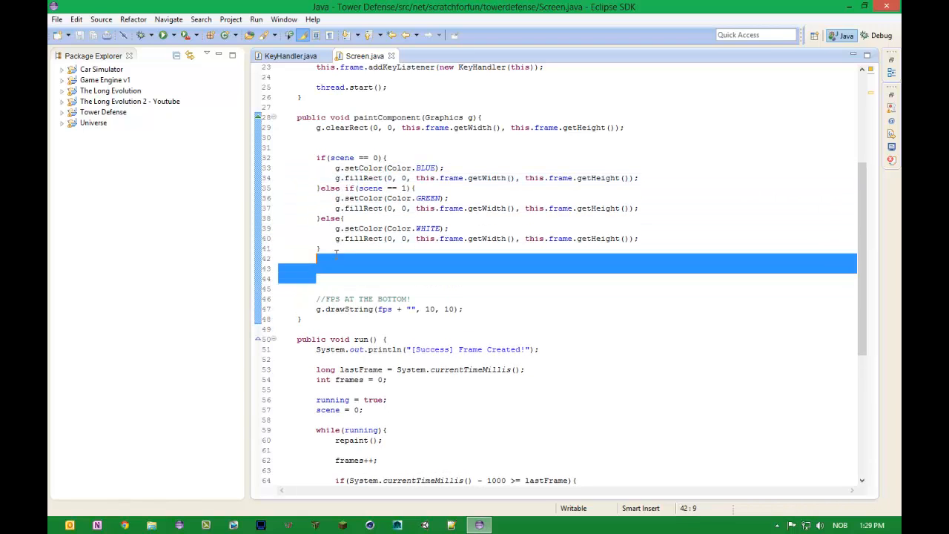
pyautogui.press('Delete')
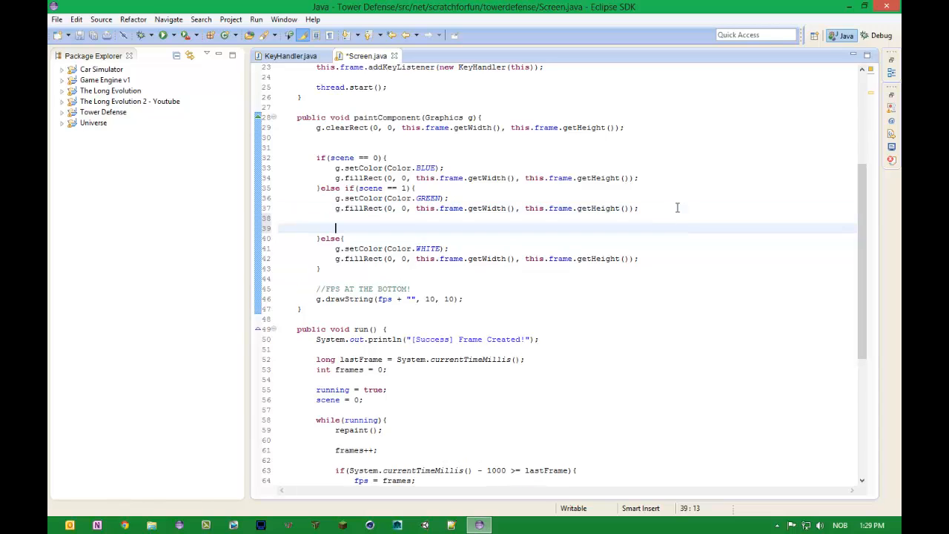
pyautogui.press('ctrl+s')
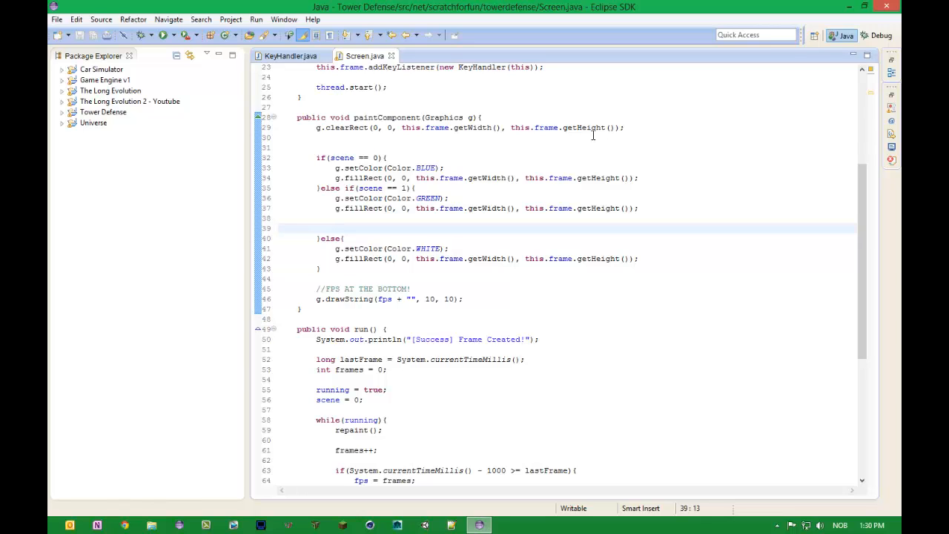
# Add g.drawRect(0, 0, 100, 100); to the green scene branch and save
pyautogui.write('g.')
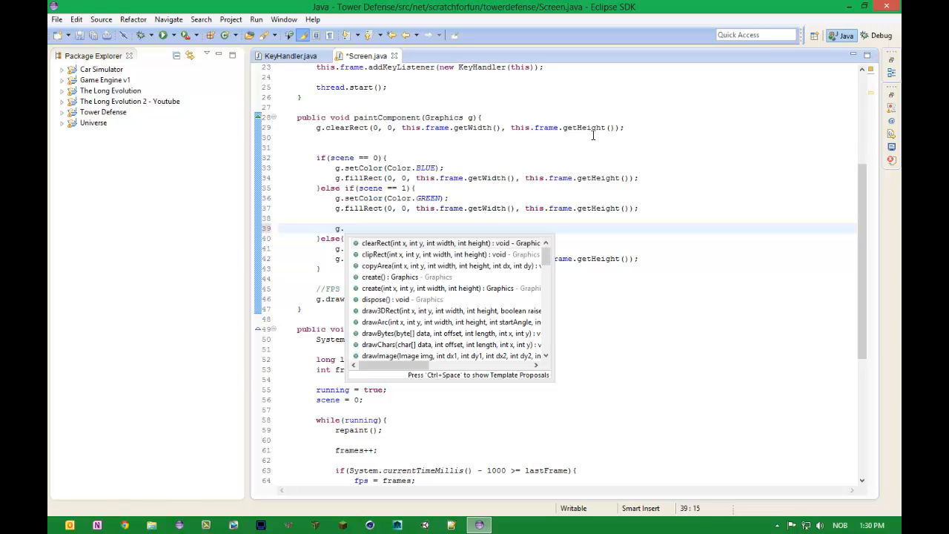
pyautogui.write('drawRect(0, 0,')
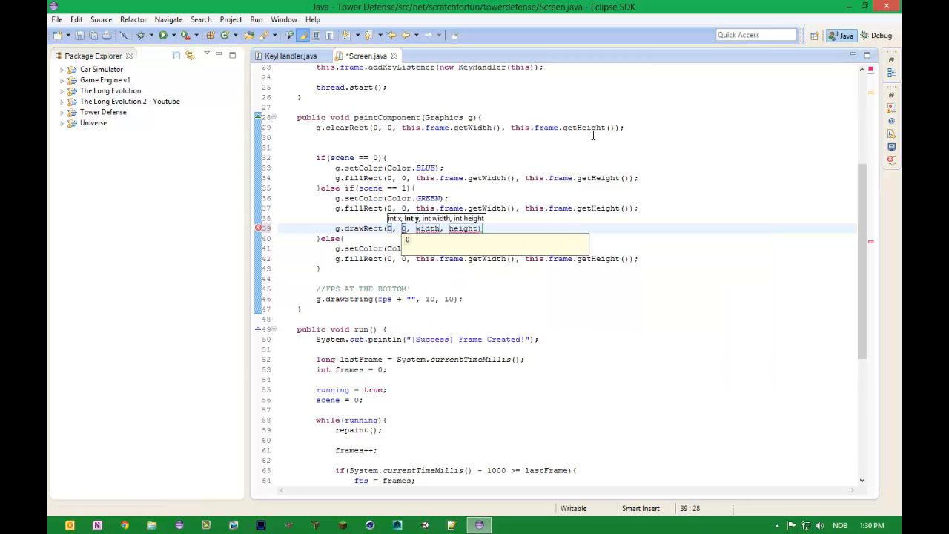
pyautogui.write('width')
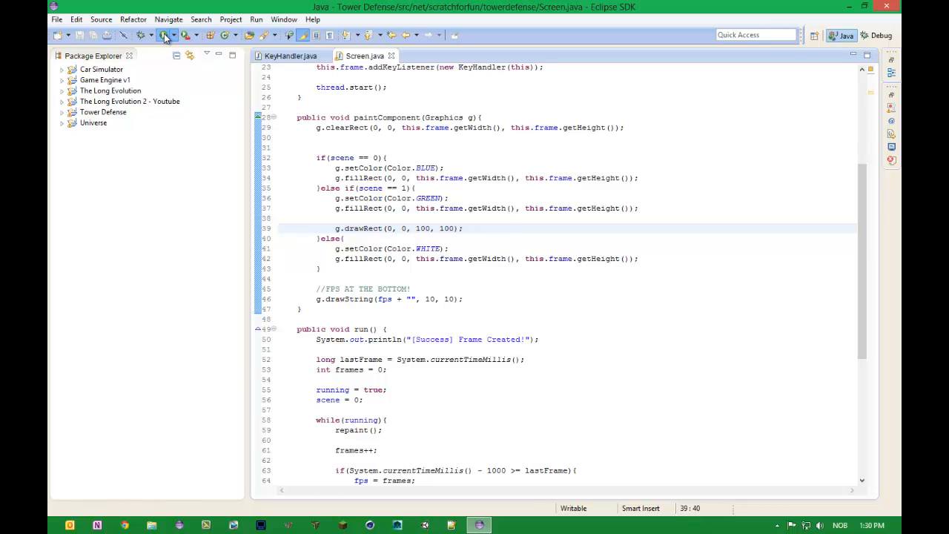
# Run the game, then add g.setColor(Color.GRAY); above the drawRect call
pyautogui.click(165, 35)
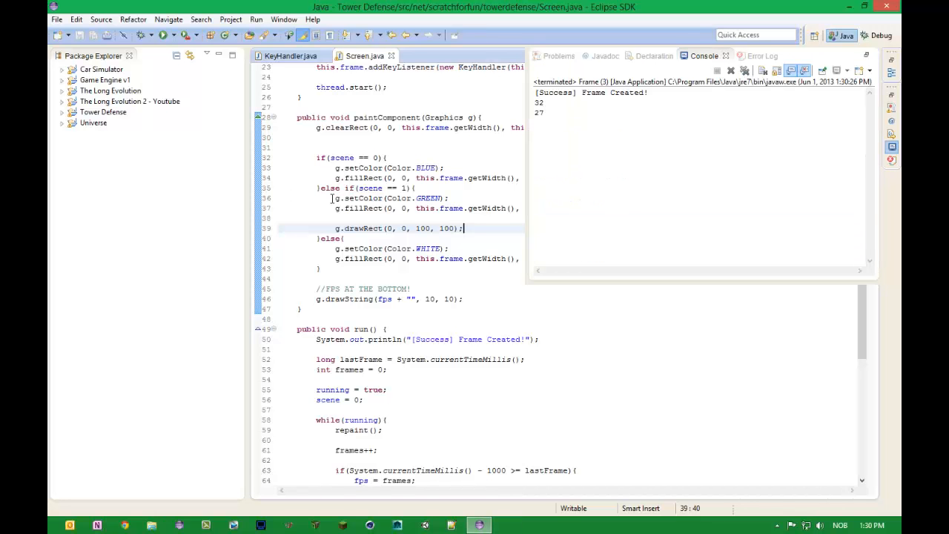
pyautogui.press('Return')
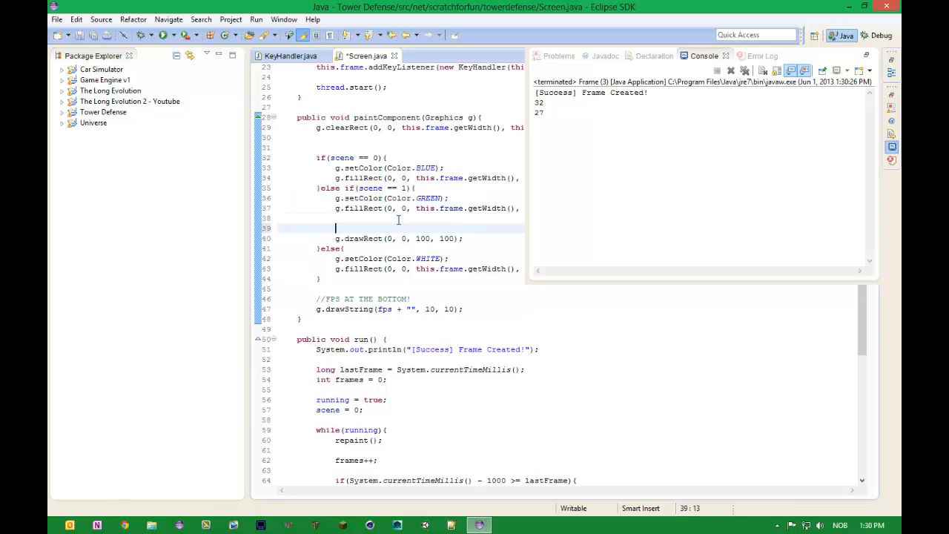
pyautogui.write('g.setColor(Color.GRAY);')
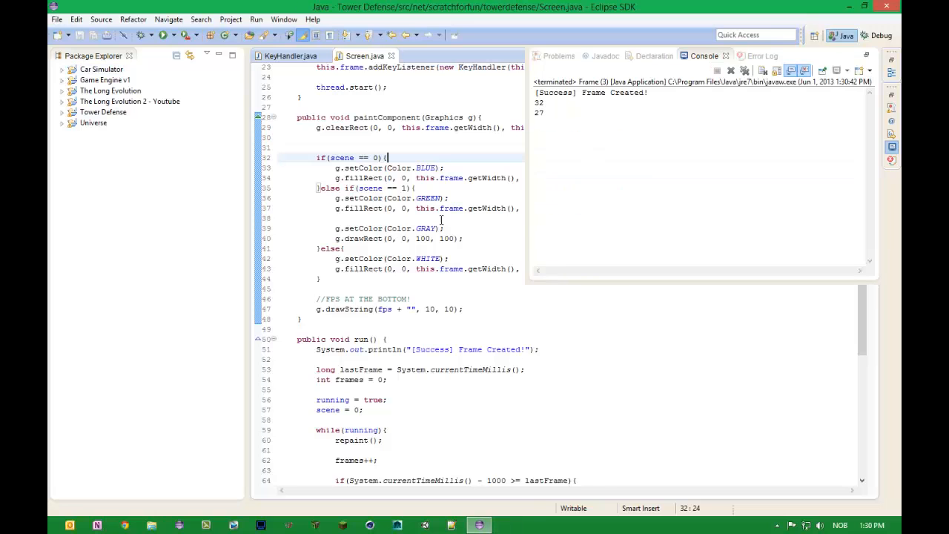
# Set drawRect size to 50, 50 and nest it in for loops over x and y below 10
pyautogui.doubleClick(423, 238)
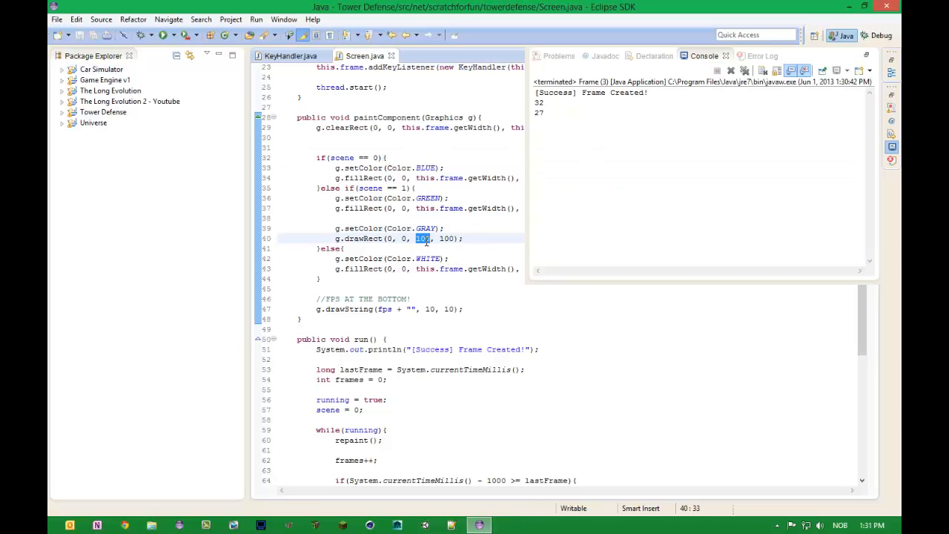
pyautogui.write('50, 5')
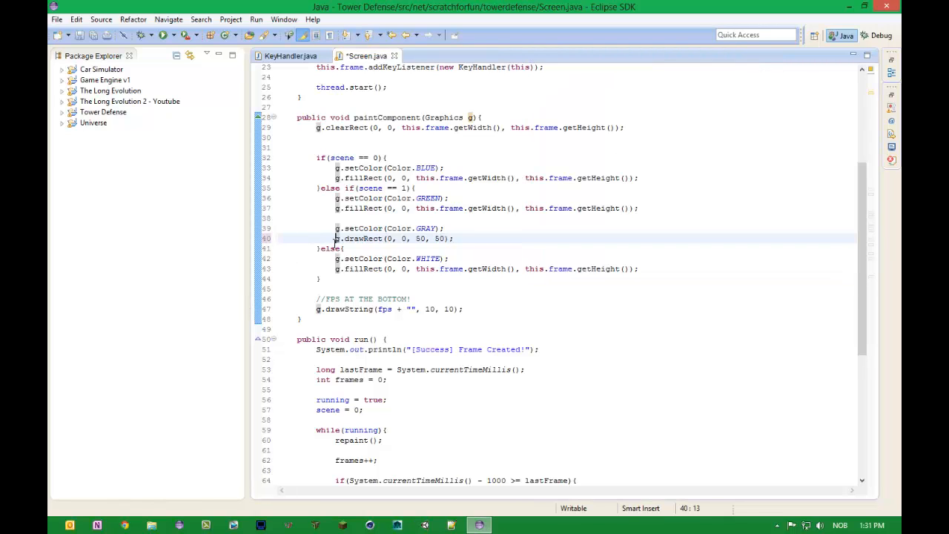
pyautogui.write('for(){')
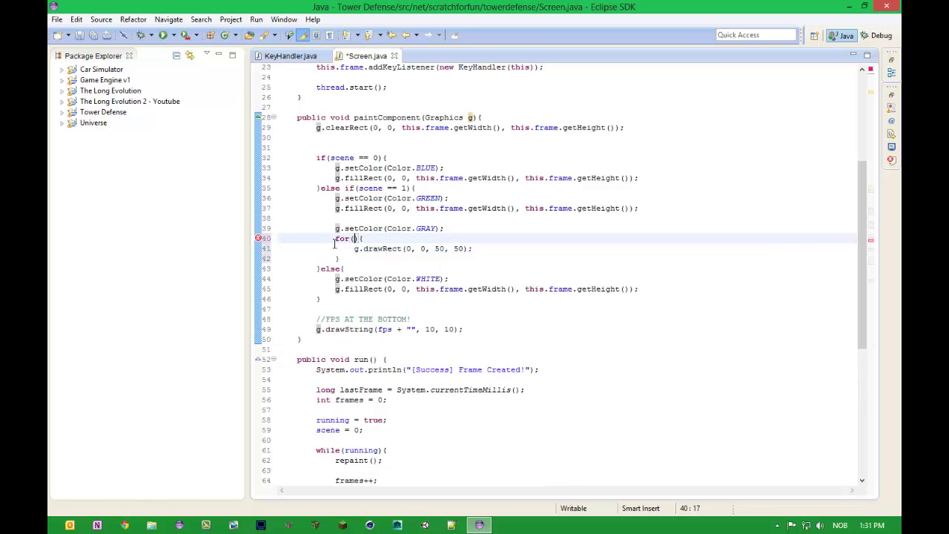
pyautogui.write('int x = 0; x')
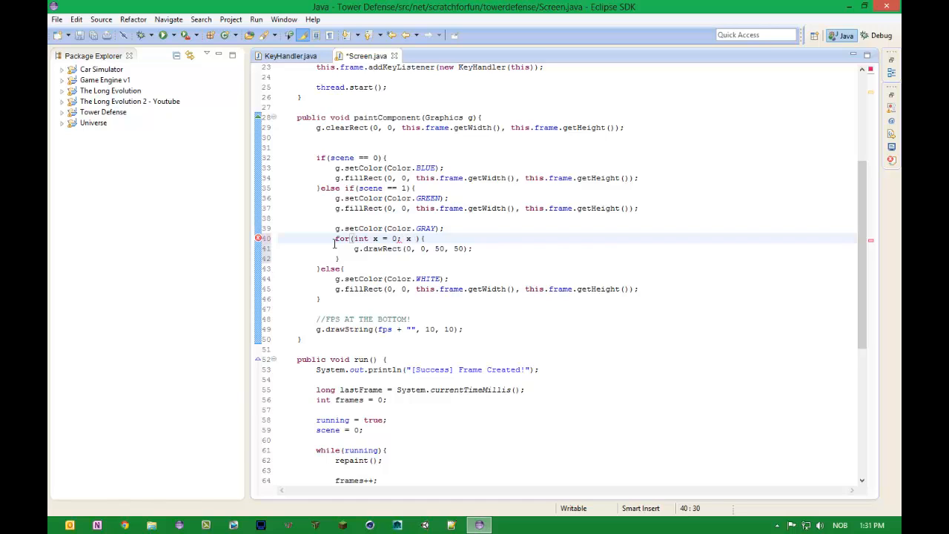
pyautogui.write('< 10')
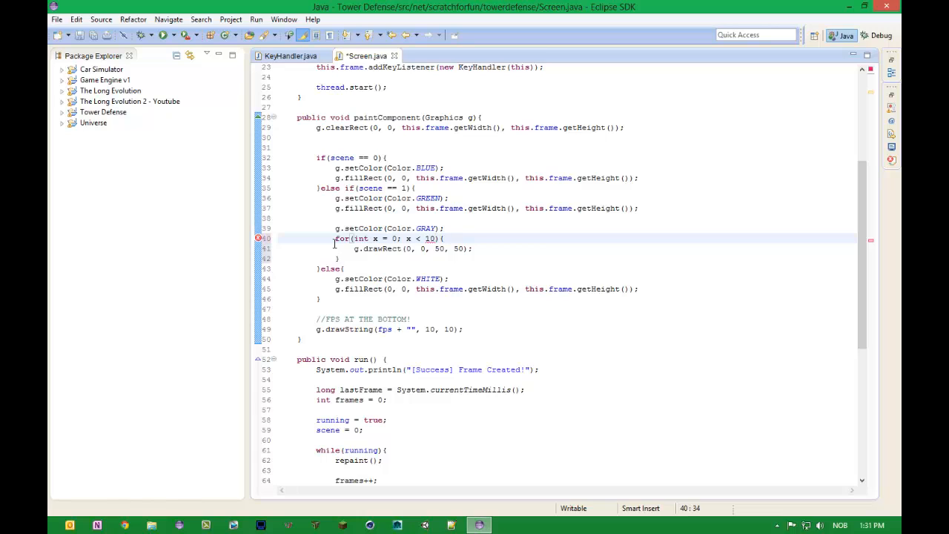
pyautogui.write('++')
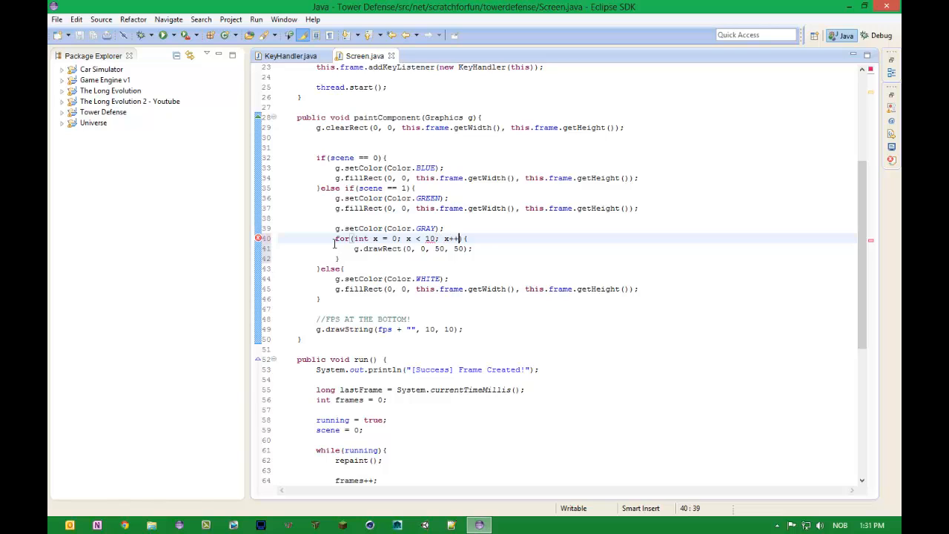
pyautogui.click(356, 248)
pyautogui.write('for(int y = 0; y < 10; y++){')
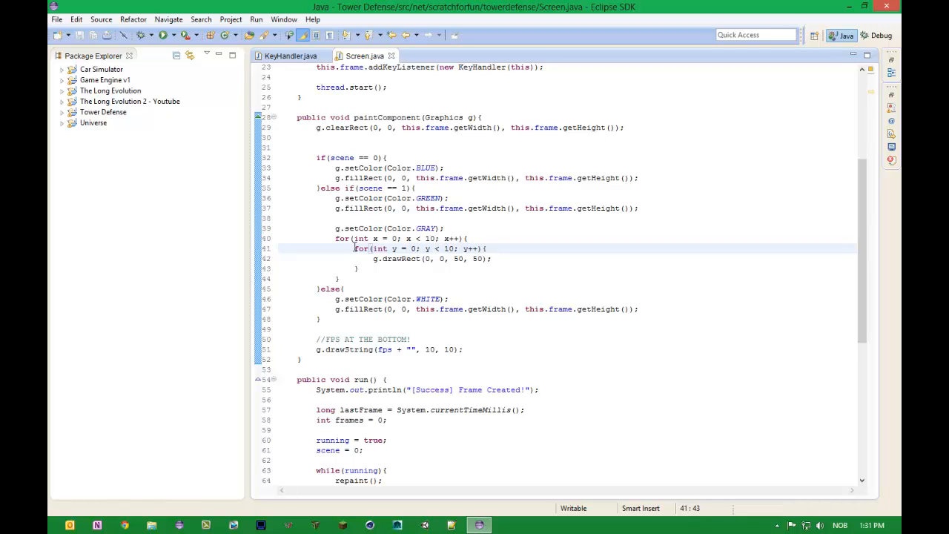
# Change the drawRect position to 50 + (x * 50), 50 + (y * 50) and save
pyautogui.click(433, 259)
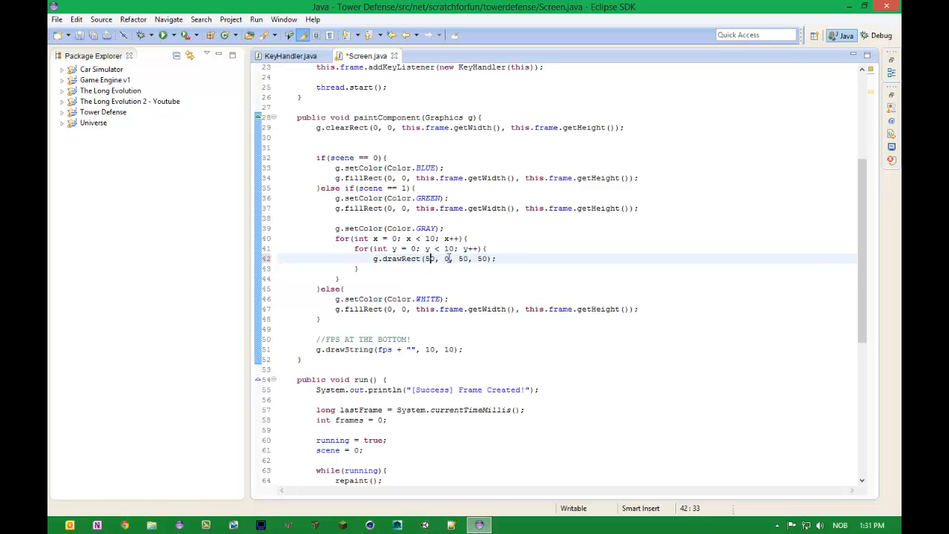
pyautogui.write('50')
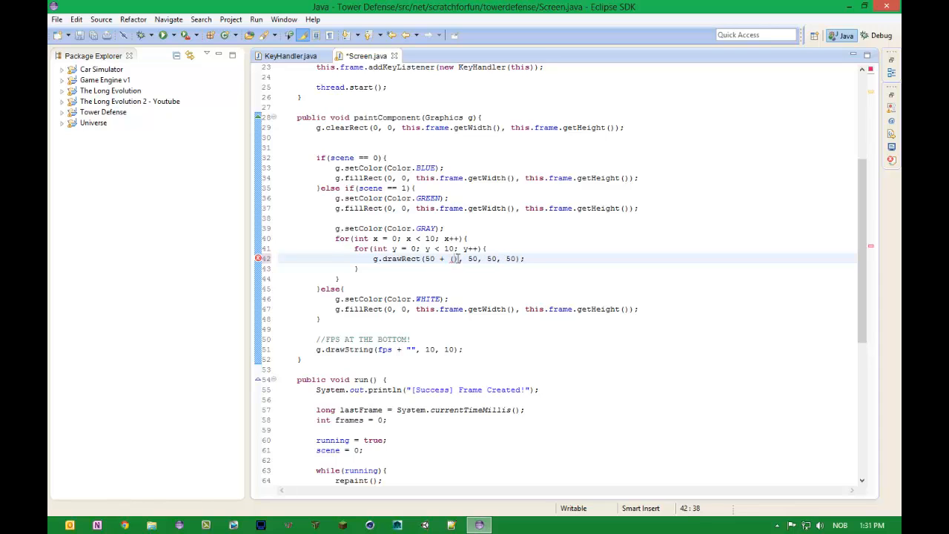
pyautogui.write('x * 50')
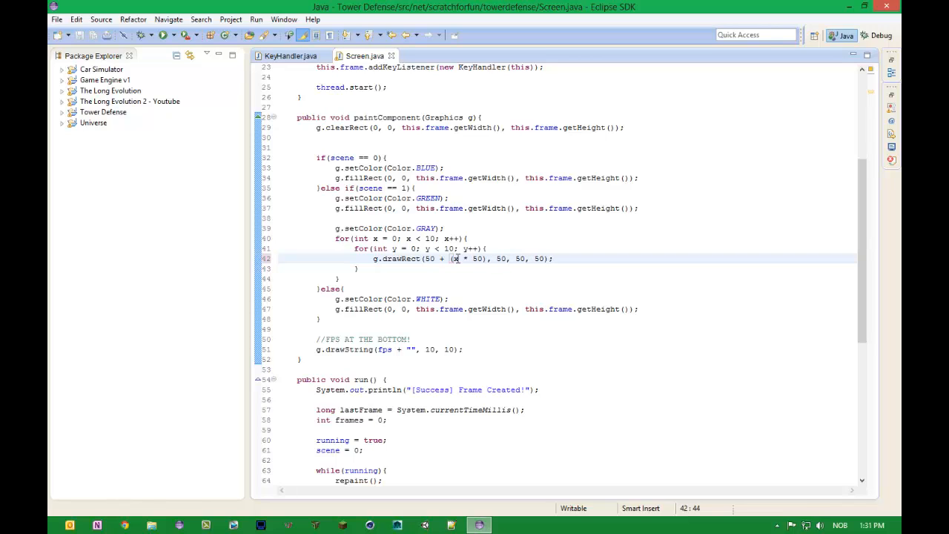
pyautogui.click(489, 258)
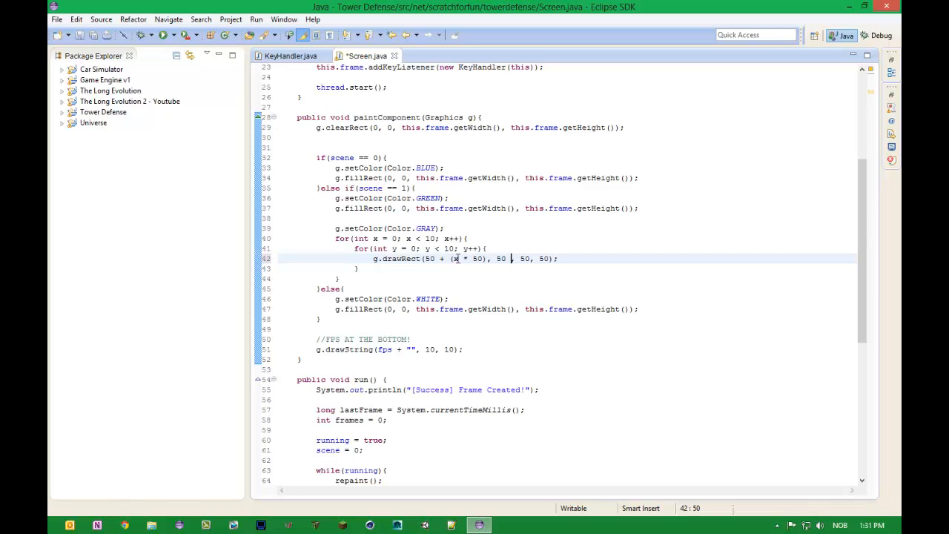
pyautogui.write('+ ()')
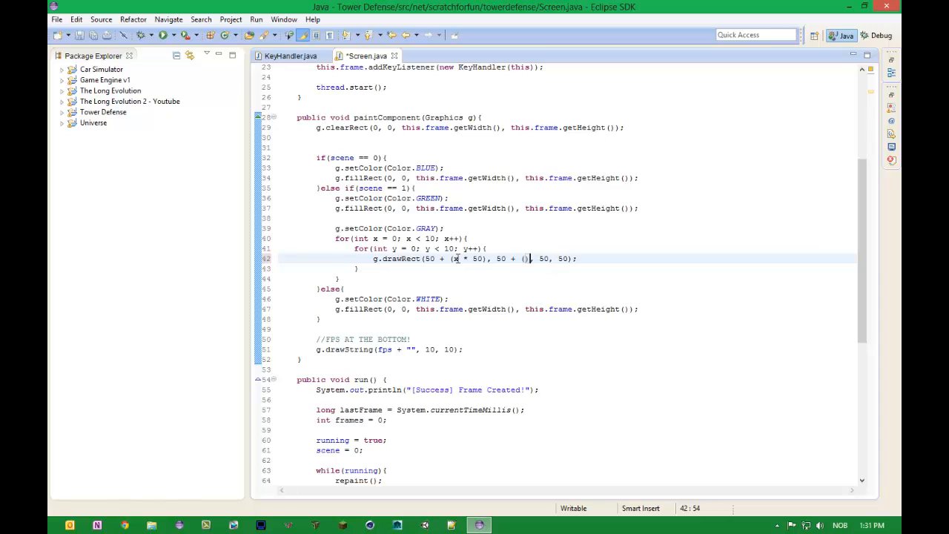
pyautogui.write('y * 50')
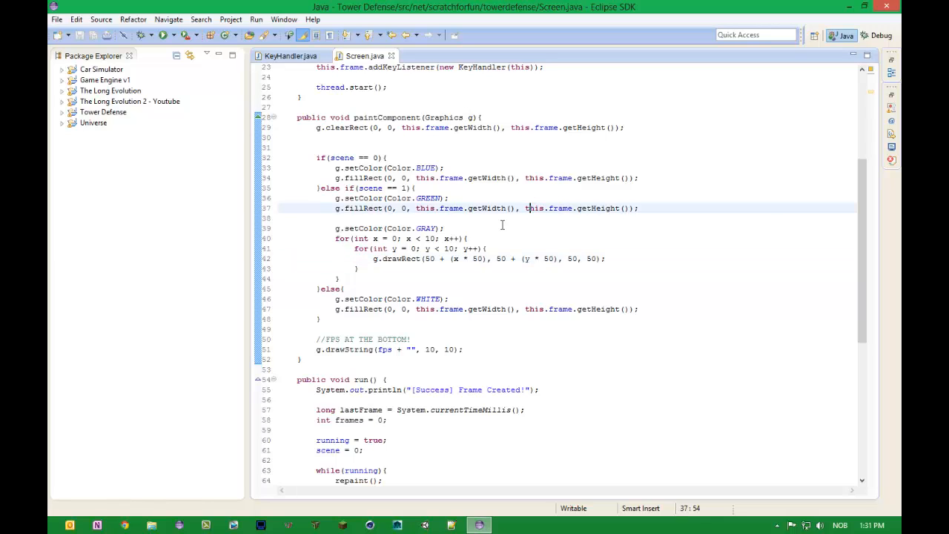
pyautogui.moveTo(345, 282)
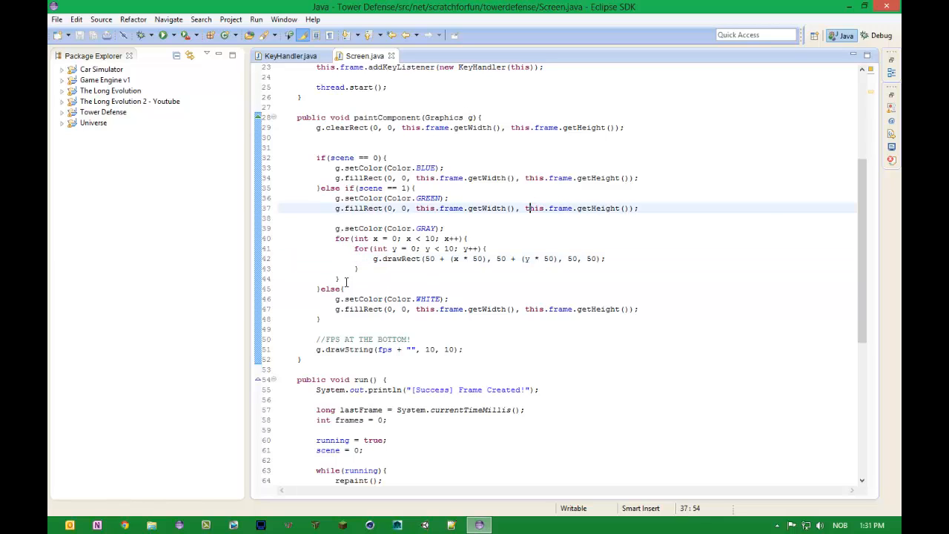
pyautogui.moveTo(334, 238); pyautogui.dragTo(338, 281)
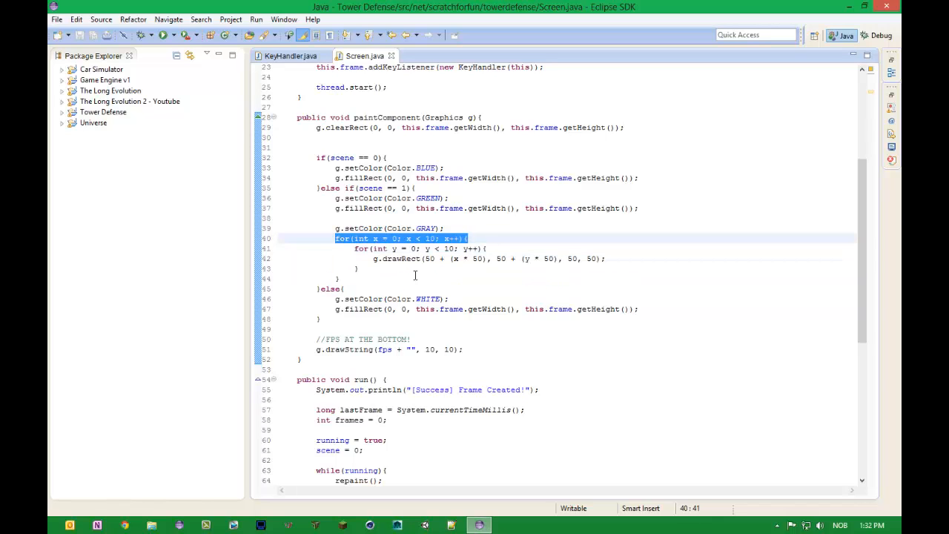
pyautogui.moveTo(335, 238); pyautogui.dragTo(355, 268)
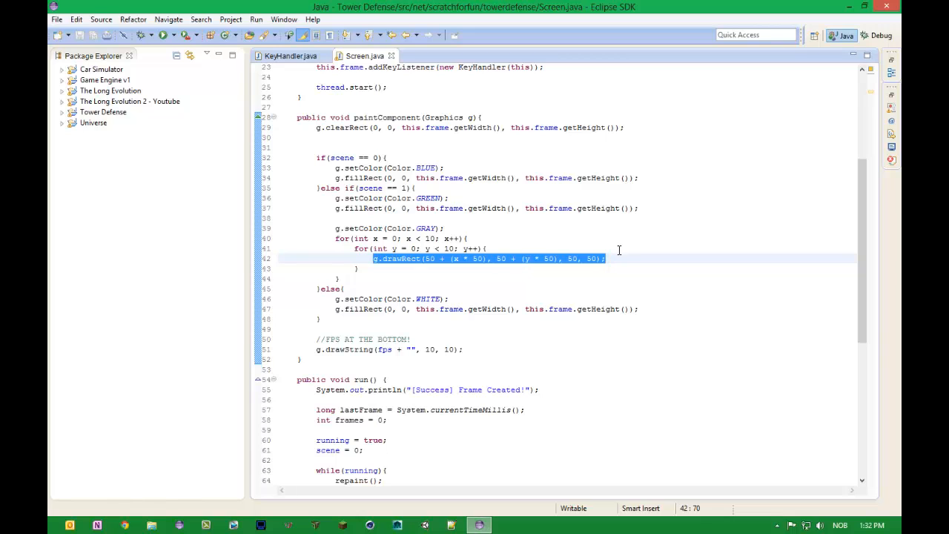
pyautogui.scroll(-3)
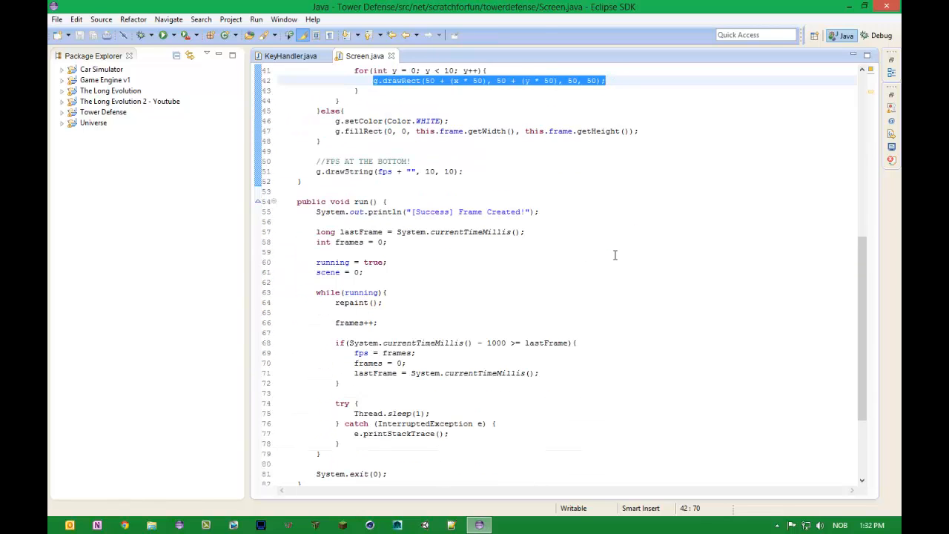
pyautogui.scroll(3)
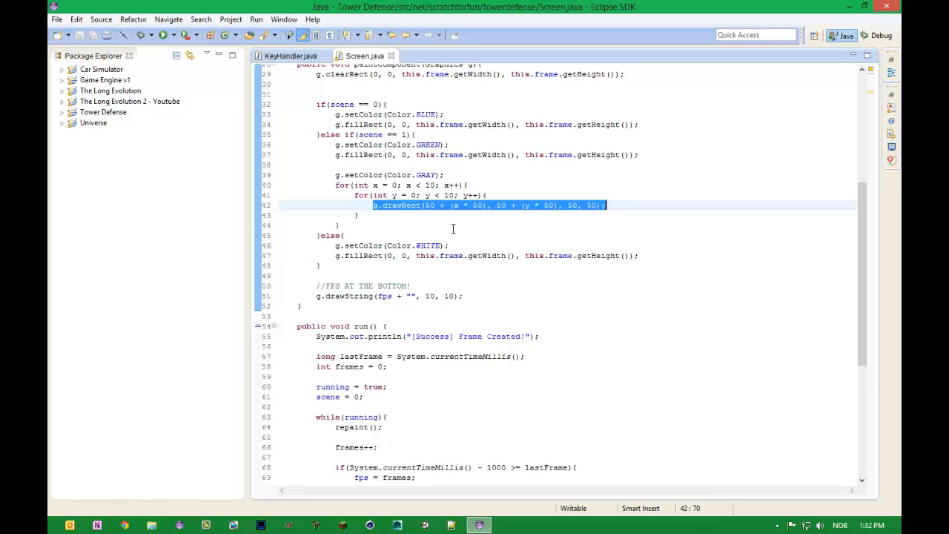
pyautogui.click(429, 205)
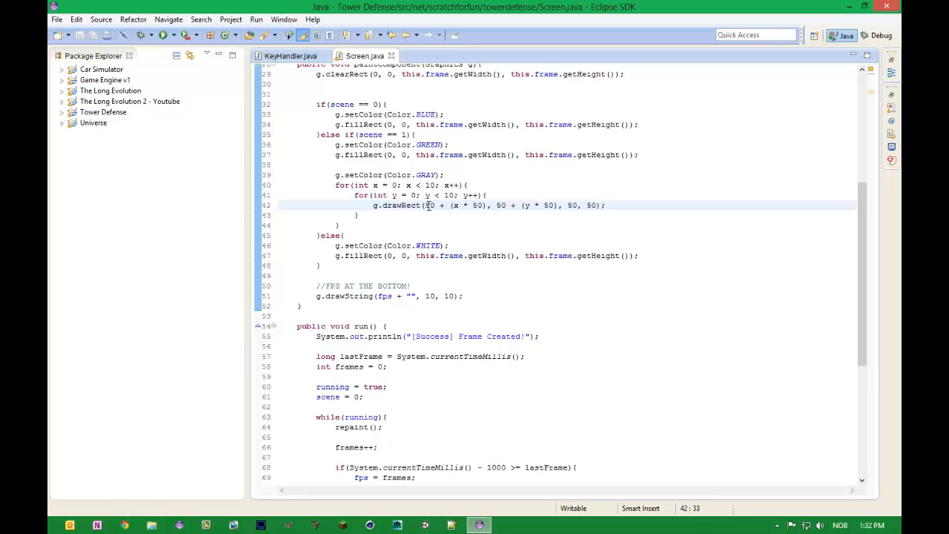
pyautogui.doubleClick(500, 205)
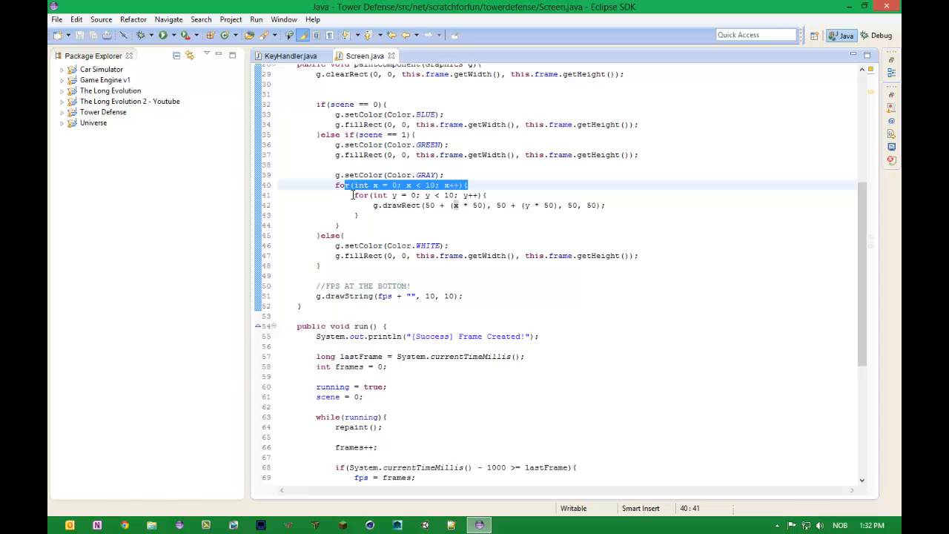
pyautogui.moveTo(353, 195); pyautogui.dragTo(363, 214)
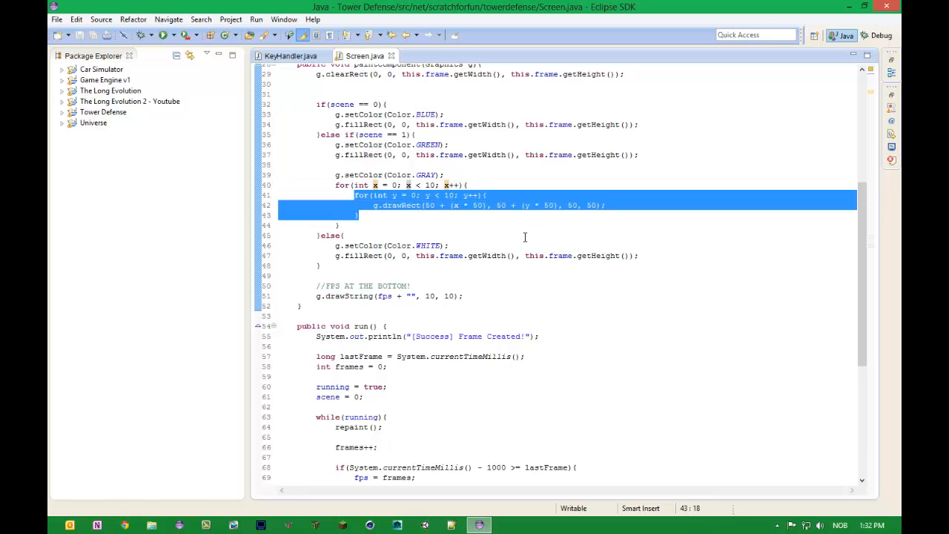
pyautogui.moveTo(522, 206)
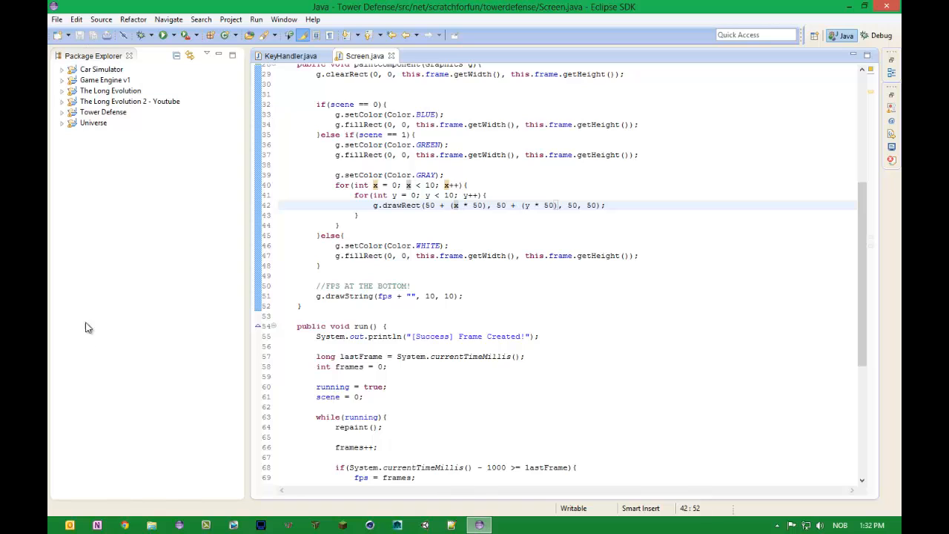
pyautogui.moveTo(347, 93)
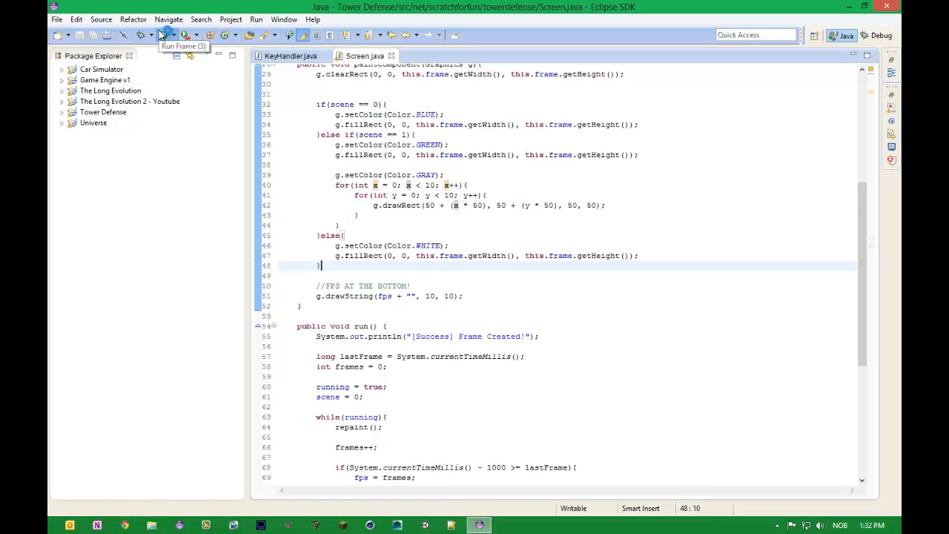
pyautogui.click(166, 35)
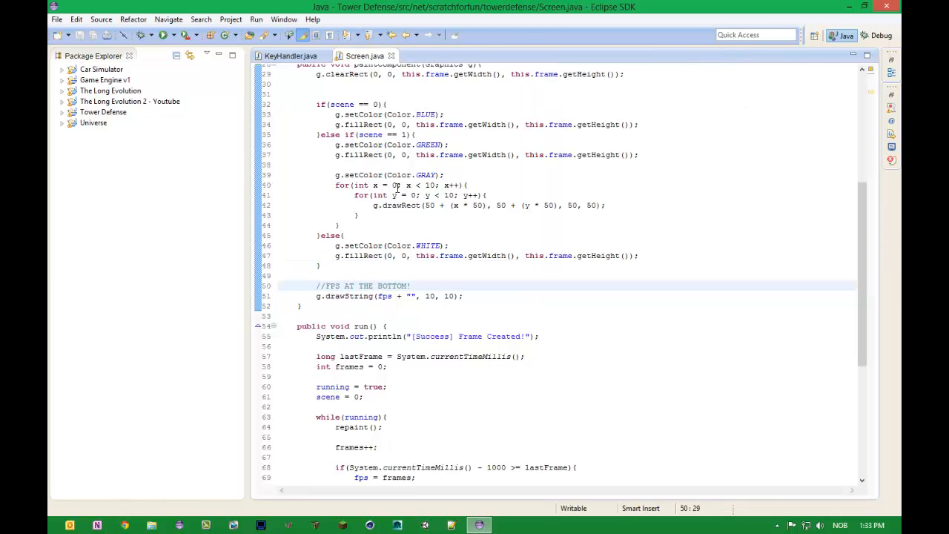
# Adjust the loop limits, trying 25, 20 and 15, toward 22 columns and 14 rows, and run the game
pyautogui.click(415, 184)
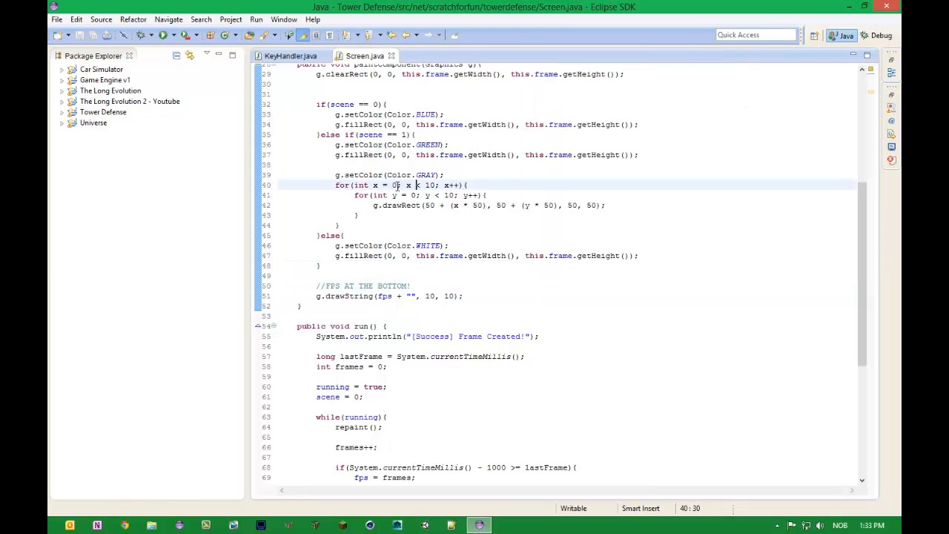
pyautogui.write('25')
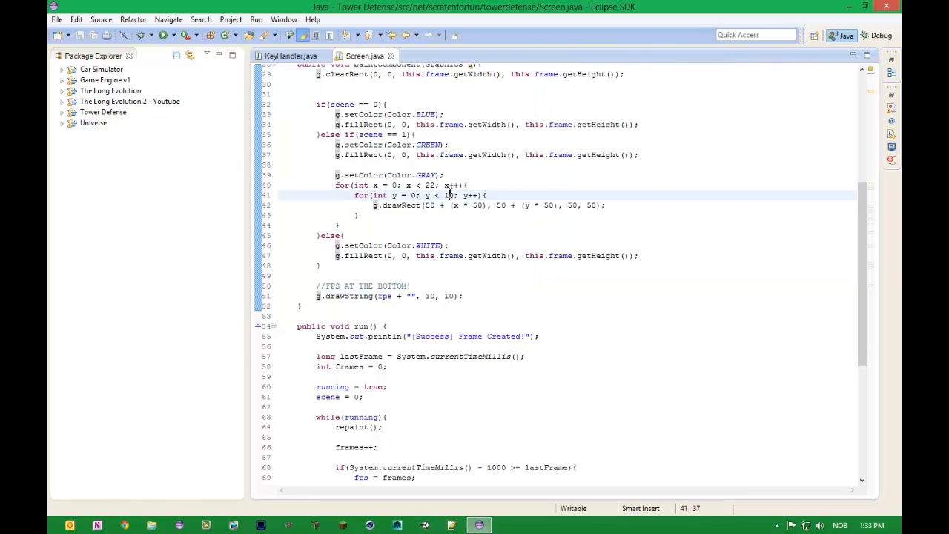
pyautogui.write('20')
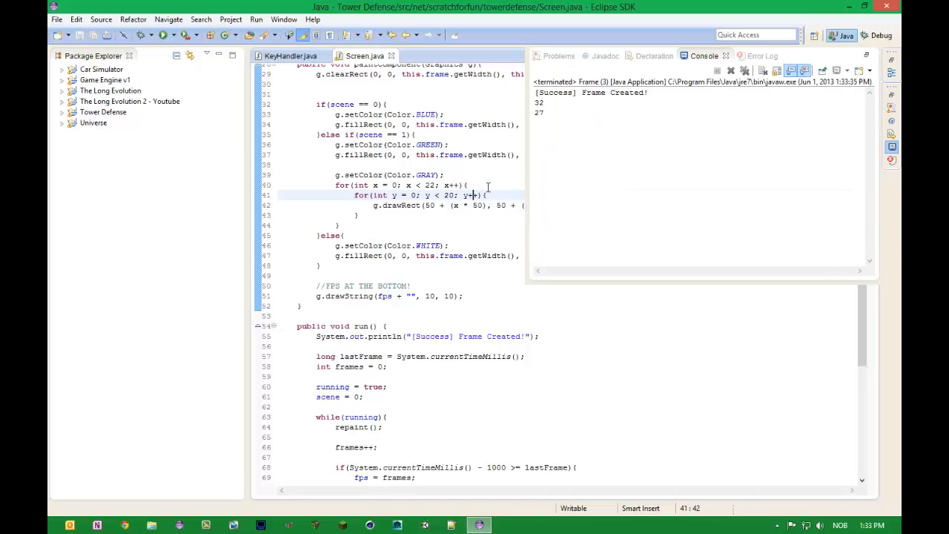
pyautogui.write('15')
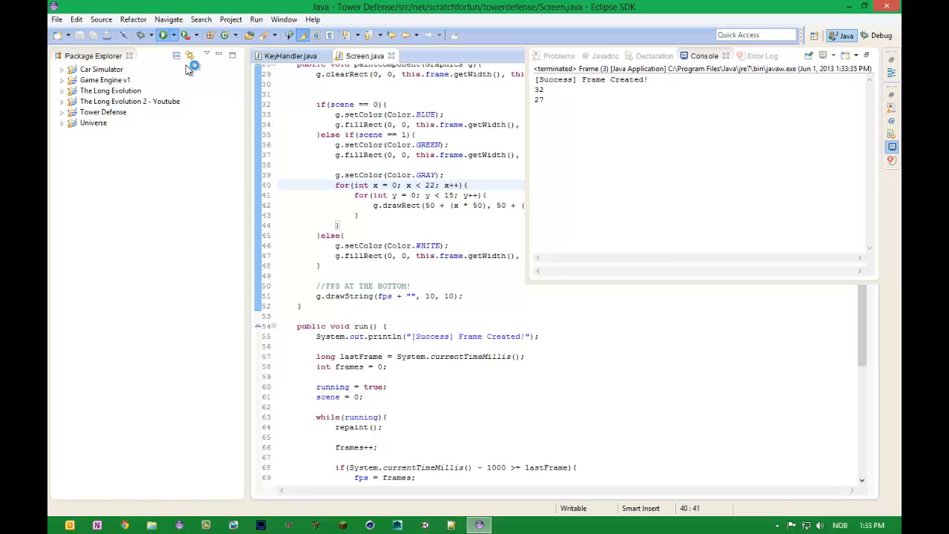
pyautogui.click(809, 56)
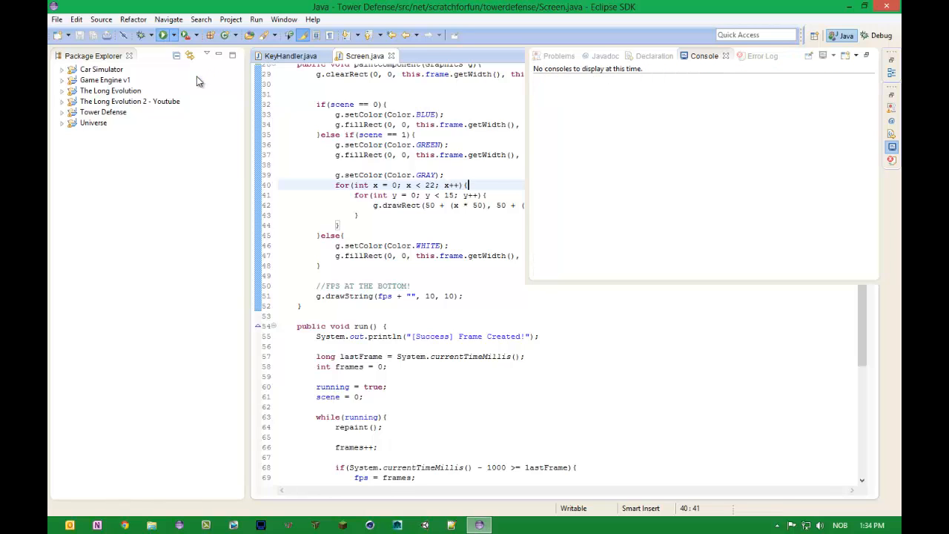
pyautogui.click(162, 35)
pyautogui.write('4')
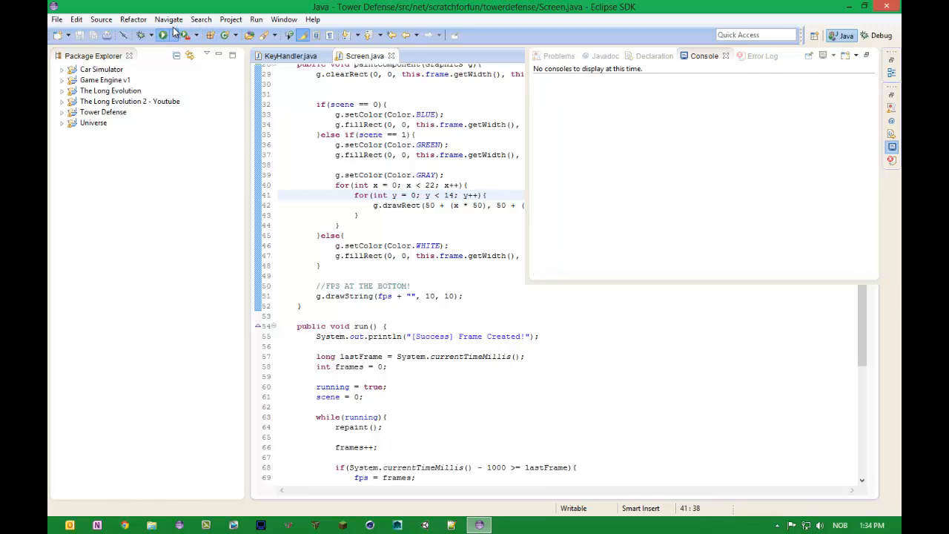
# Run the game, move Calculator aside, and delete the 50 width argument in drawRect
pyautogui.click(163, 35)
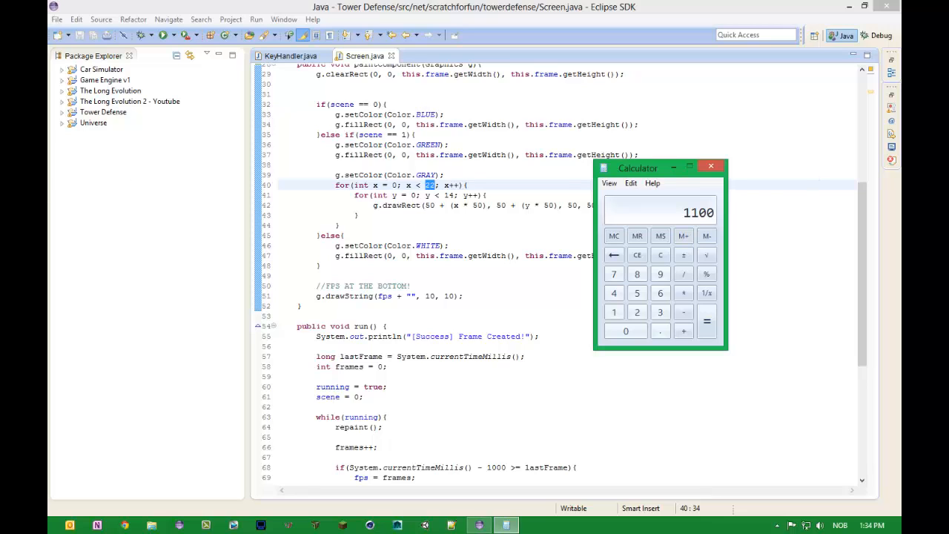
pyautogui.moveTo(637, 168); pyautogui.dragTo(679, 236)
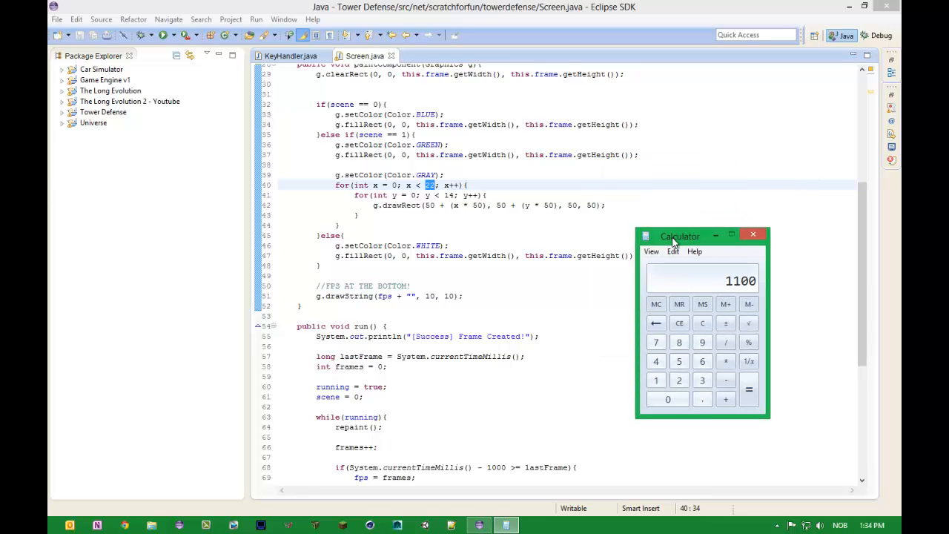
pyautogui.moveTo(758, 290)
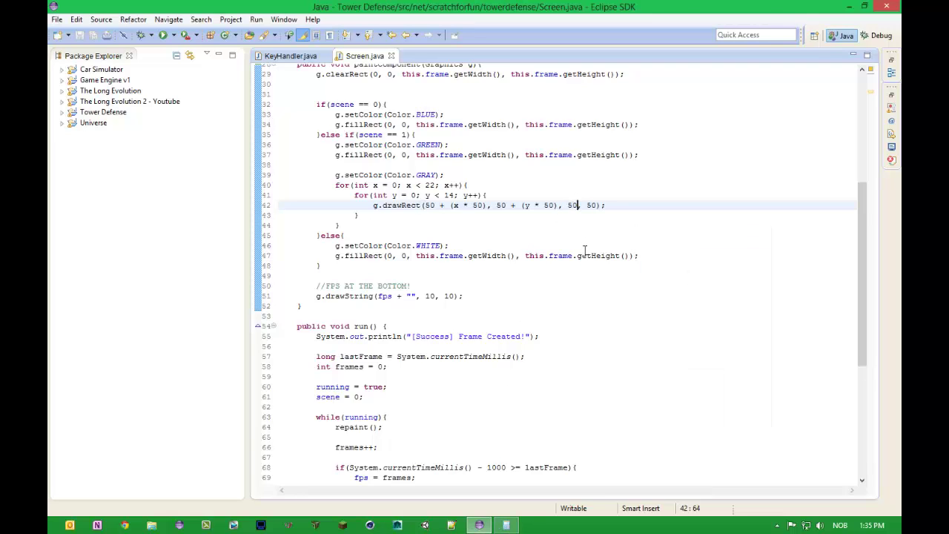
pyautogui.moveTo(593, 255)
pyautogui.write('1')
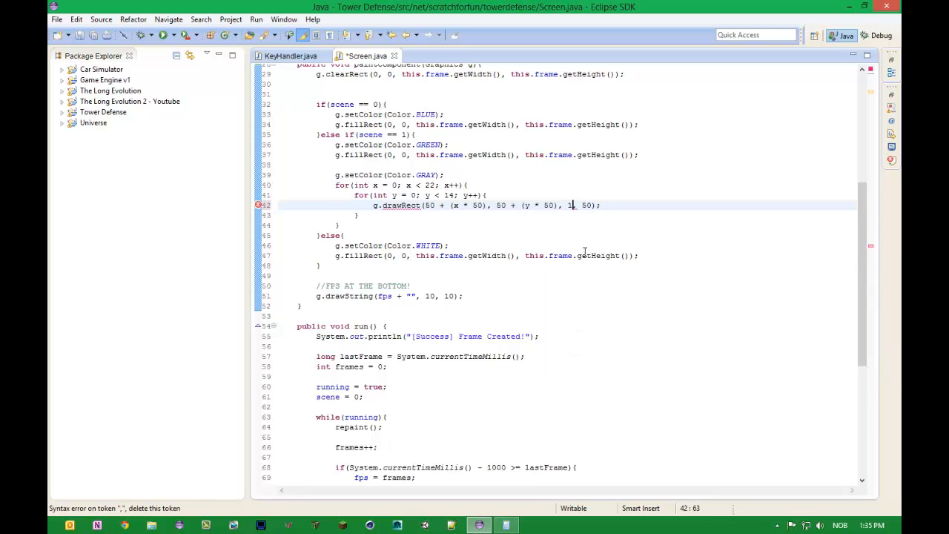
pyautogui.press('Backspace')
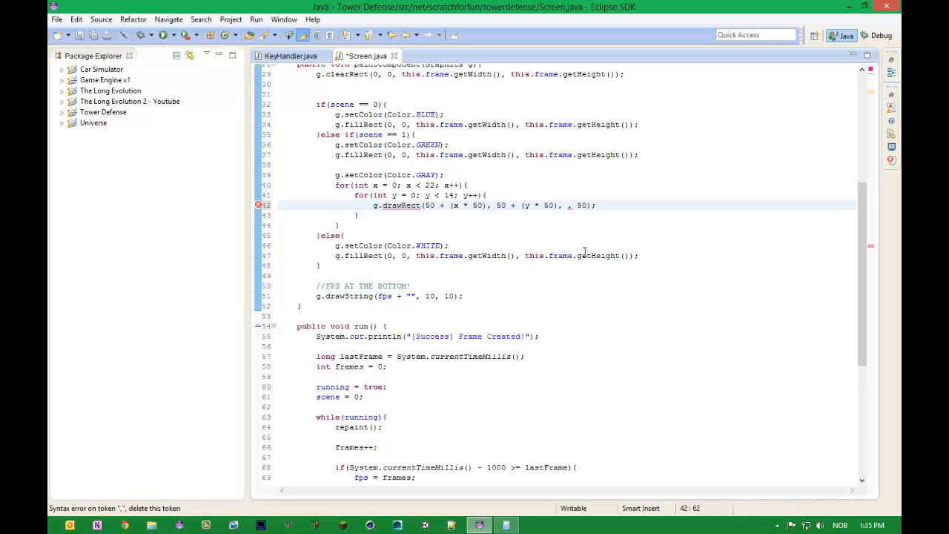
pyautogui.moveTo(655, 450)
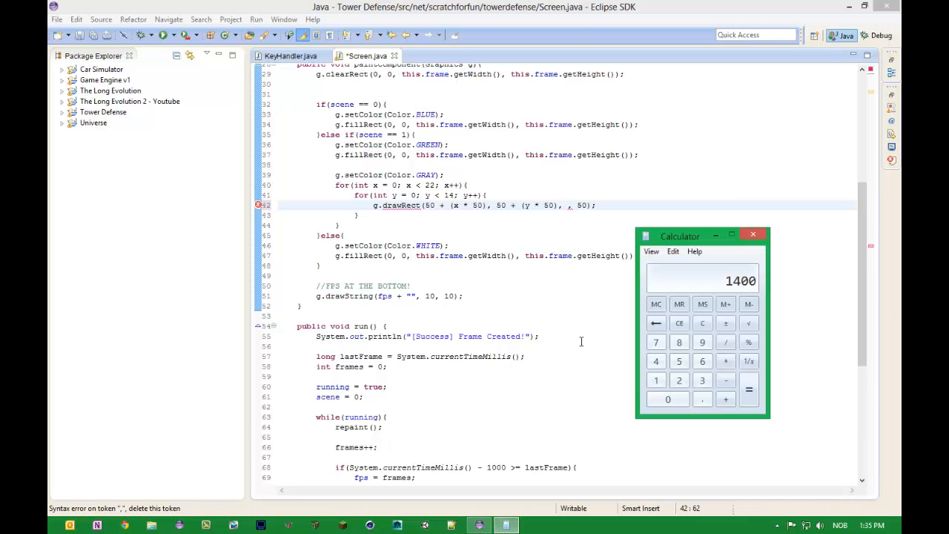
pyautogui.click(725, 342)
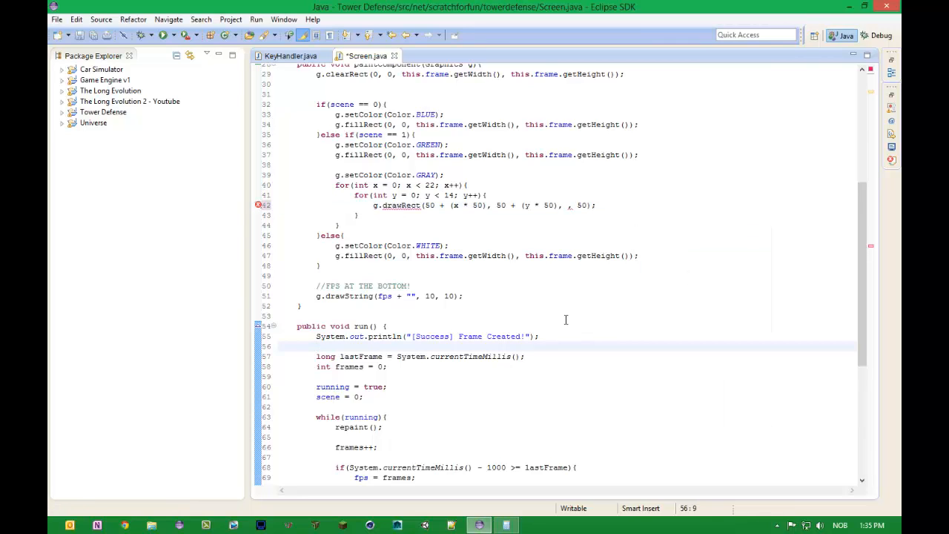
pyautogui.moveTo(575, 306)
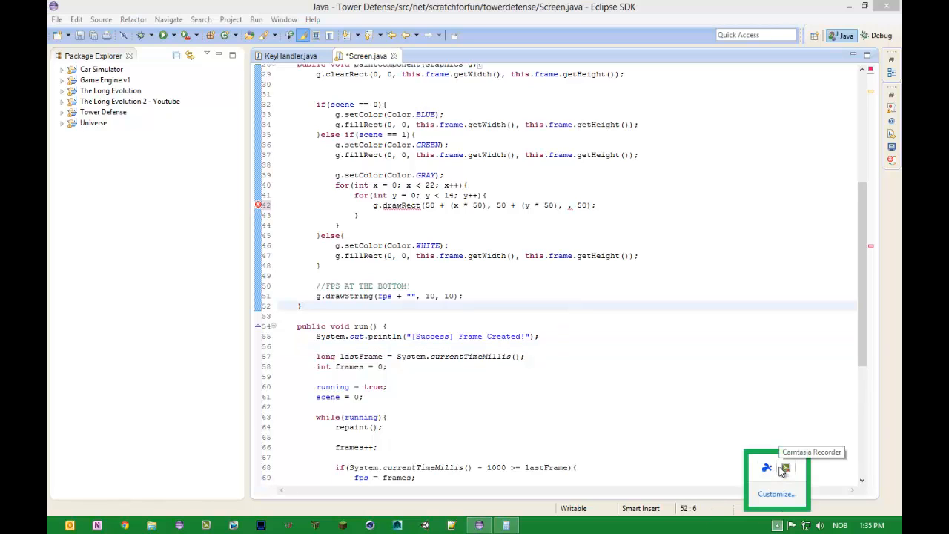
# Add System.out.println(this.frame.getWidth()); to the Screen constructor and run the game
pyautogui.click(493, 246)
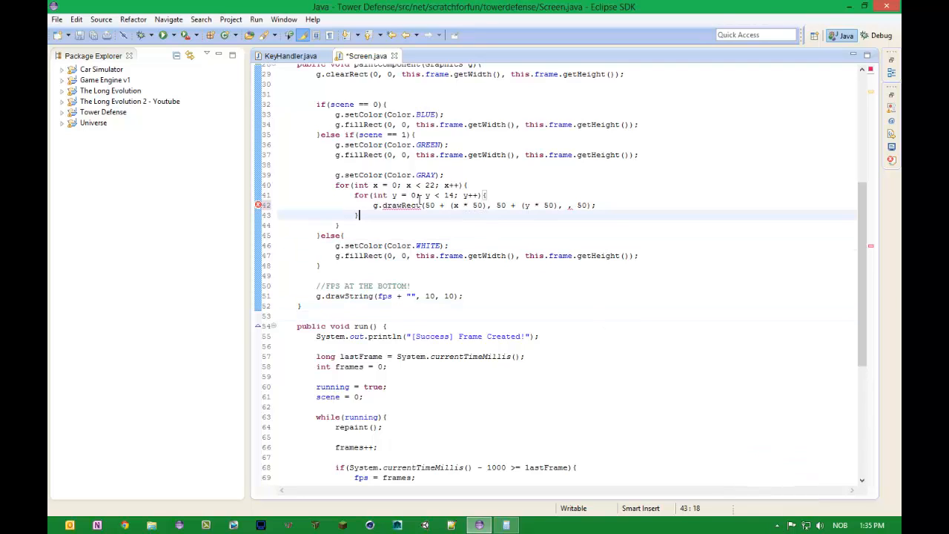
pyautogui.click(400, 205)
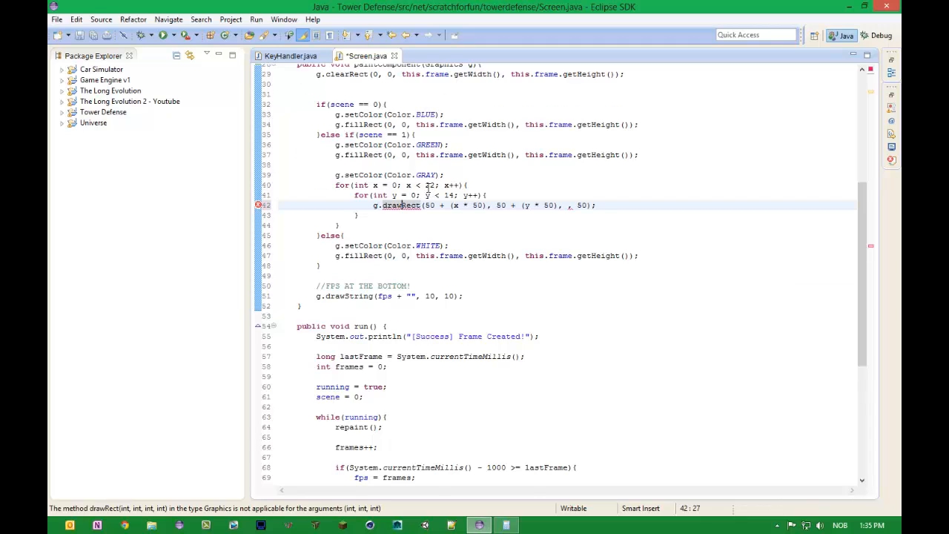
pyautogui.scroll(3)
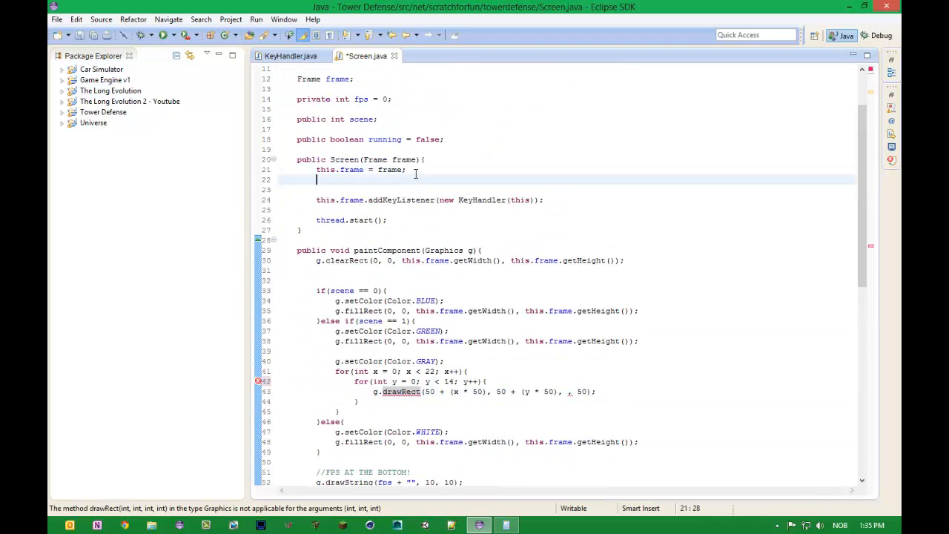
pyautogui.write('System.out.p')
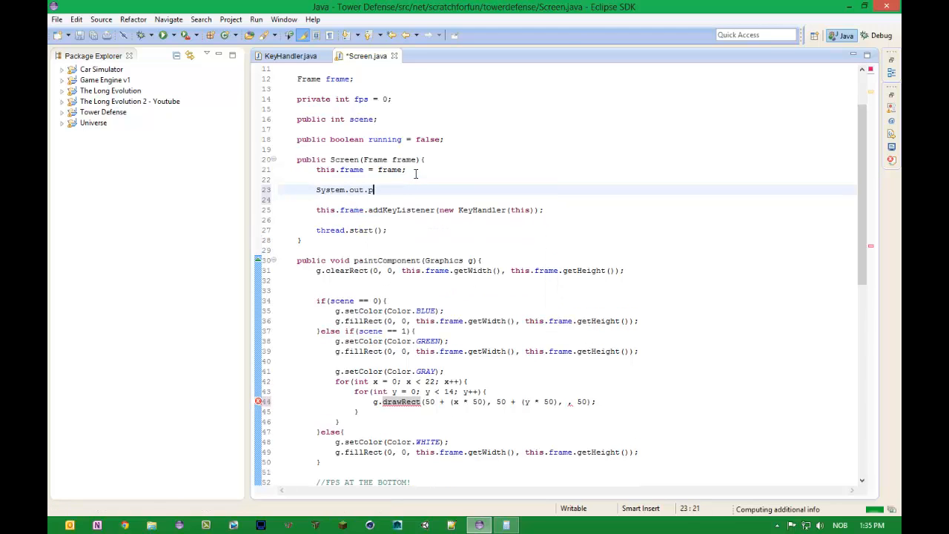
pyautogui.write('rintln(this)')
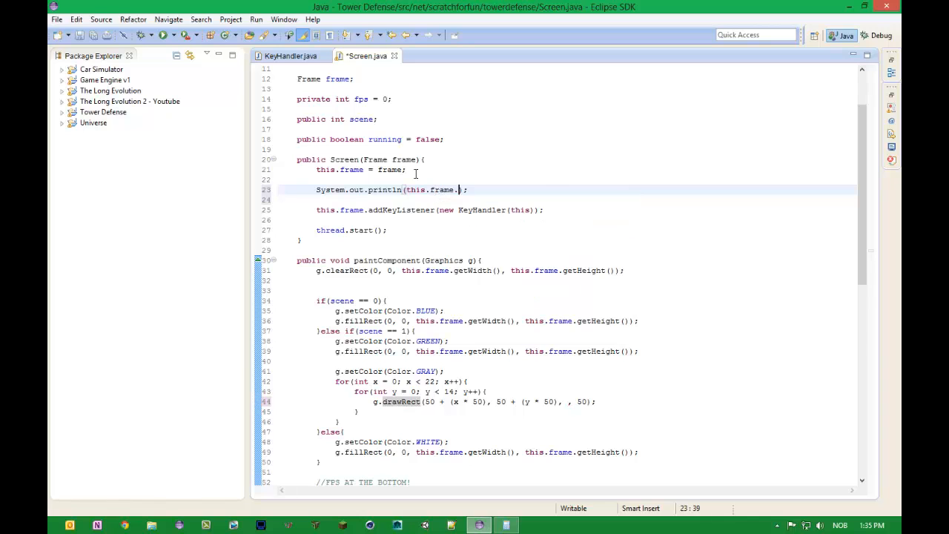
pyautogui.write('getWidth(')
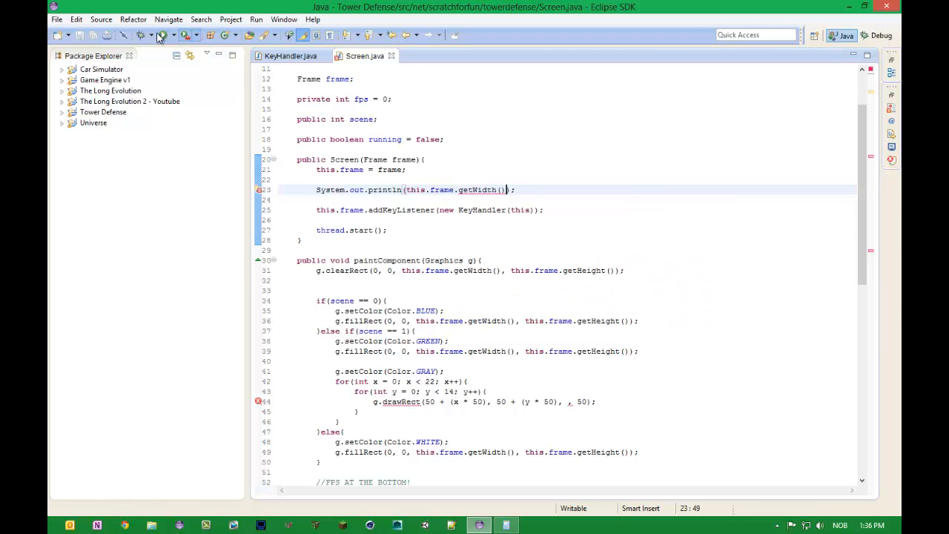
pyautogui.click(162, 35)
pyautogui.write('50')
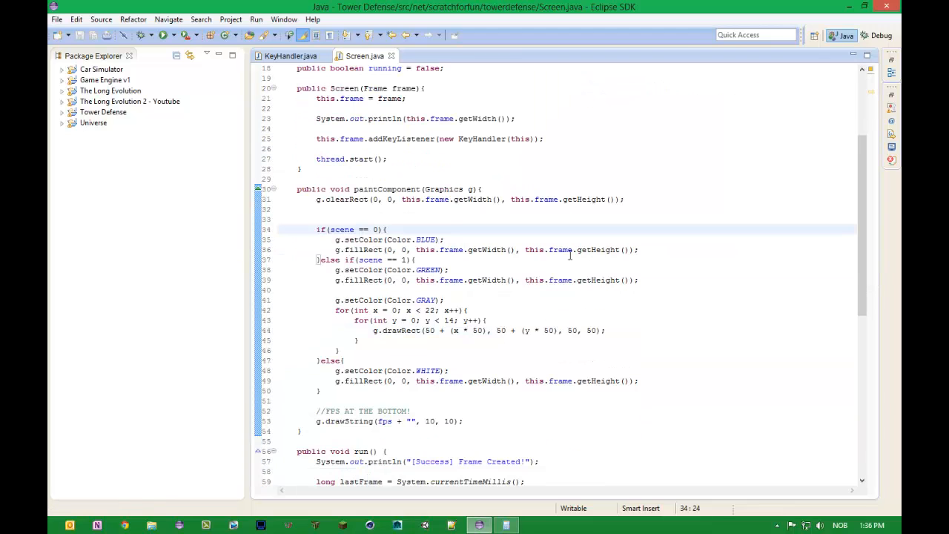
pyautogui.scroll(-3)
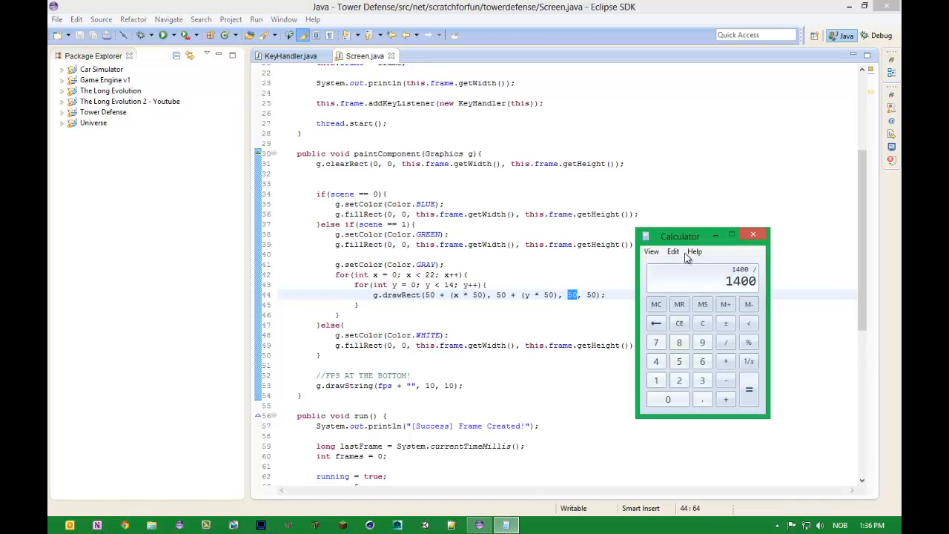
pyautogui.click(701, 323)
pyautogui.write('1440')
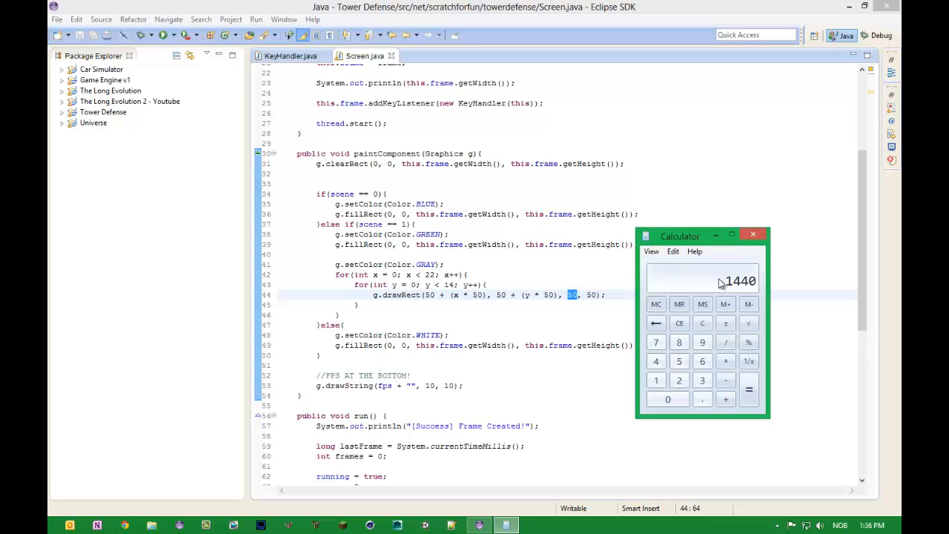
pyautogui.click(725, 342)
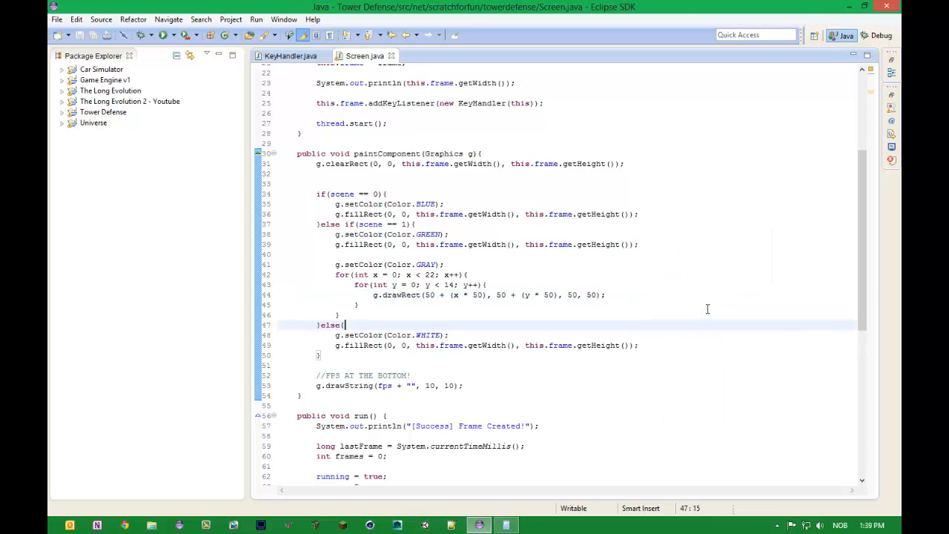
# Replace the drawRect width with (this.frame.getWidth() / (1440 / 1100)) / 22 and save
pyautogui.doubleClick(570, 294)
pyautogui.write('this.FRA')
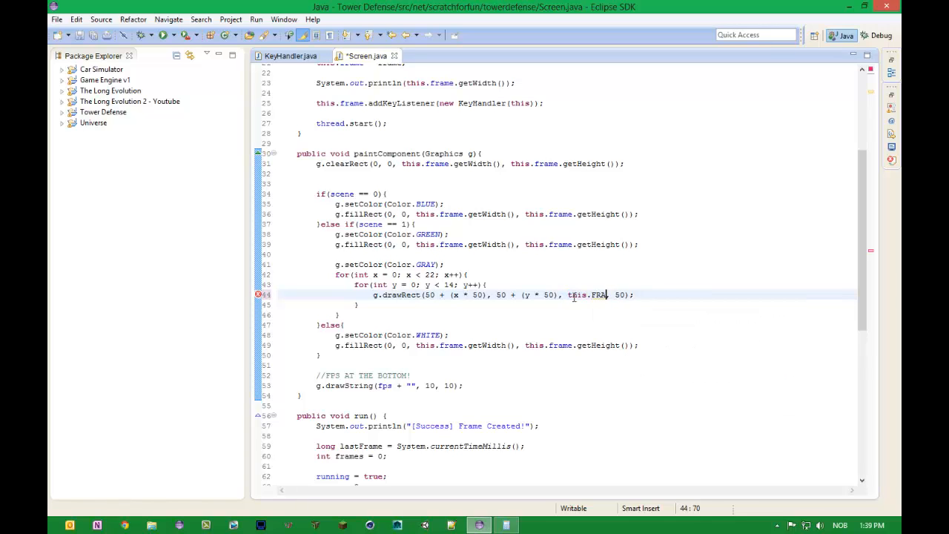
pyautogui.write('me')
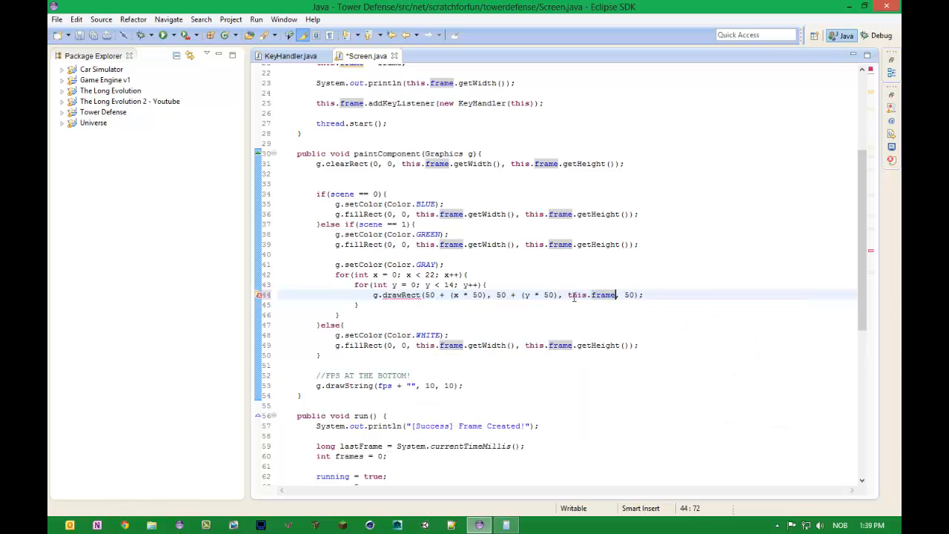
pyautogui.write('getWidth() / (')
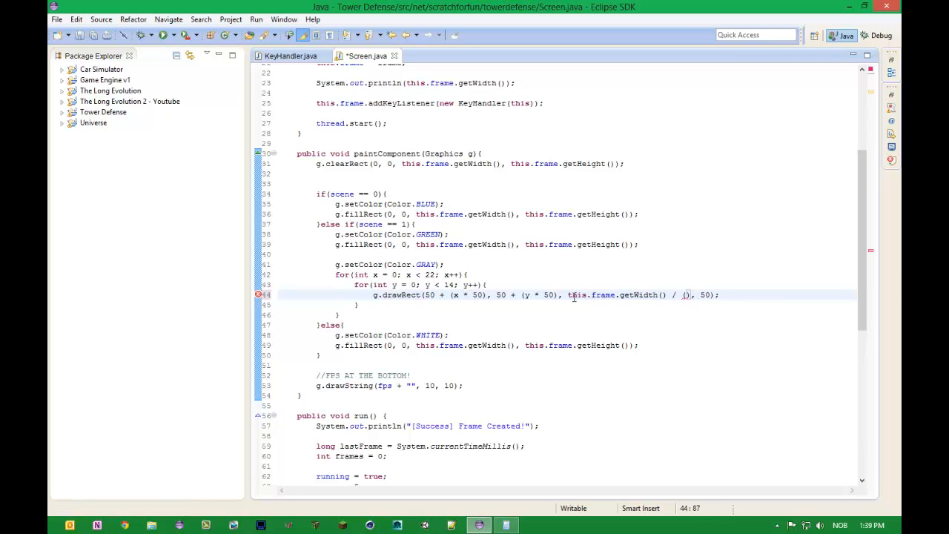
pyautogui.write('1440')
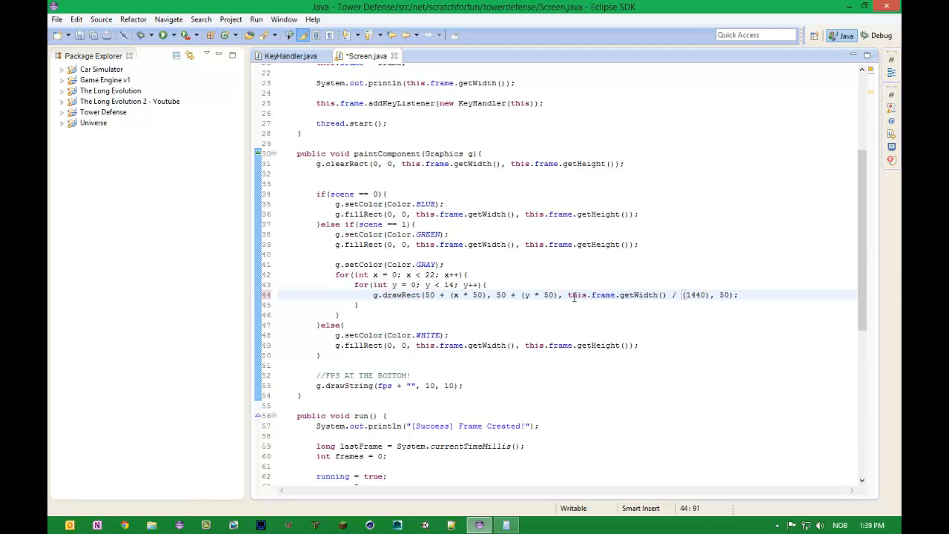
pyautogui.write('/')
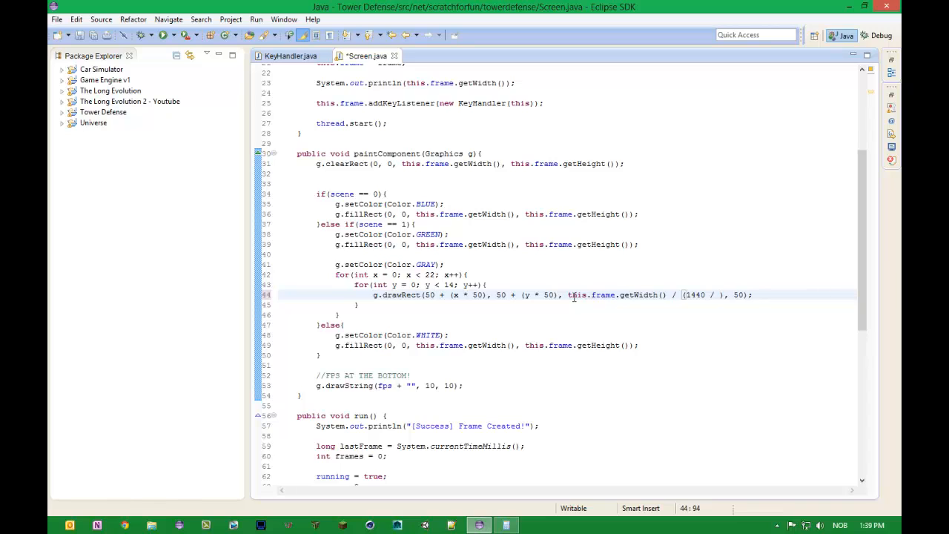
pyautogui.write('1100')
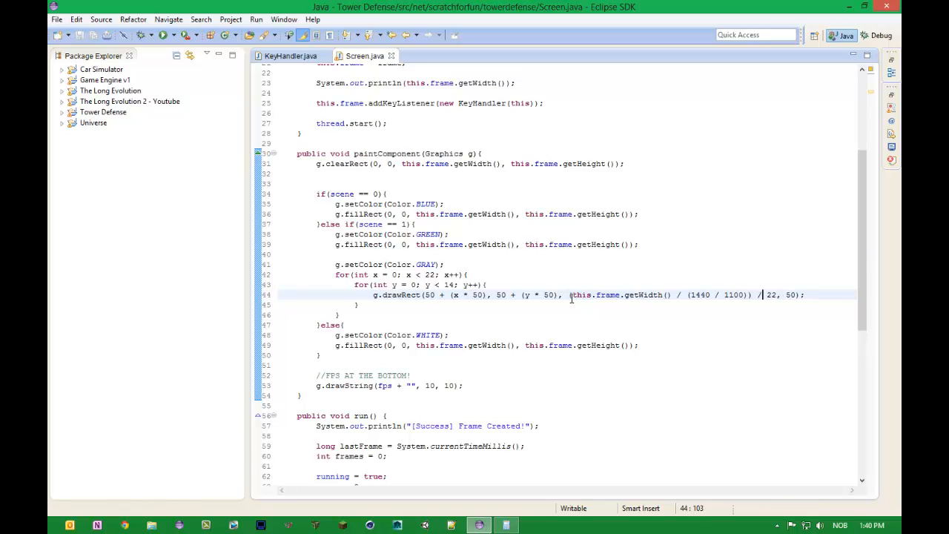
# Open Calculator and compute 1440 divided by 1100
pyautogui.moveTo(567, 294); pyautogui.dragTo(776, 295)
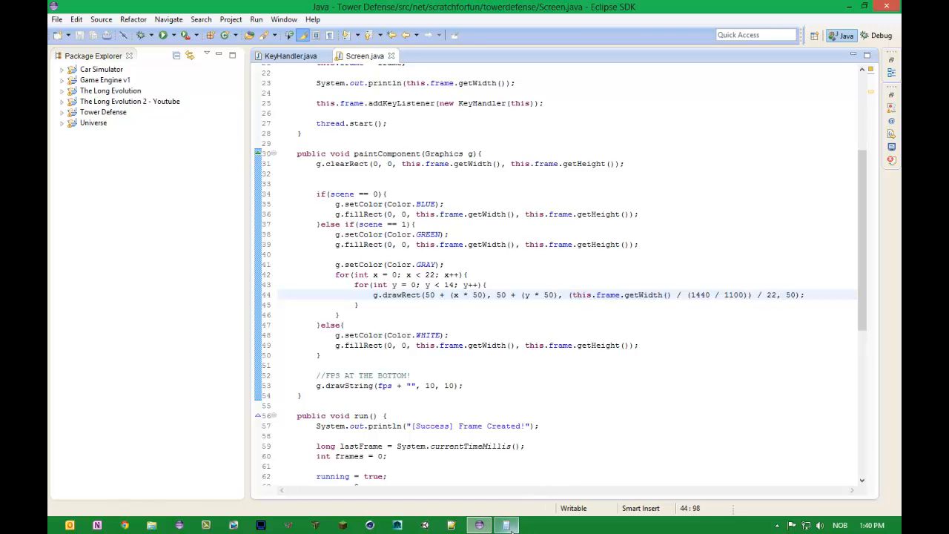
pyautogui.click(505, 525)
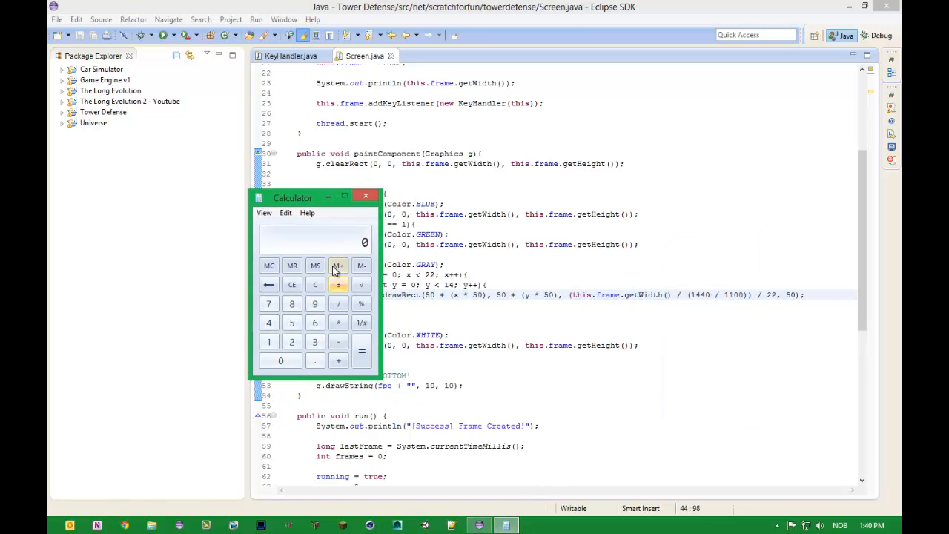
pyautogui.moveTo(651, 294)
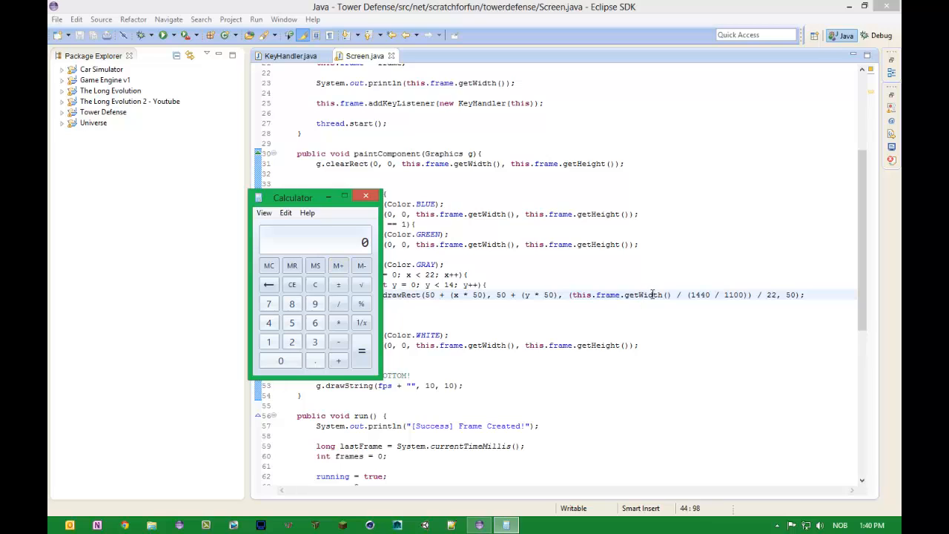
pyautogui.moveTo(348, 326)
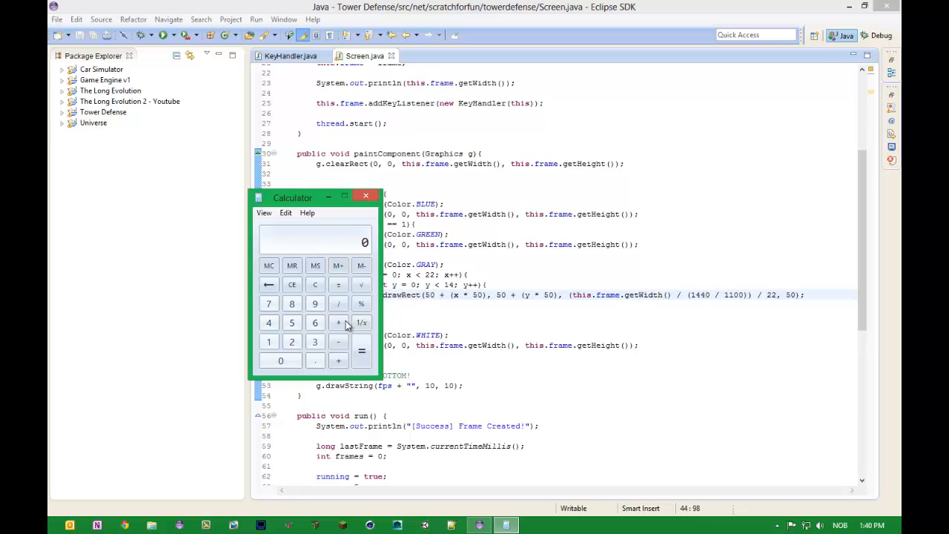
pyautogui.click(268, 341)
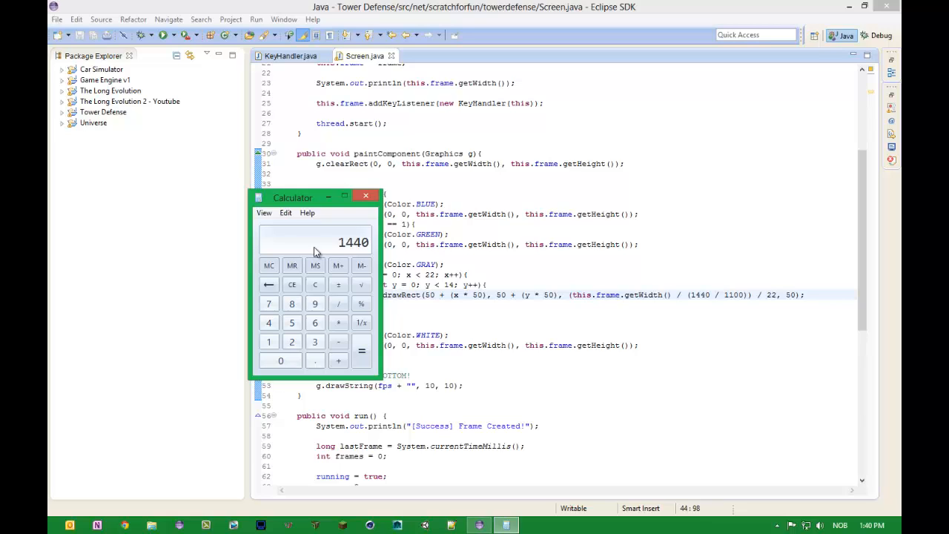
pyautogui.click(338, 284)
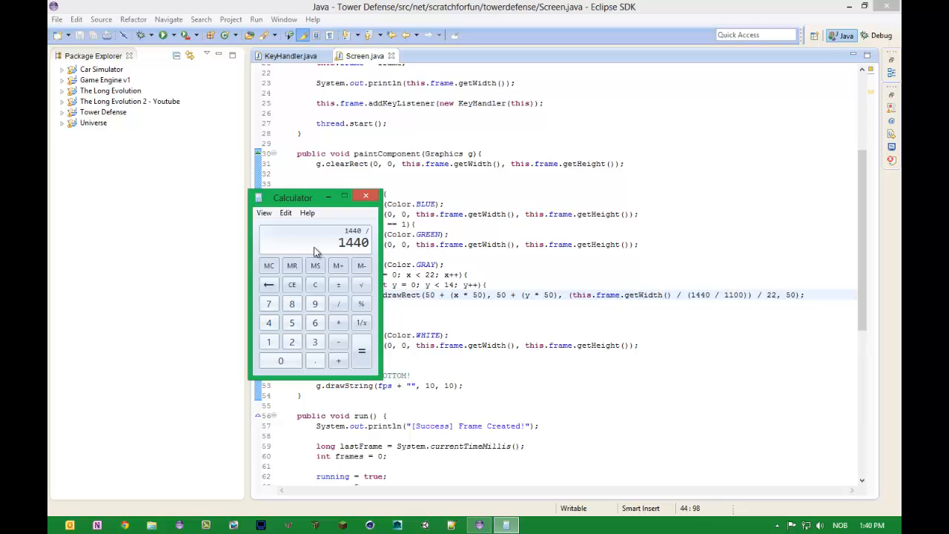
pyautogui.click(362, 350)
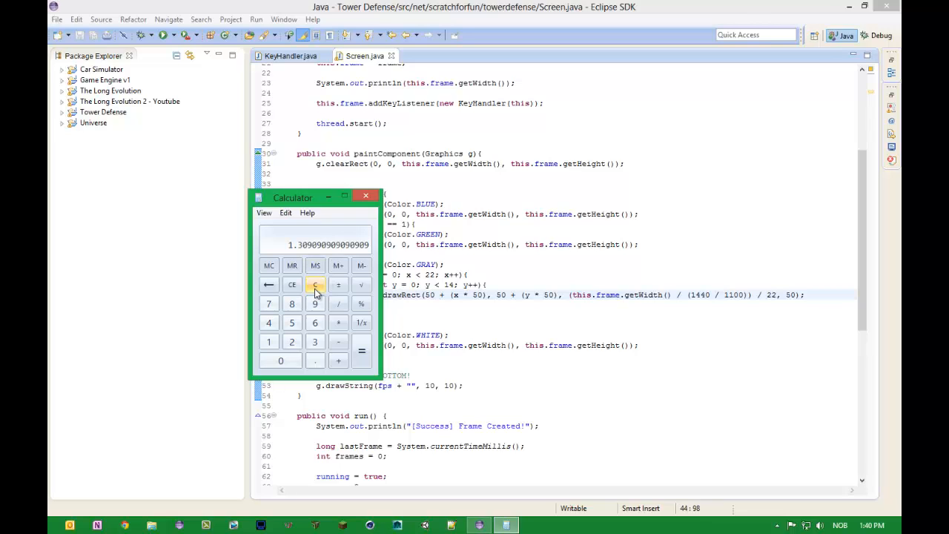
# Run the follow-up divisions until the cell width comes out near 50.00003
pyautogui.click(315, 285)
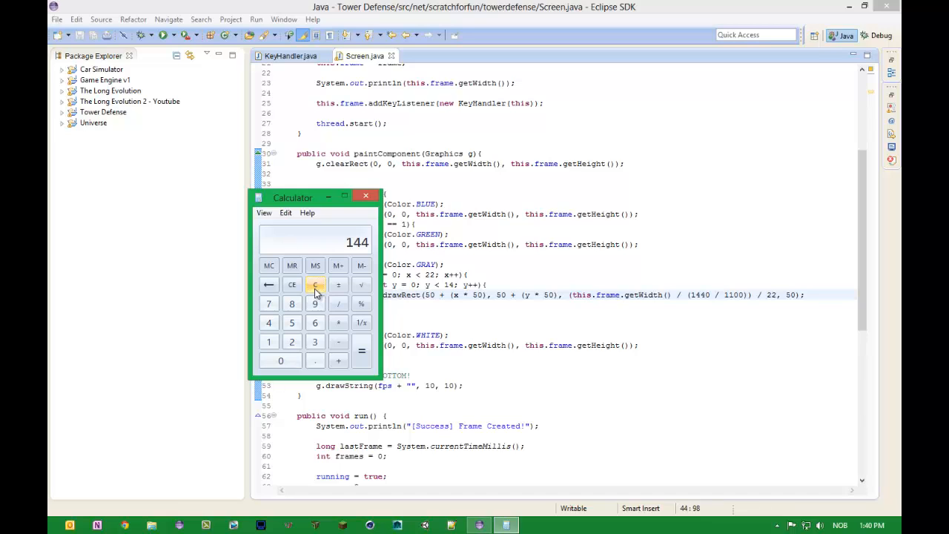
pyautogui.click(338, 303)
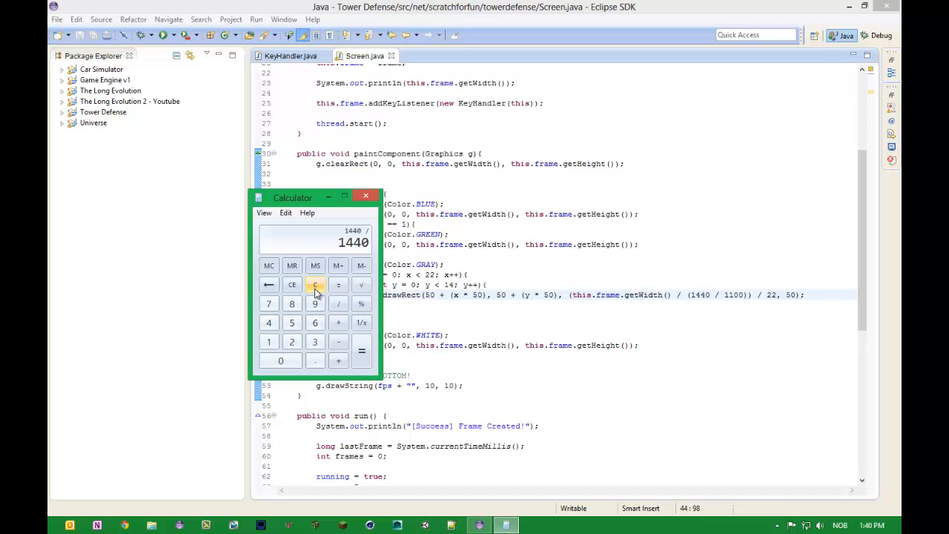
pyautogui.click(315, 284)
pyautogui.write('2')
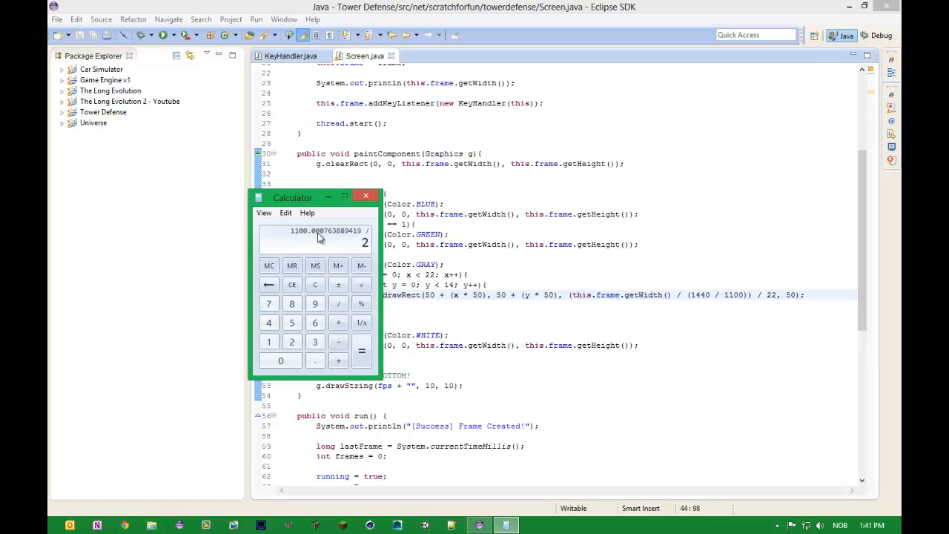
pyautogui.click(361, 350)
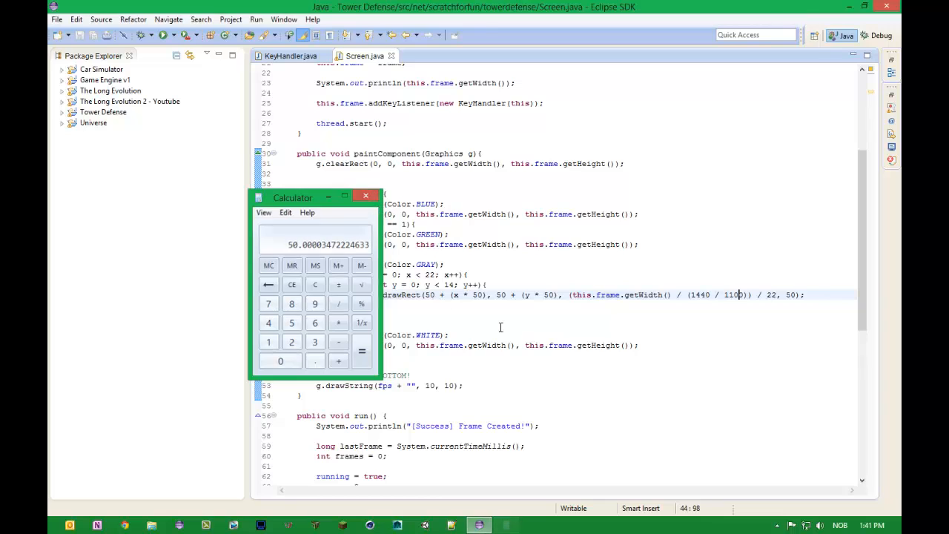
# Return to Screen.java and start a System.out.println on blank line 40
pyautogui.click(365, 196)
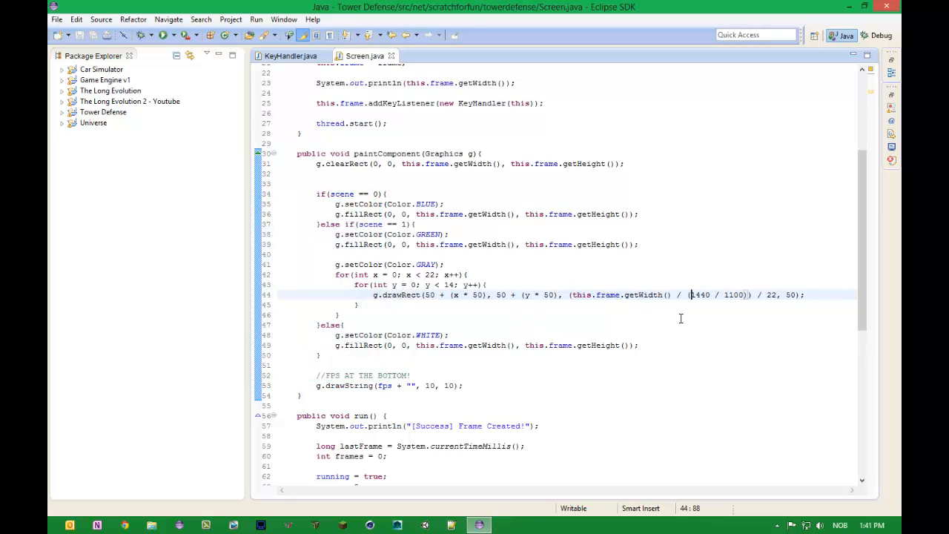
pyautogui.moveTo(610, 292)
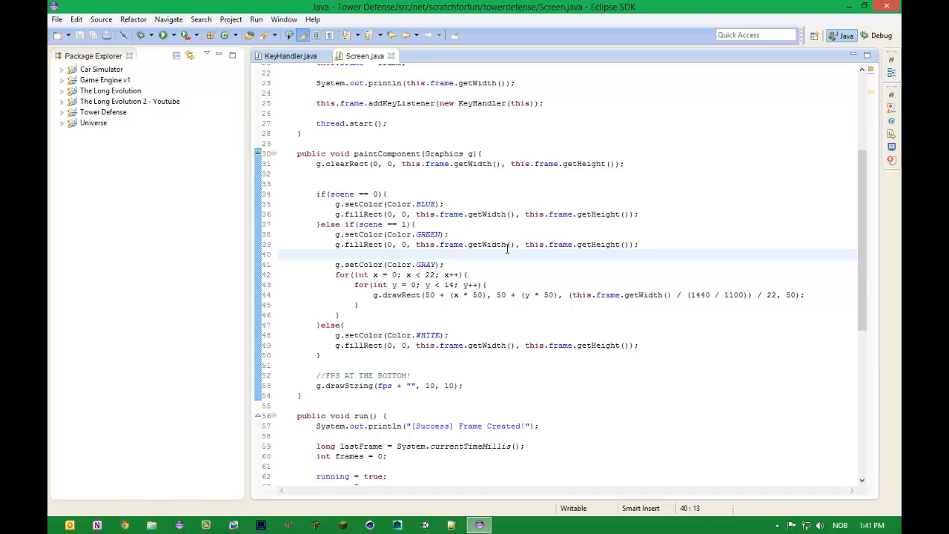
pyautogui.click(335, 254)
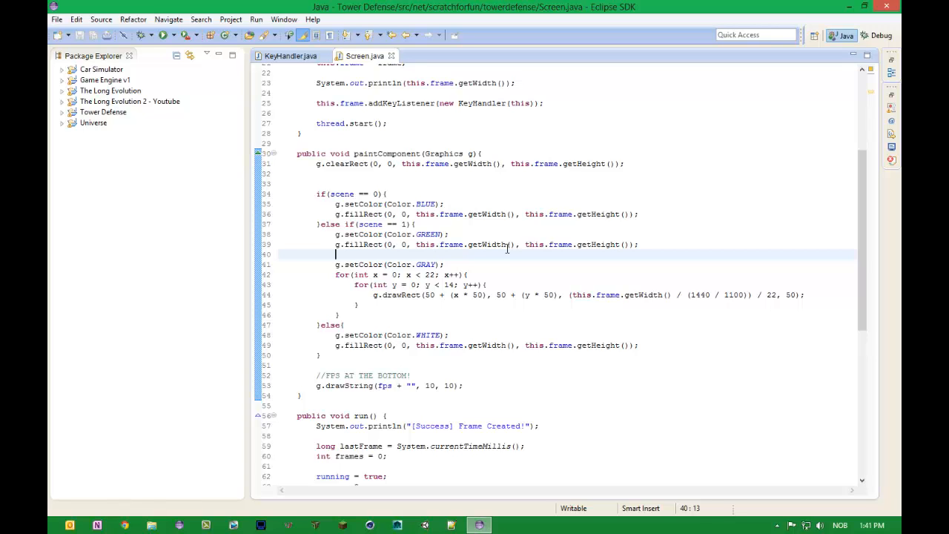
pyautogui.moveTo(799, 293)
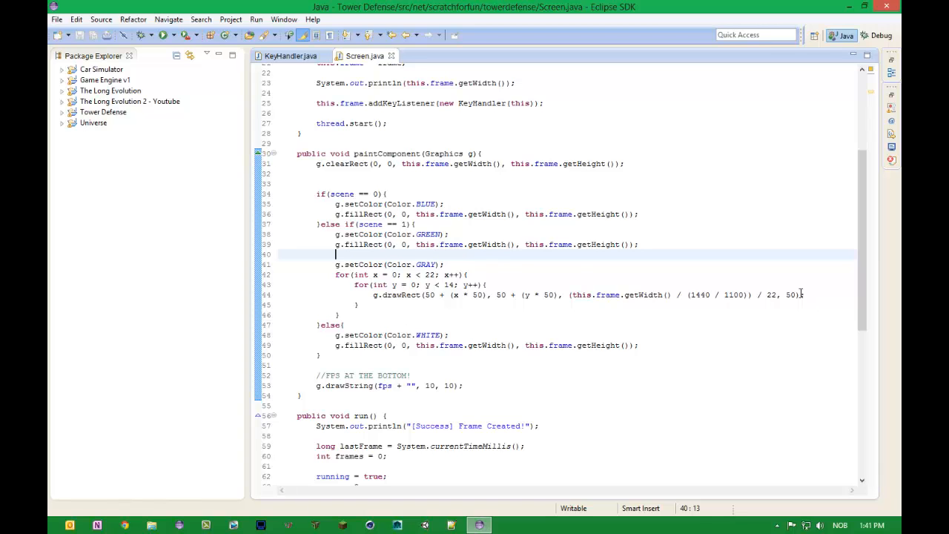
pyautogui.write('System.out.println')
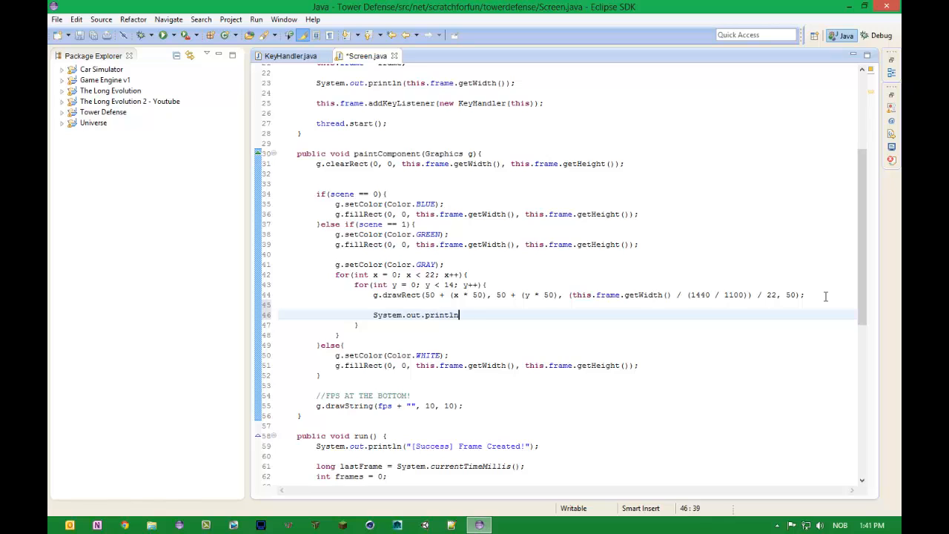
# Finish printing (this.frame.getWidth() / (1440 / 1100)) / 22 after drawRect, then run the game
pyautogui.write('() / (1440 / 1100)) / 22);')
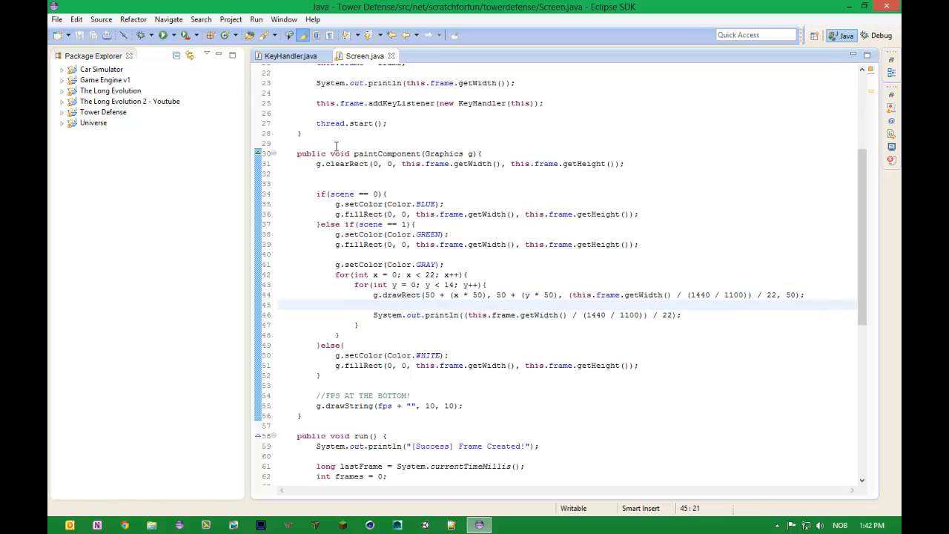
pyautogui.moveTo(164, 35)
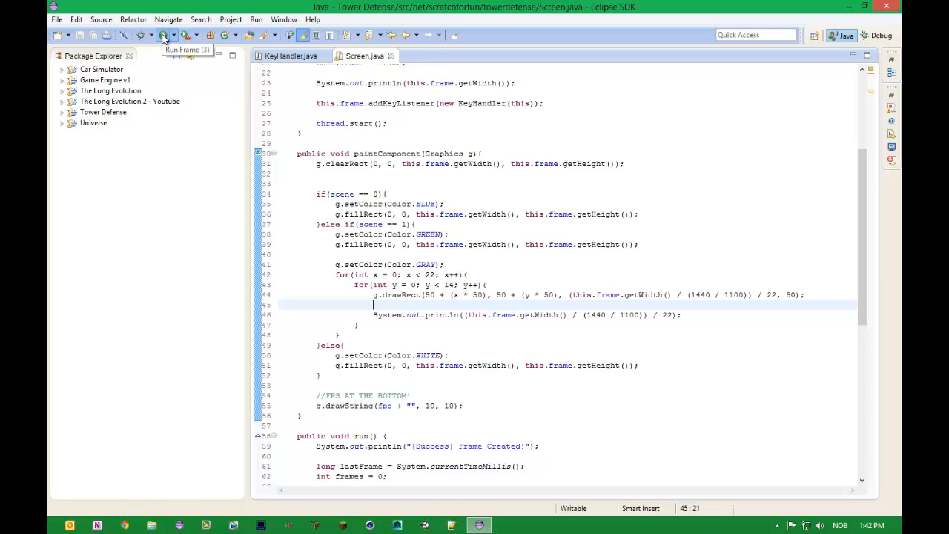
pyautogui.click(163, 35)
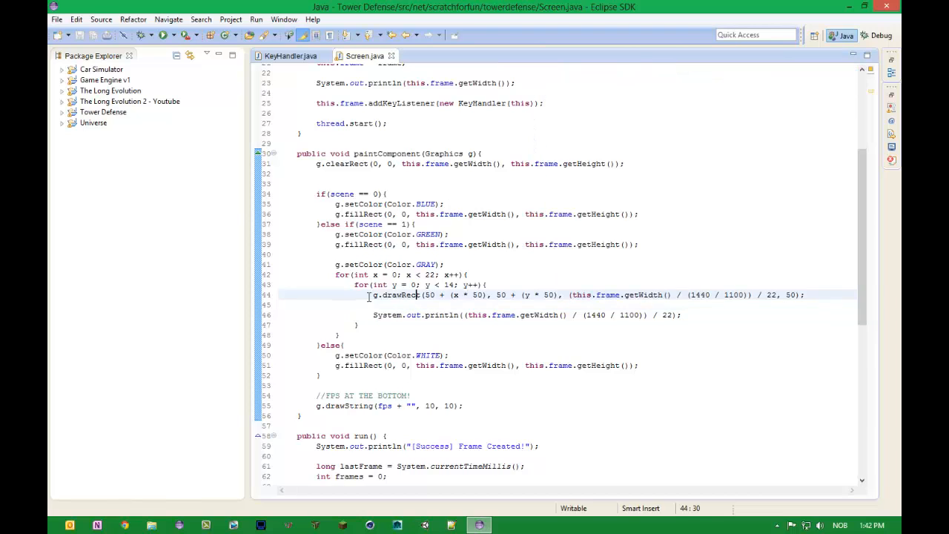
# Declare double width = (this.frame.getWidth() / (1440 / 1100)) / 22 in the inner loop
pyautogui.write('fou')
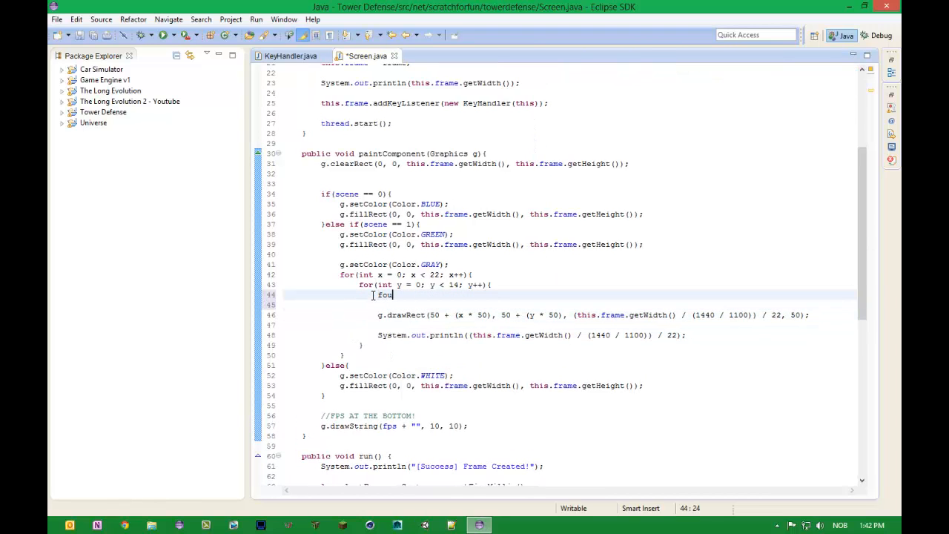
pyautogui.write('double')
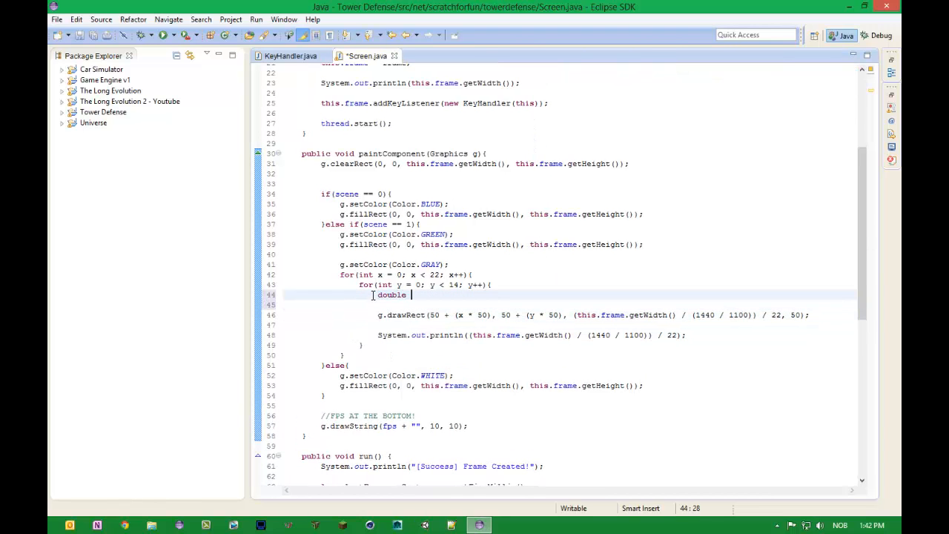
pyautogui.write('width =')
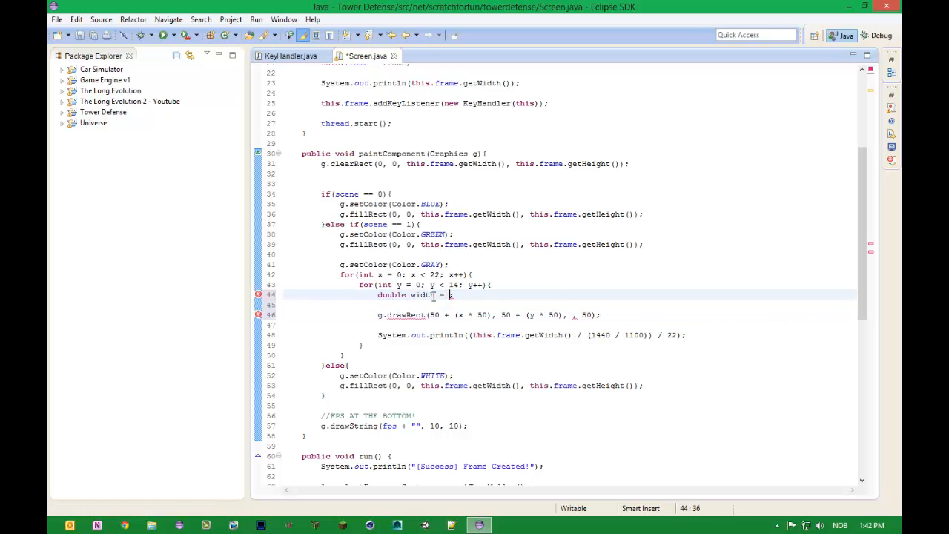
pyautogui.write('(this.frame.getWidth() / (1440 / 1100)) / 22;')
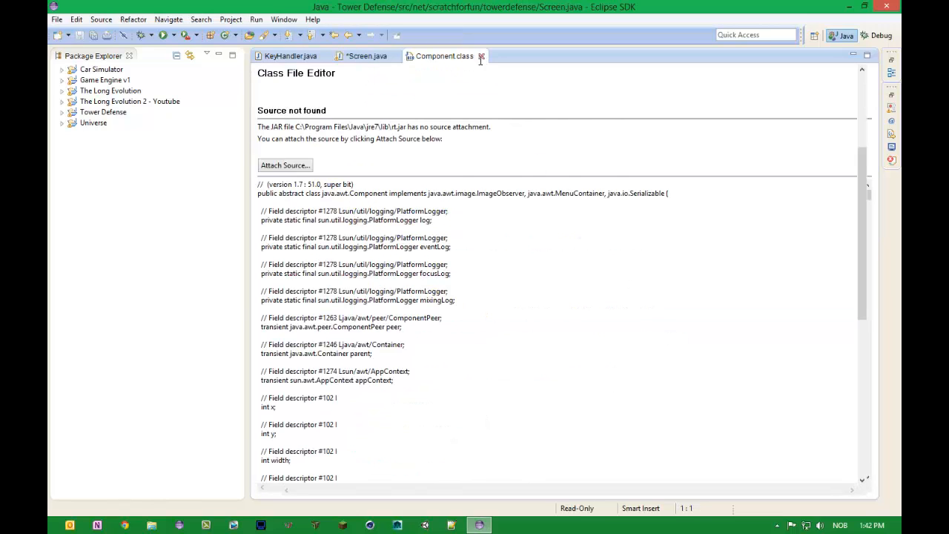
# Close the Component view and cast width to int in the drawRect call
pyautogui.click(481, 55)
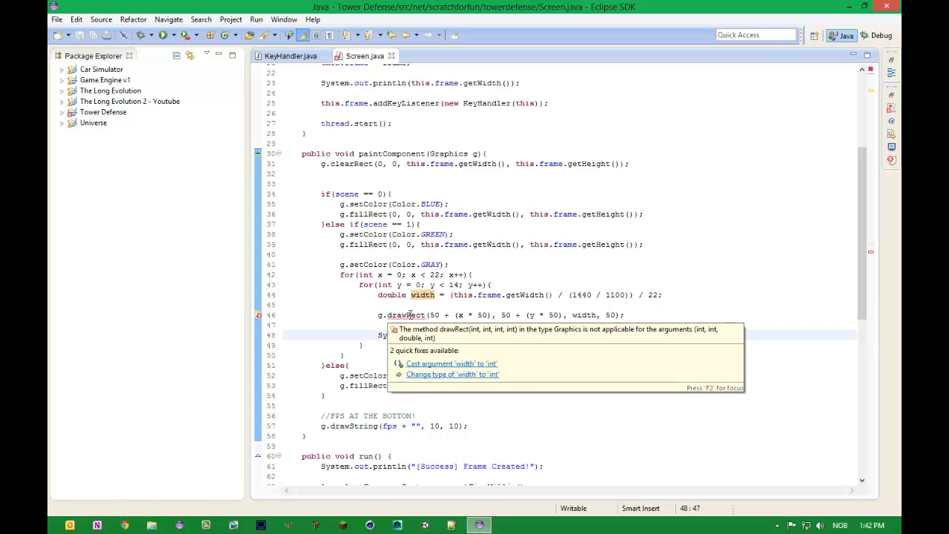
pyautogui.click(451, 363)
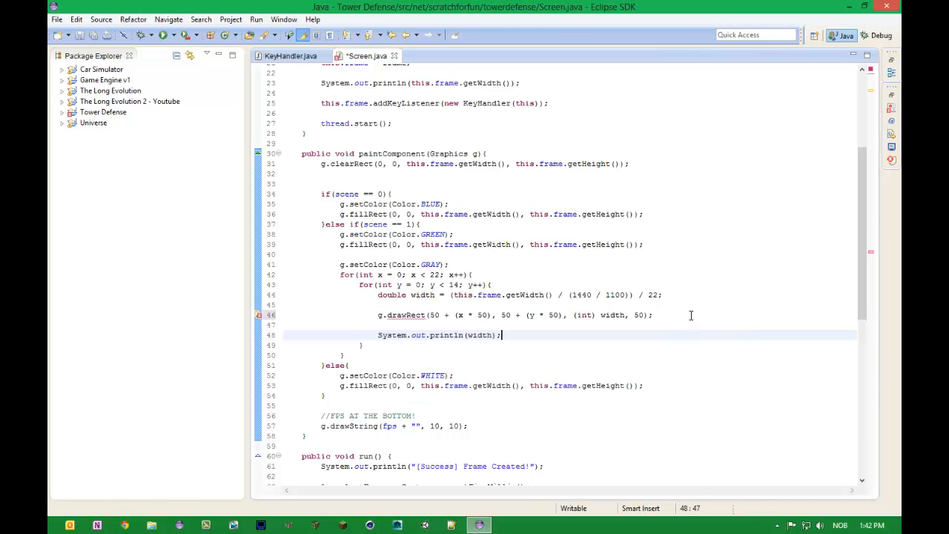
pyautogui.doubleClick(610, 314)
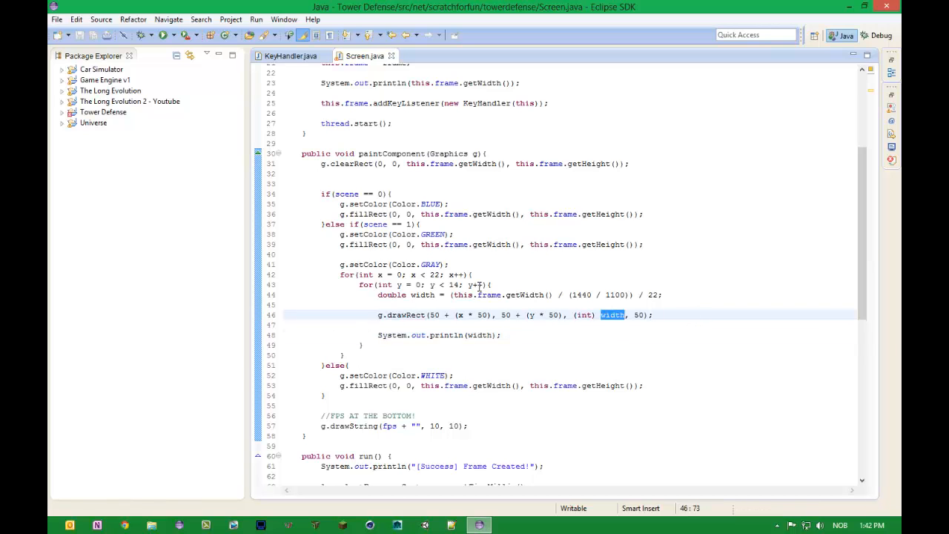
pyautogui.doubleClick(423, 295)
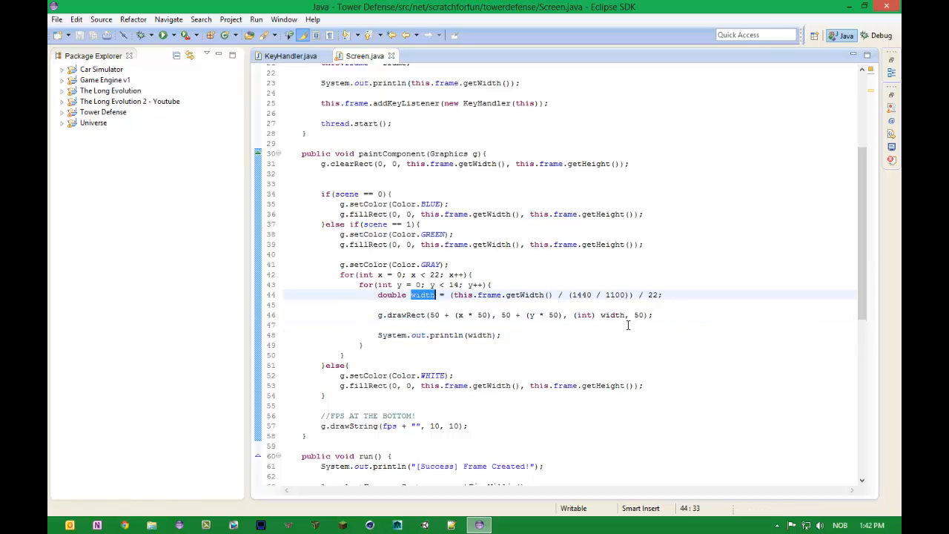
pyautogui.doubleClick(612, 315)
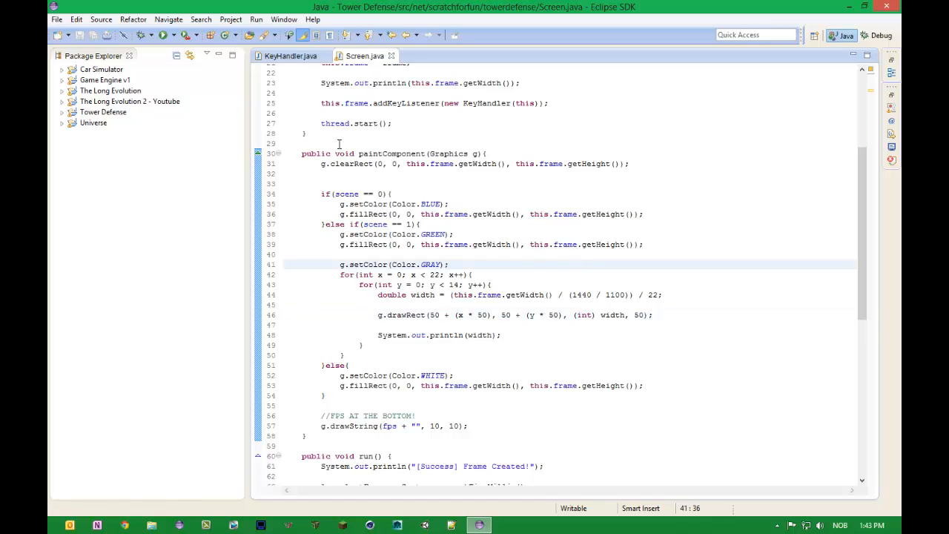
pyautogui.moveTo(163, 35)
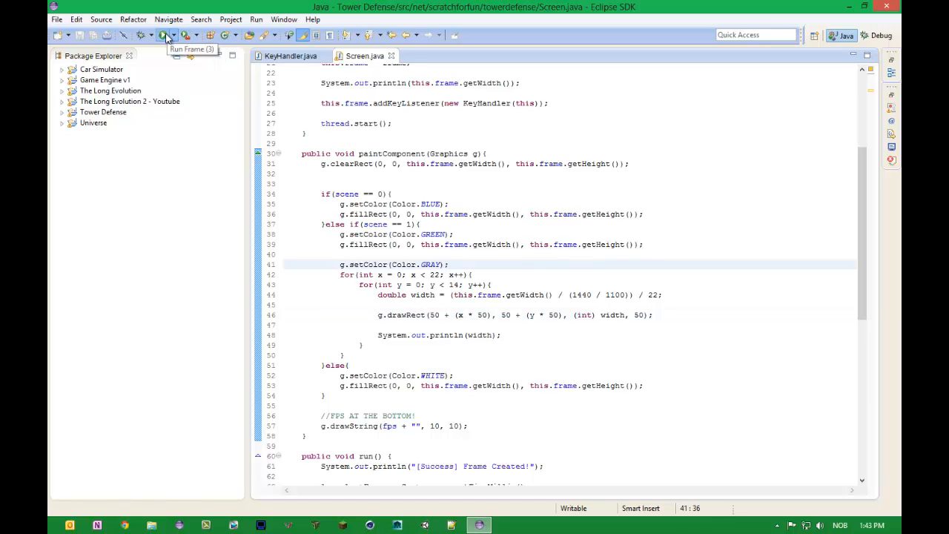
pyautogui.moveTo(459, 141)
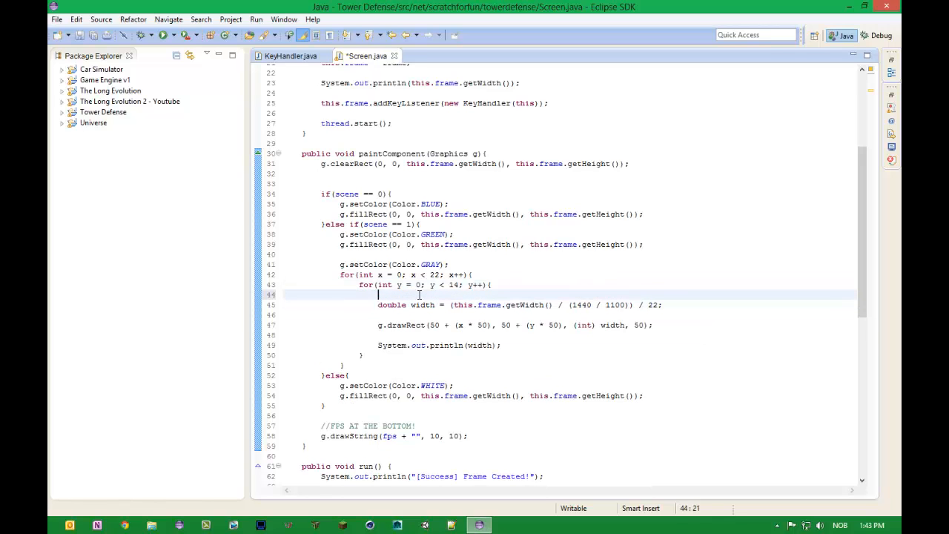
# Declare double width1 holding the 1440 / 1100 ratio moved out of the width formula
pyautogui.write('double')
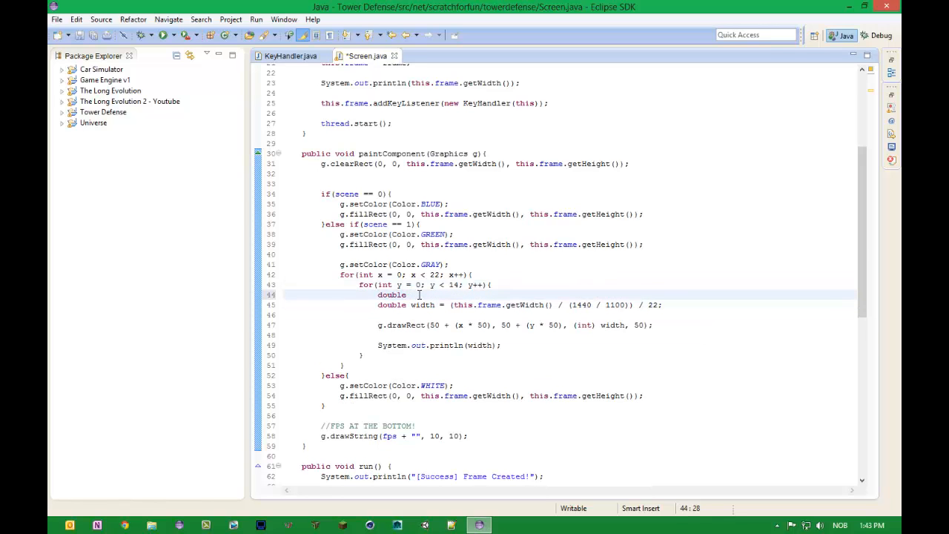
pyautogui.write('width1 =')
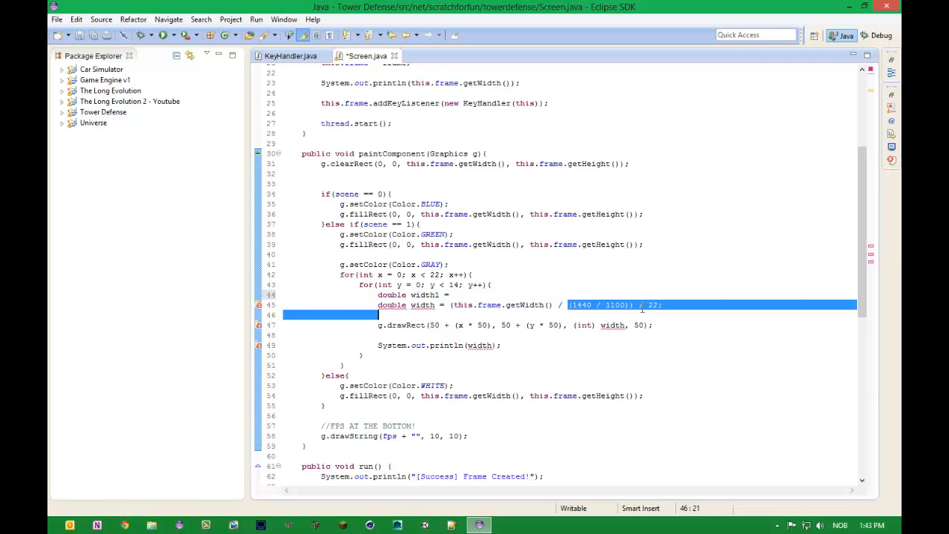
pyautogui.press('Delete')
pyautogui.write('width')
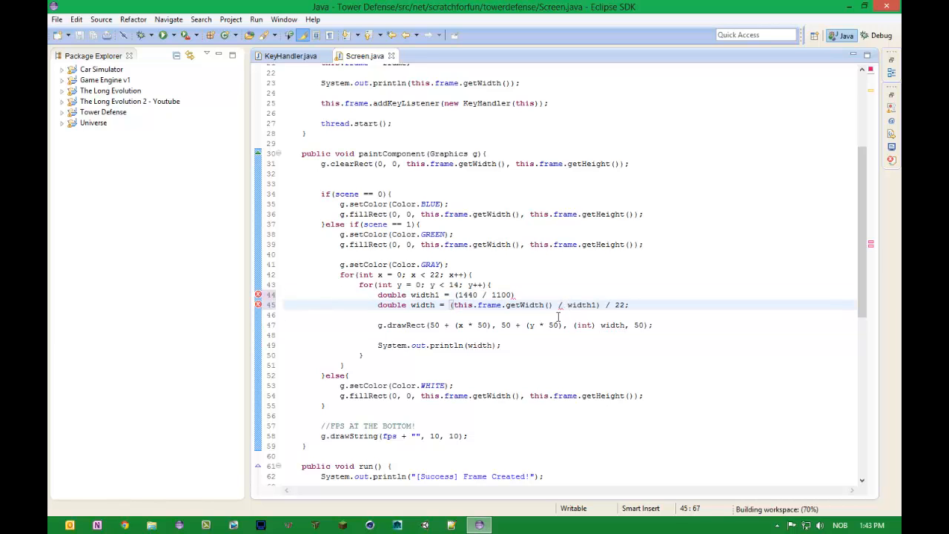
pyautogui.click(517, 294)
pyautogui.write(';')
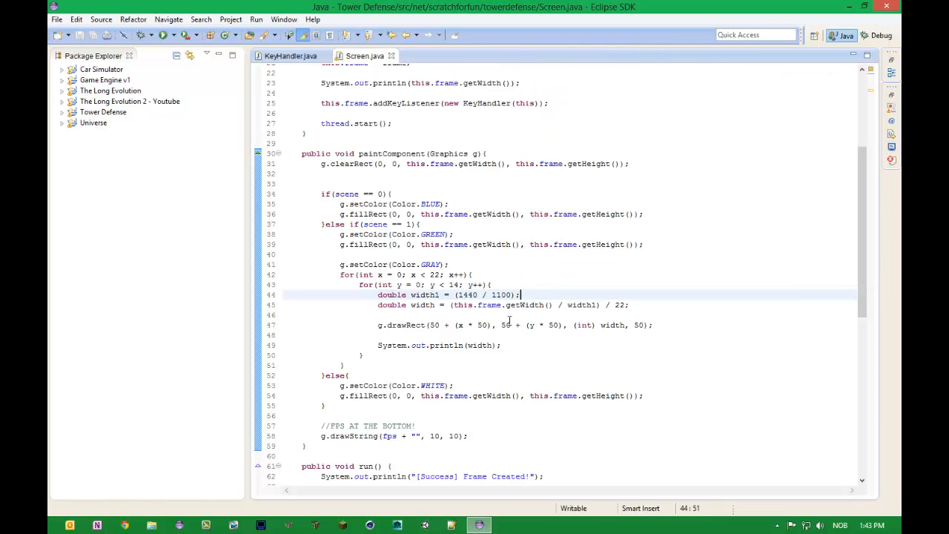
# Add a double width2 line holding this.frame.getWidth() / width1
pyautogui.press('Return')
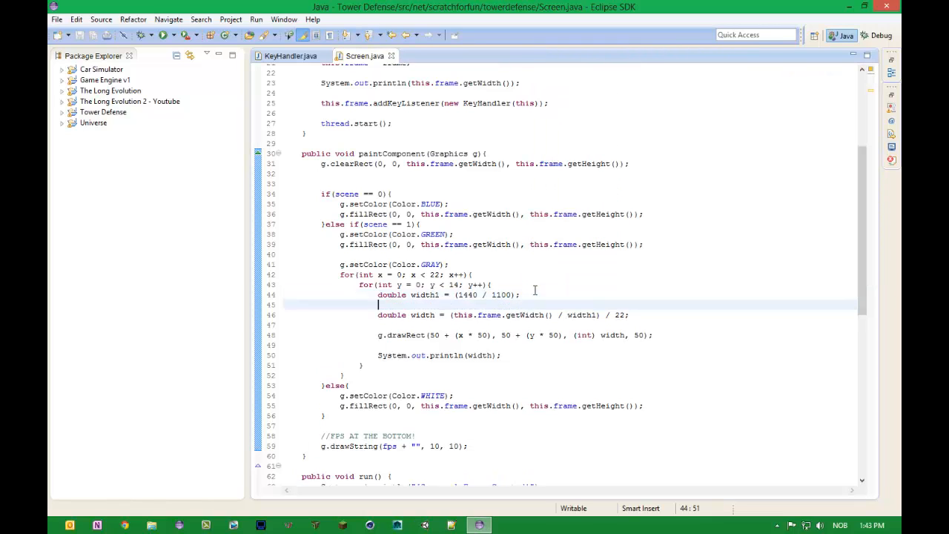
pyautogui.write('double width')
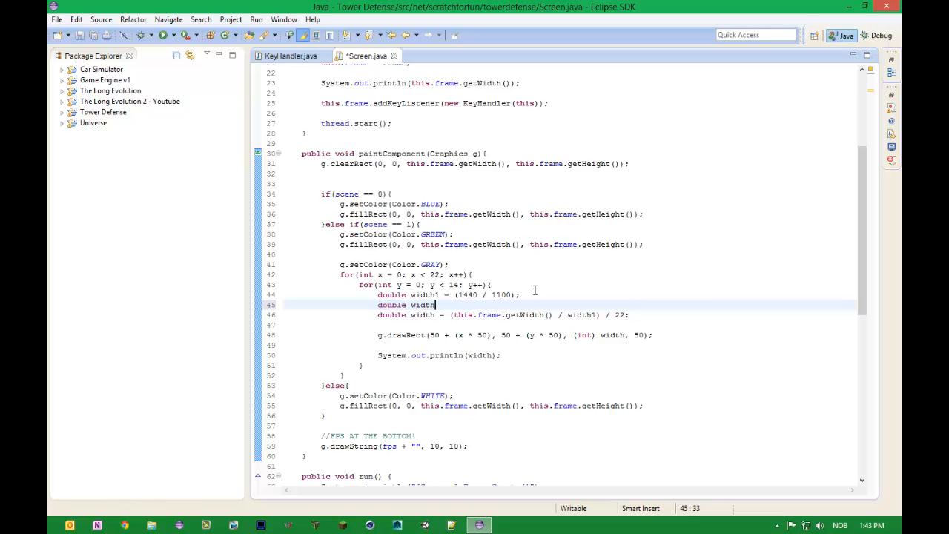
pyautogui.write('2 =')
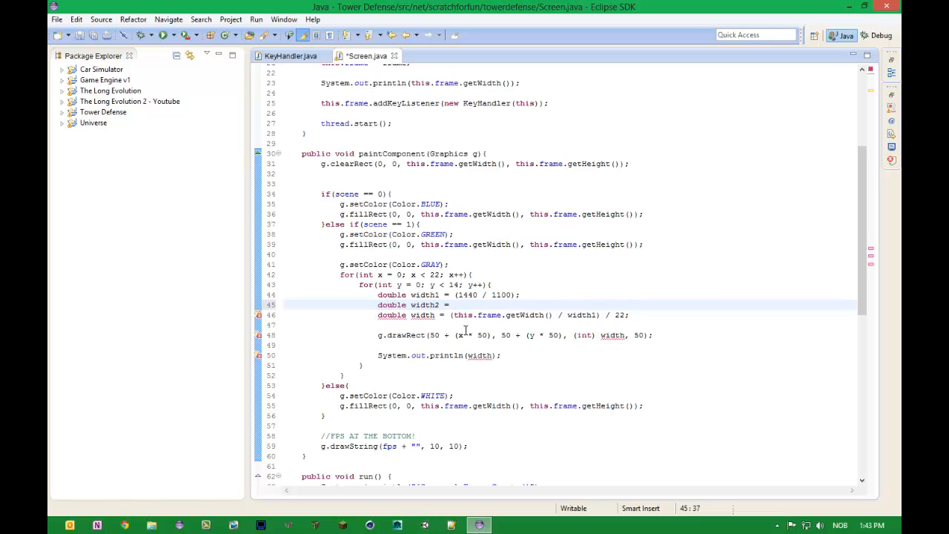
pyautogui.moveTo(454, 315); pyautogui.dragTo(591, 315)
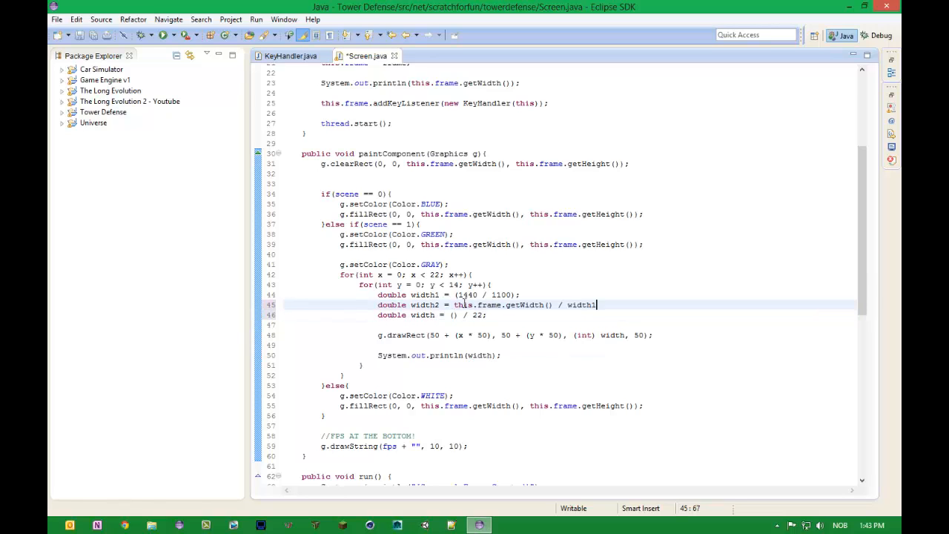
pyautogui.write(';')
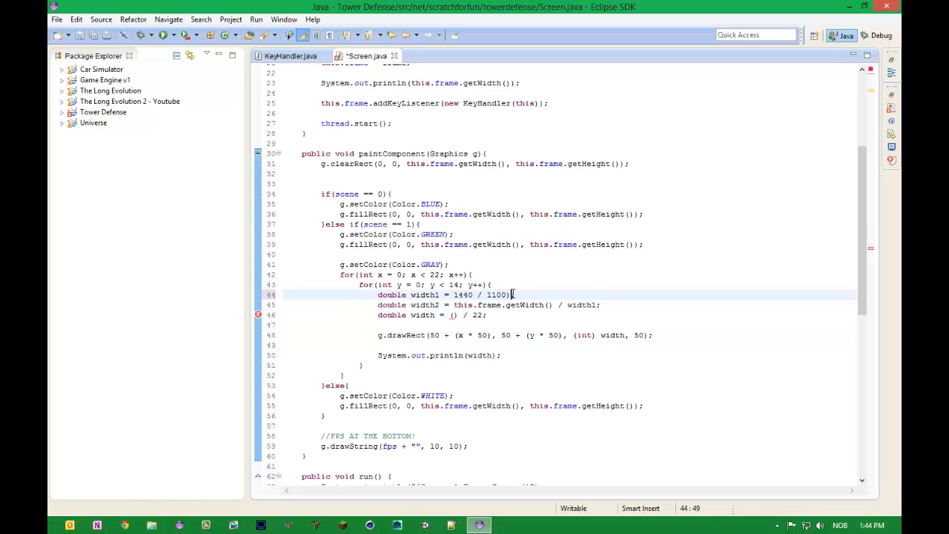
# Remove the extra parentheses, use width2 in the width line, and save
pyautogui.press('ctrl+s')
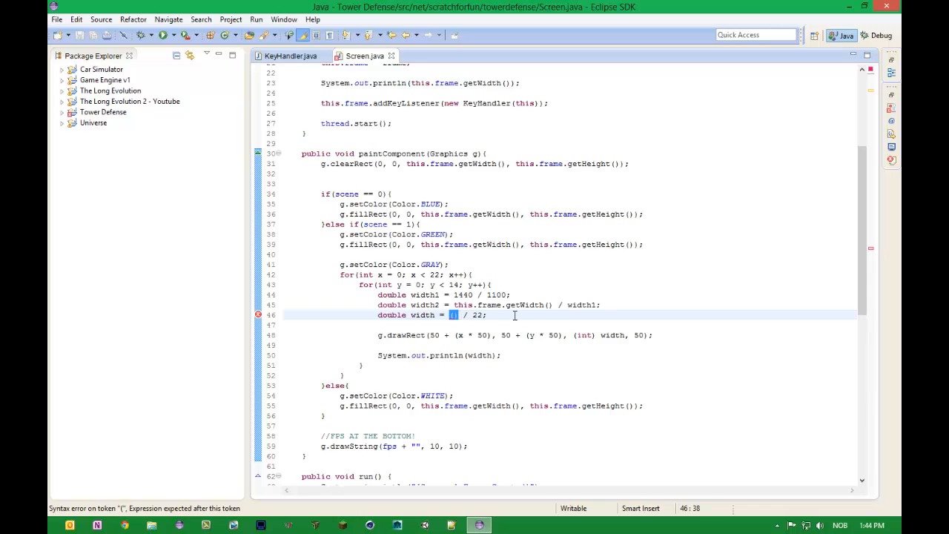
pyautogui.write('width2')
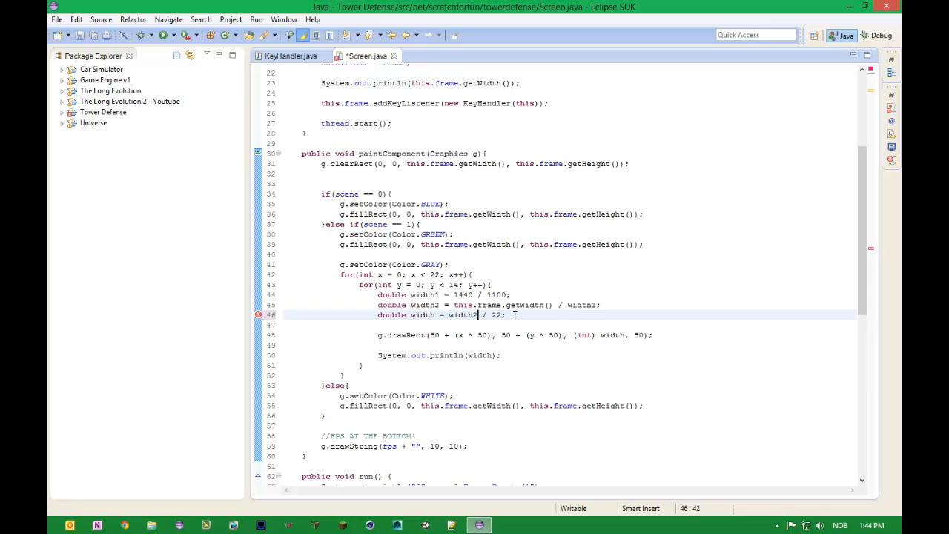
pyautogui.press('ctrl+s')
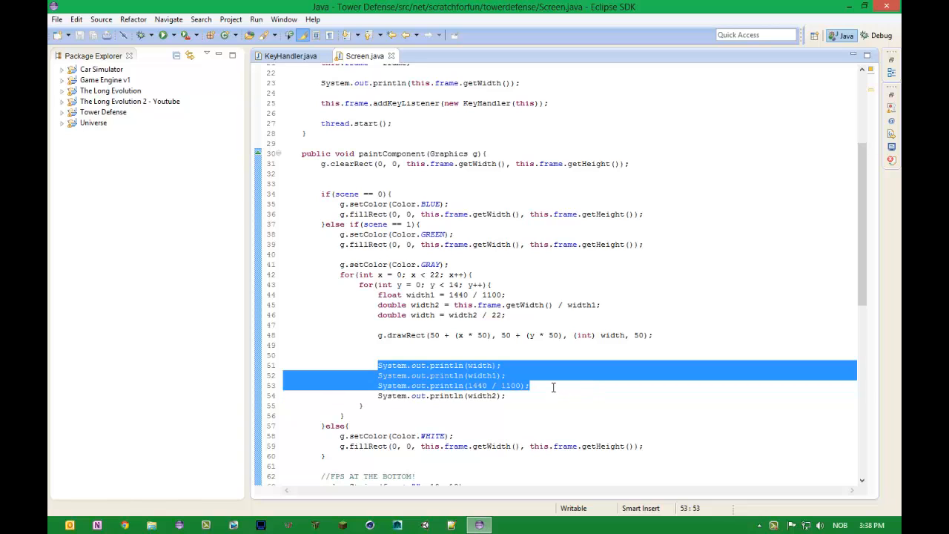
# Run the game, read the printed values (about 65.45 and 1.0), and inspect the ratio expression
pyautogui.click(163, 35)
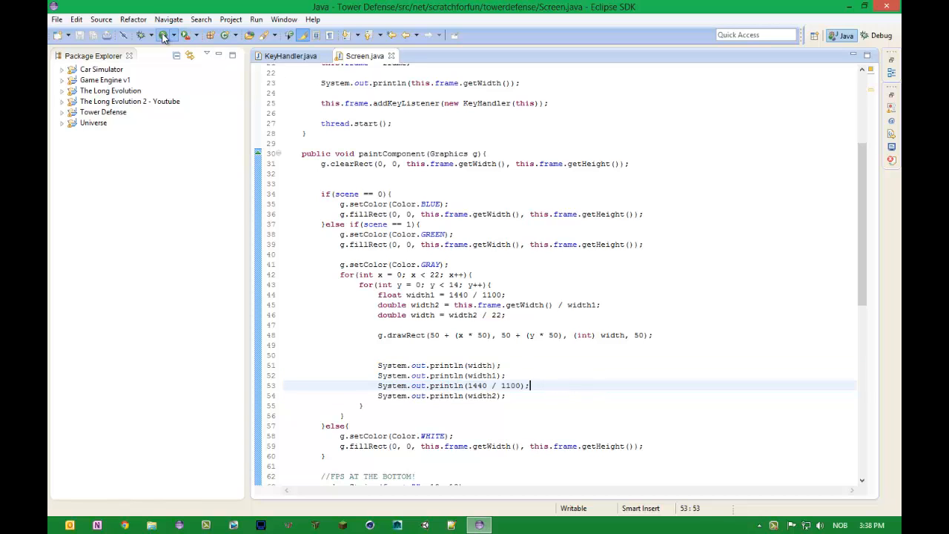
pyautogui.click(167, 35)
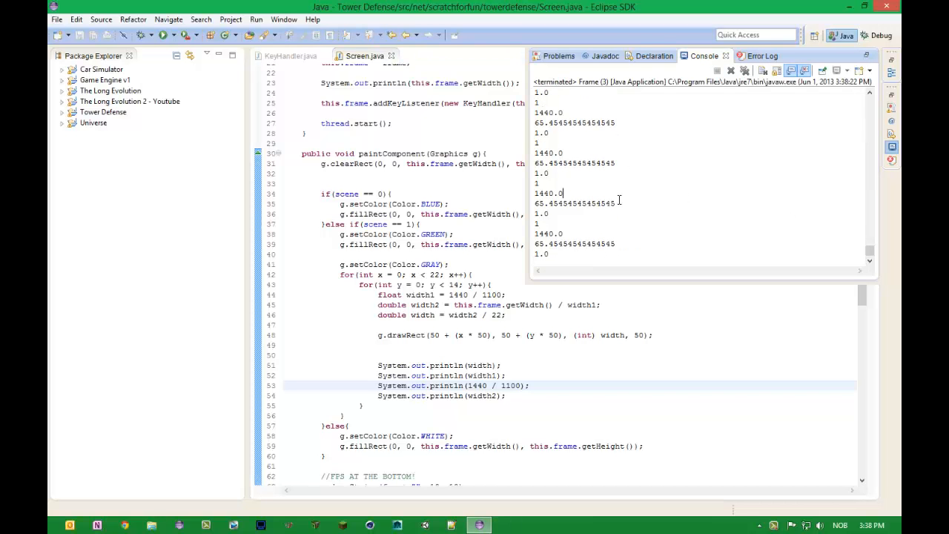
pyautogui.doubleClick(577, 163)
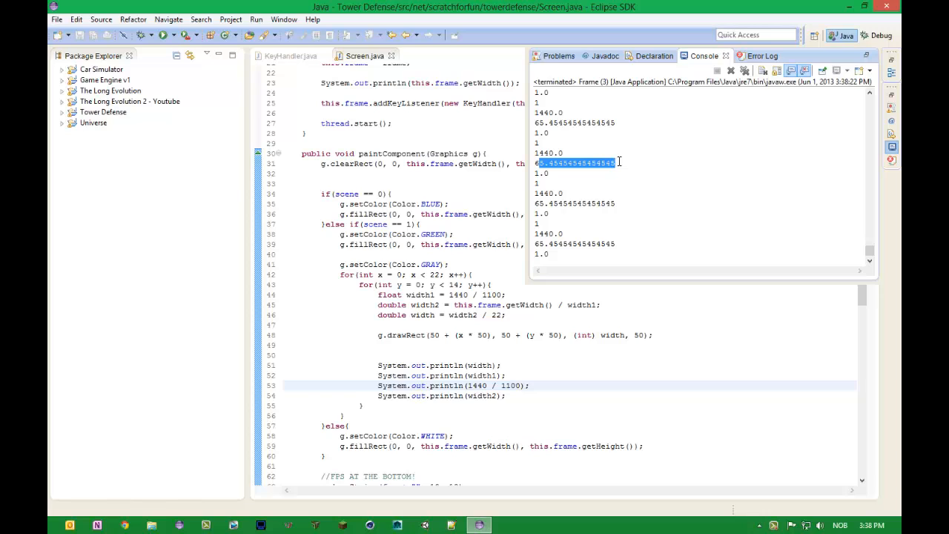
pyautogui.moveTo(480, 365)
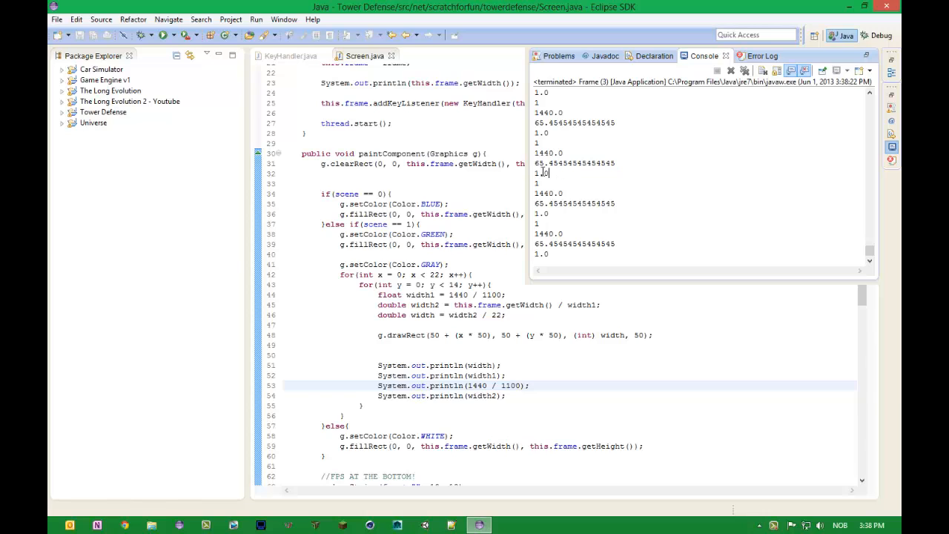
pyautogui.doubleClick(541, 172)
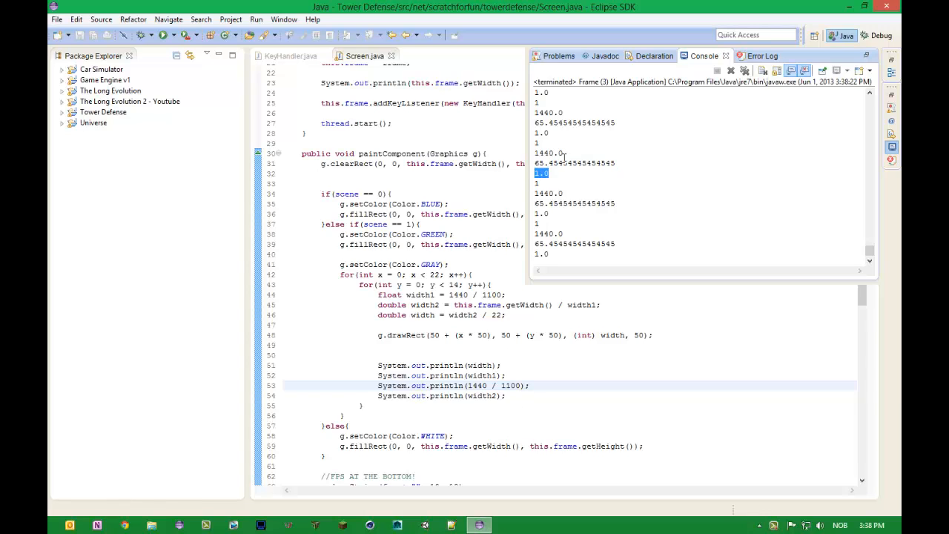
pyautogui.moveTo(566, 168)
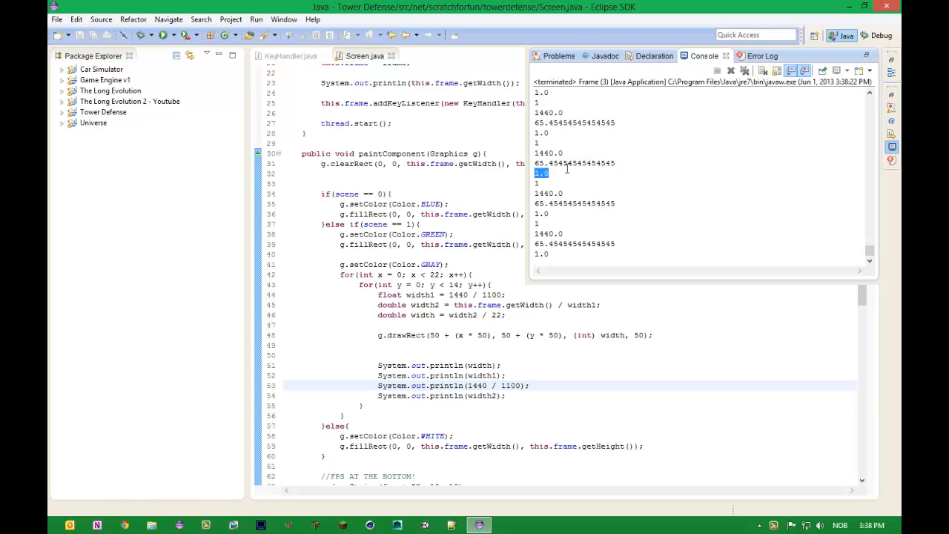
pyautogui.moveTo(539, 219)
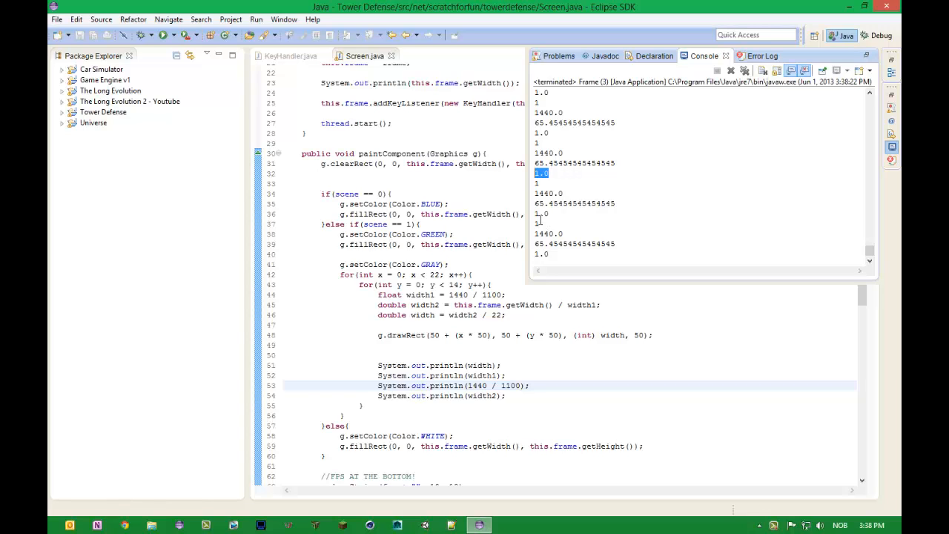
pyautogui.moveTo(539, 219)
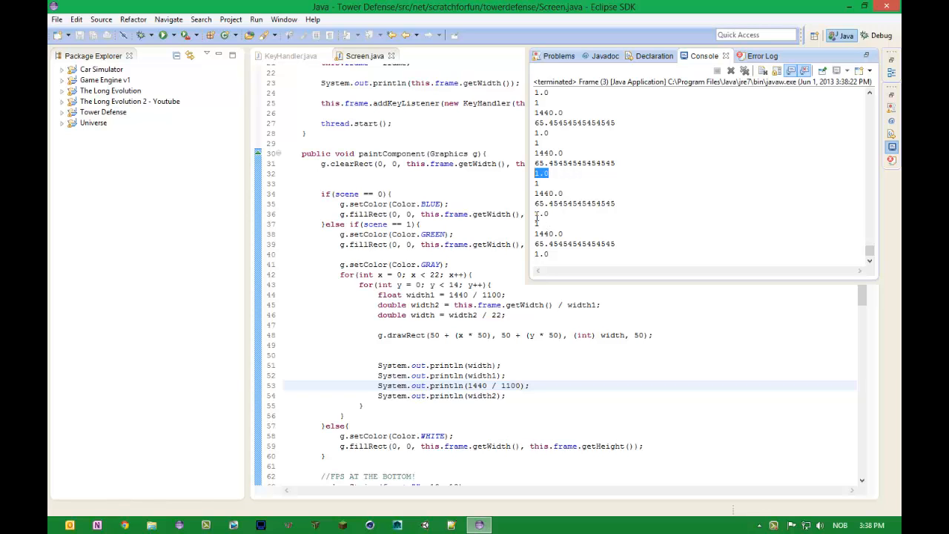
pyautogui.moveTo(519, 275)
pyautogui.write('double')
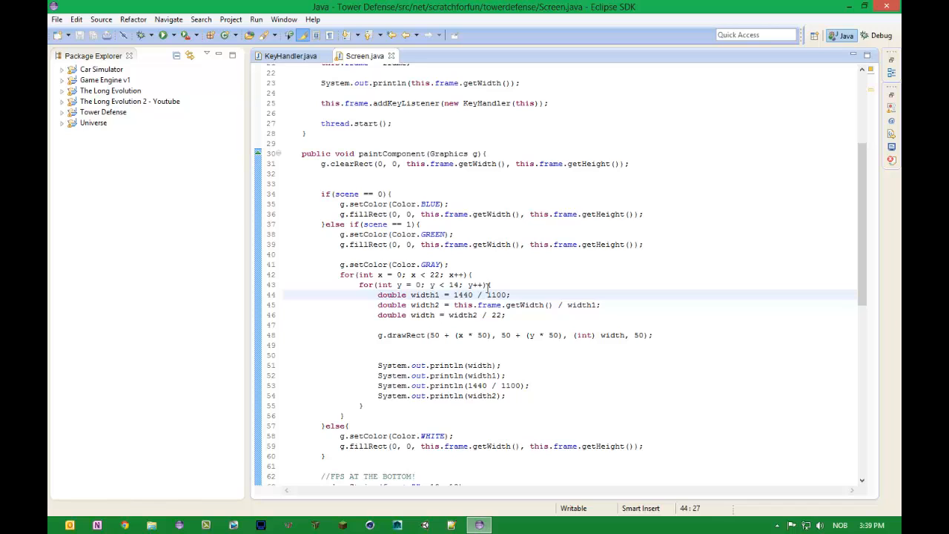
pyautogui.doubleClick(478, 294)
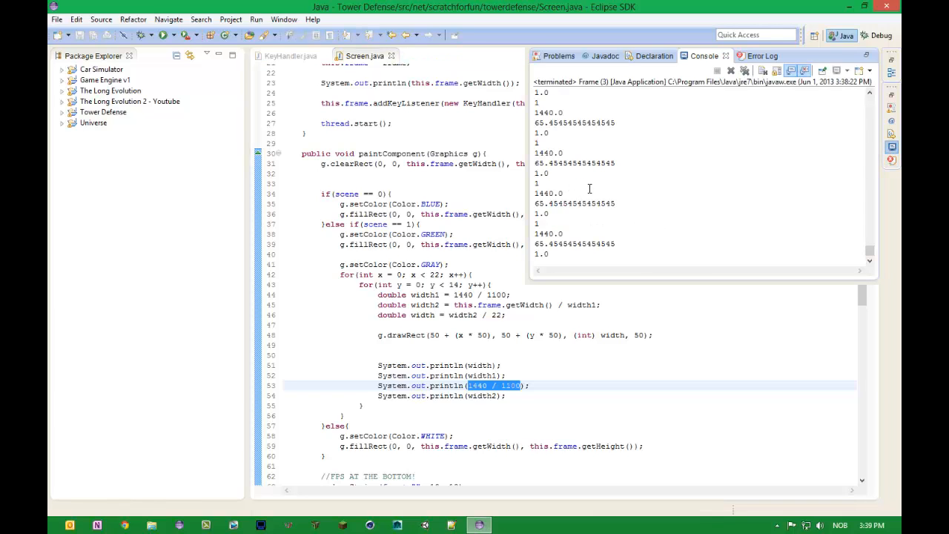
pyautogui.moveTo(582, 189)
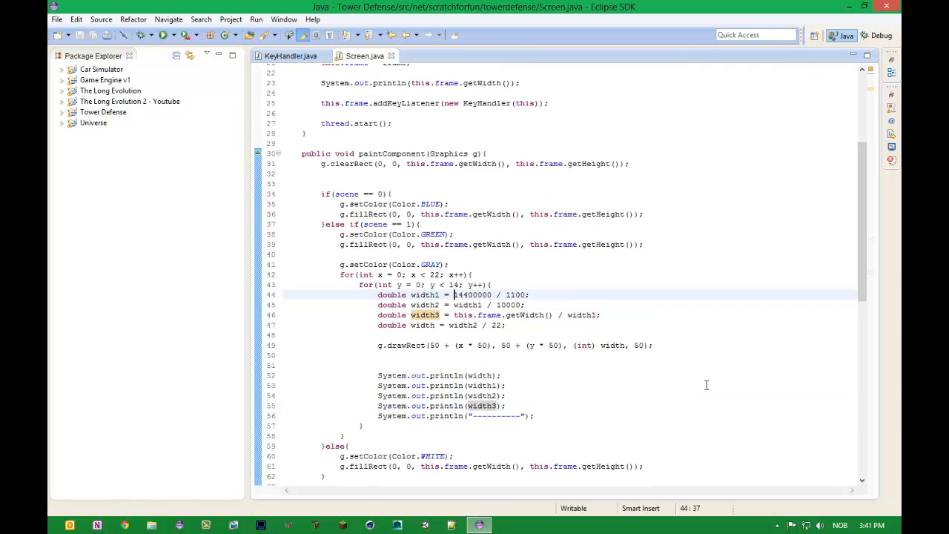
pyautogui.moveTo(705, 384)
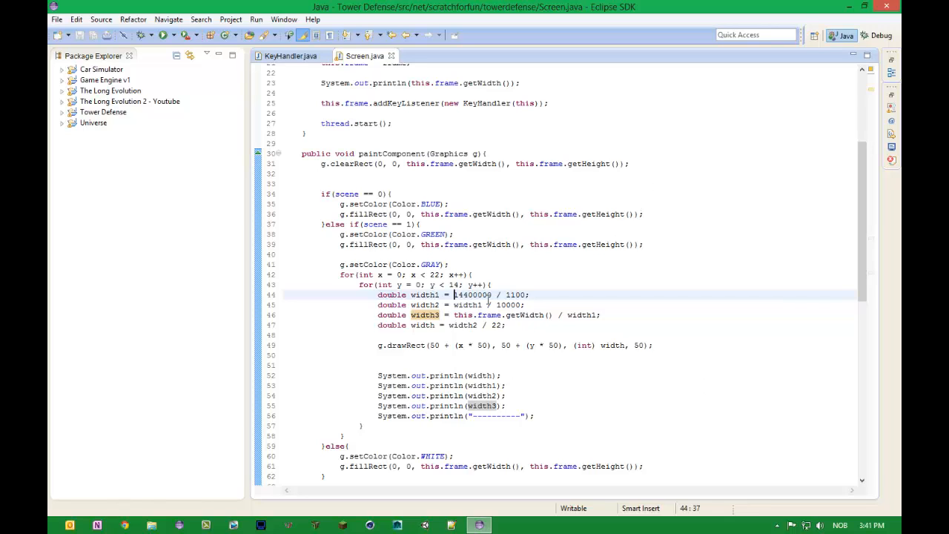
# Check printed width3 (~0.11) and width (~0.005), then pick width1 on the width3 line
pyautogui.doubleClick(481, 295)
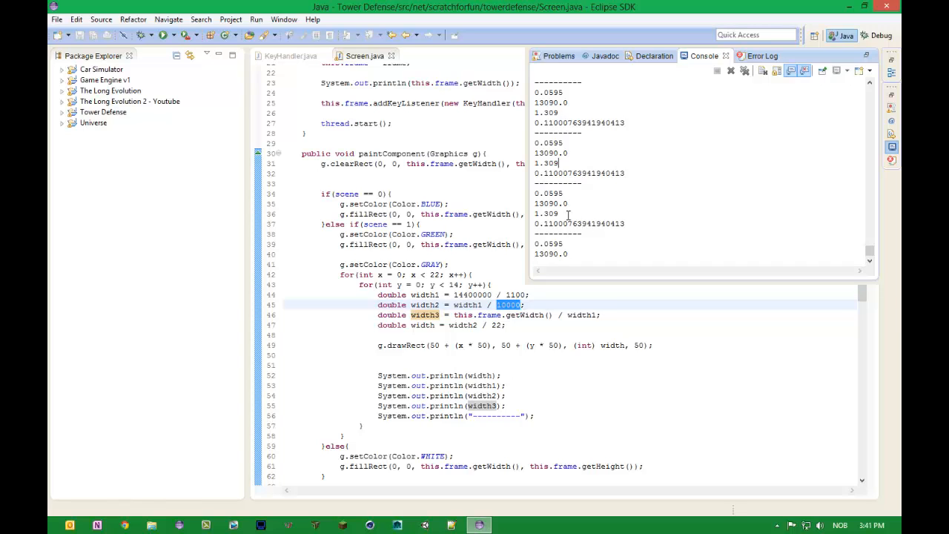
pyautogui.doubleClick(547, 213)
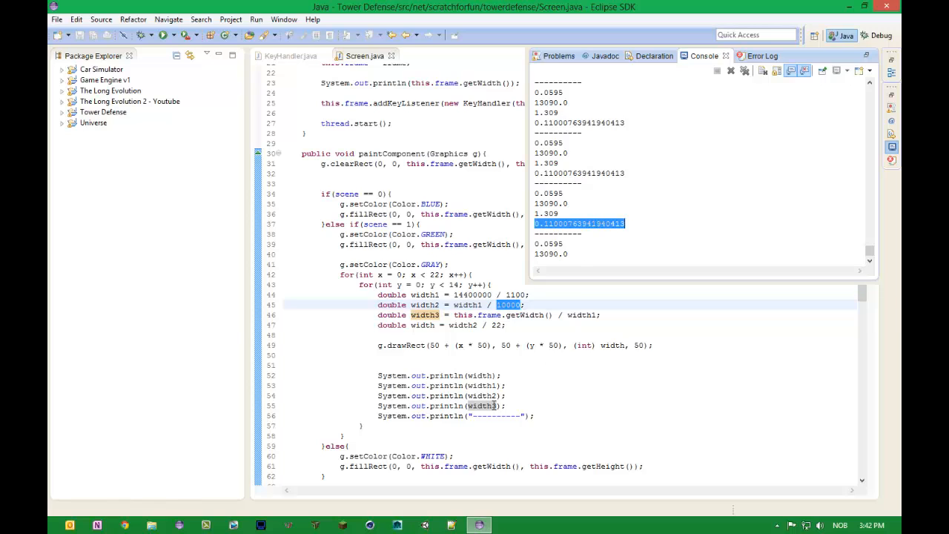
pyautogui.moveTo(491, 406)
pyautogui.write('3')
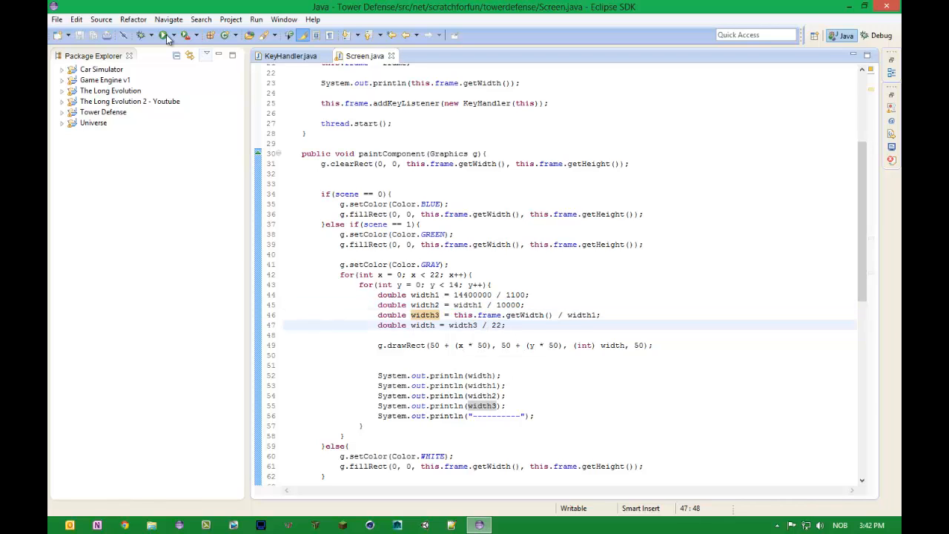
pyautogui.moveTo(478, 182)
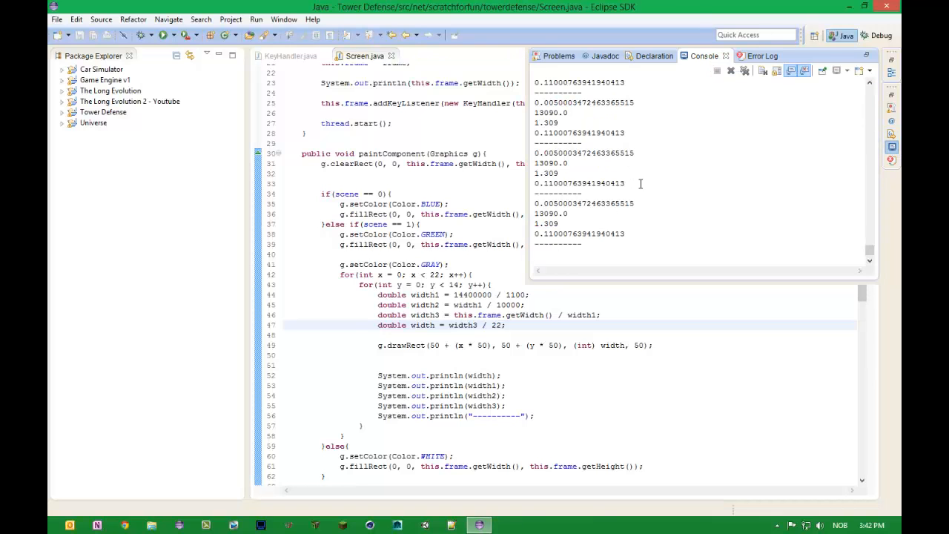
pyautogui.doubleClick(579, 183)
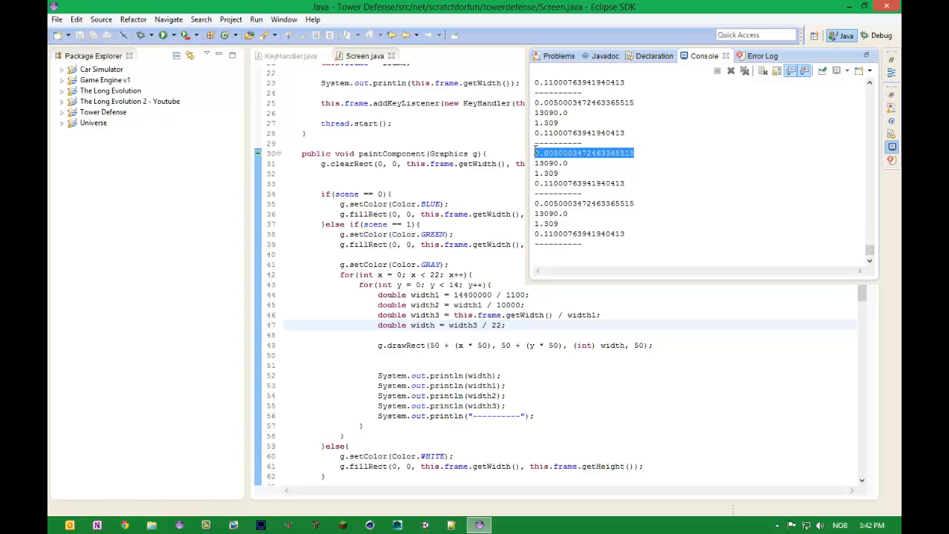
pyautogui.moveTo(482, 305)
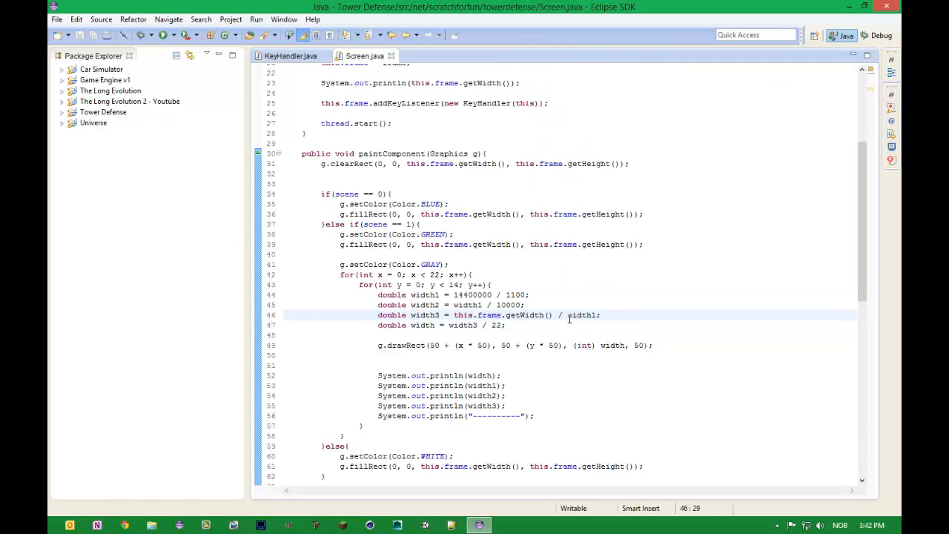
pyautogui.doubleClick(424, 294)
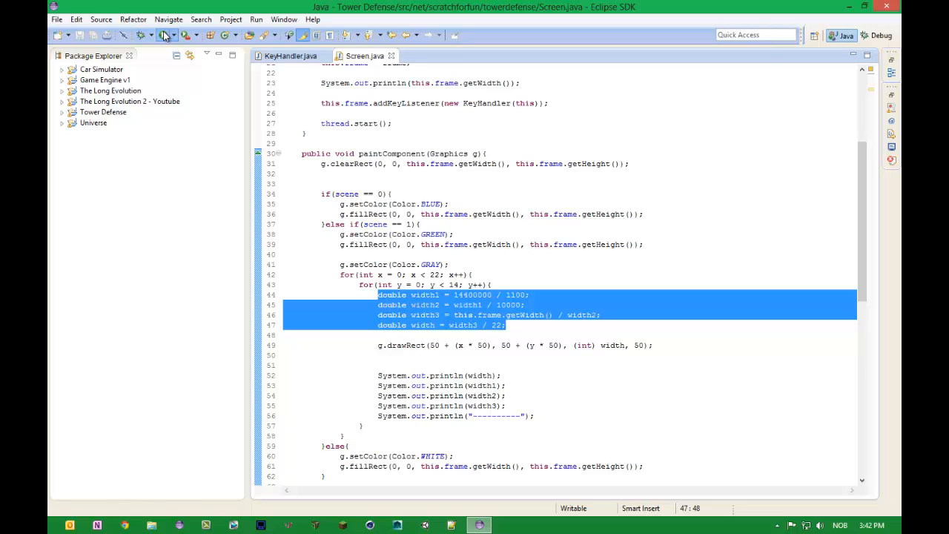
# Run the game, check the printed cell width near 50, and return to the editor
pyautogui.click(165, 35)
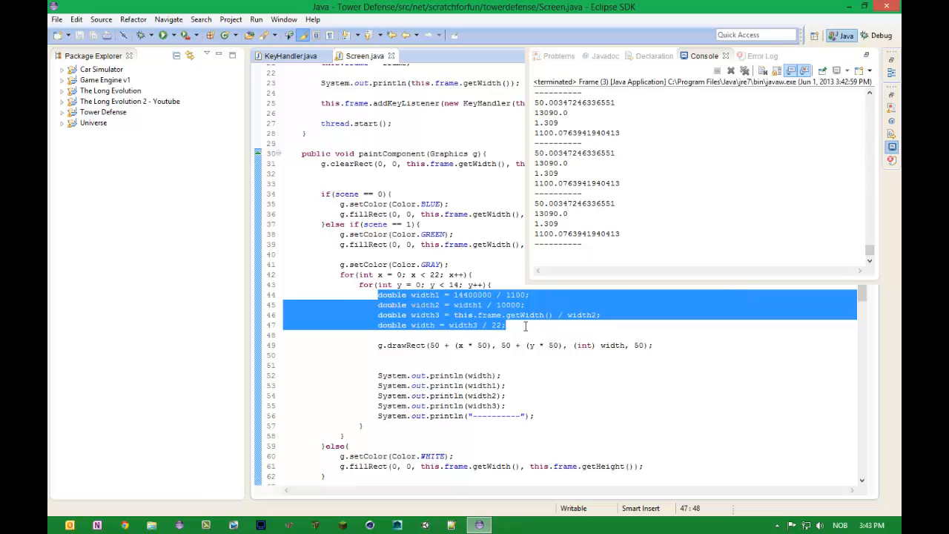
pyautogui.click(496, 367)
pyautogui.write('heig')
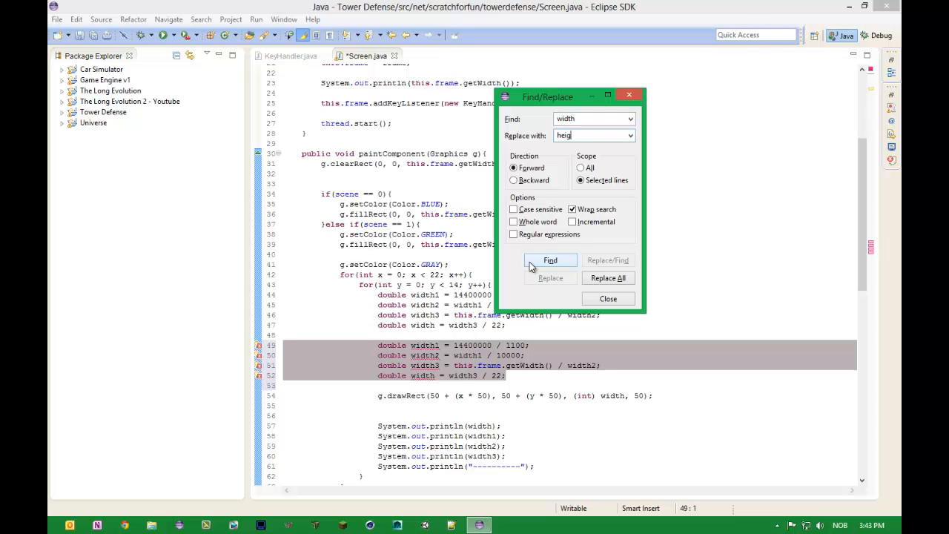
# Replace width with height in the copied lines, then delete the debug println block
pyautogui.click(608, 277)
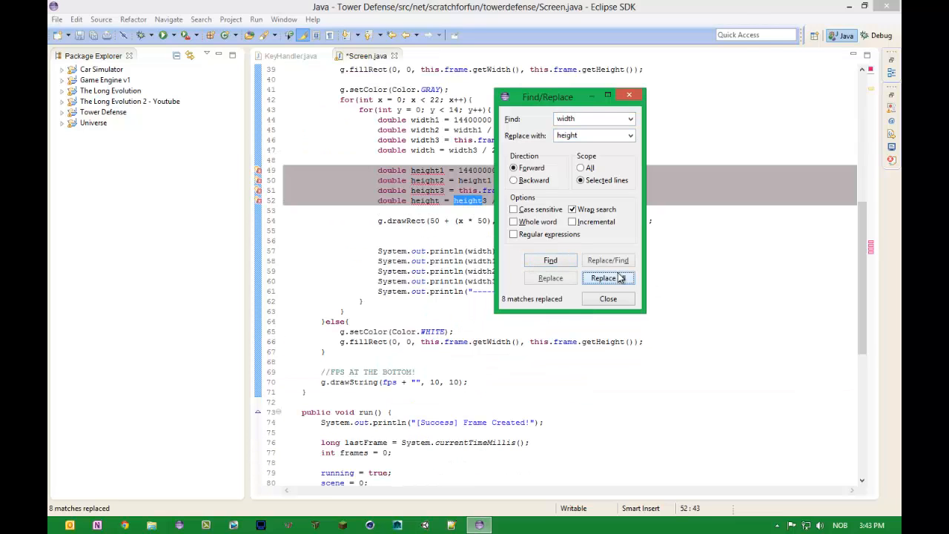
pyautogui.click(607, 298)
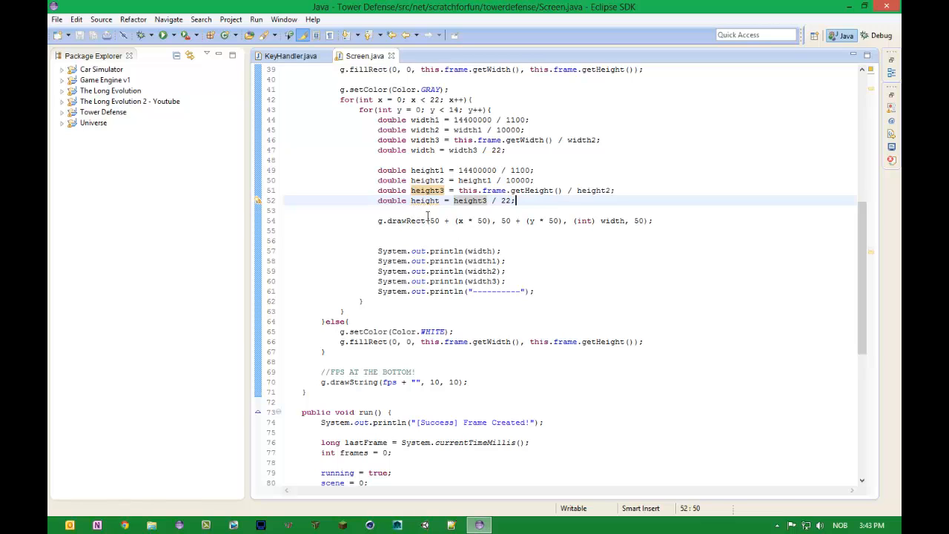
pyautogui.moveTo(377, 240); pyautogui.dragTo(534, 291)
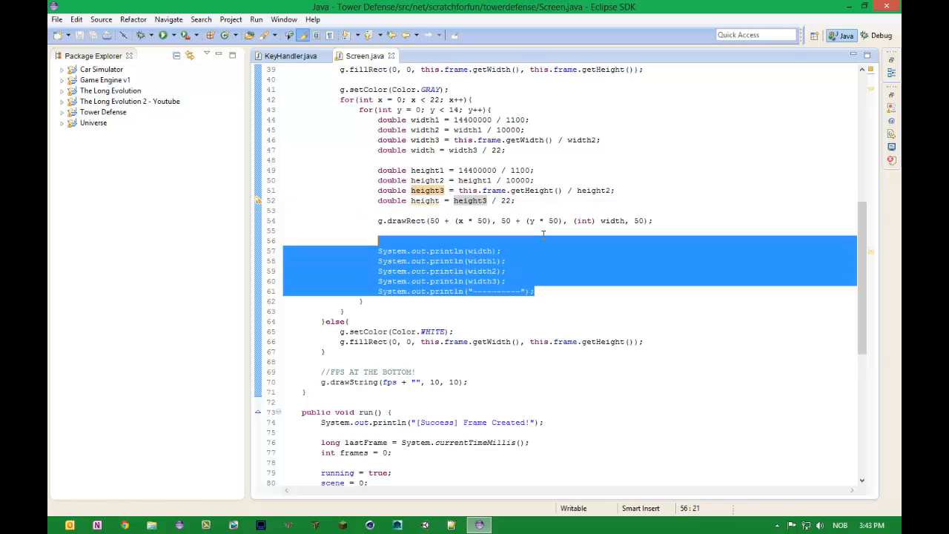
pyautogui.press('Delete')
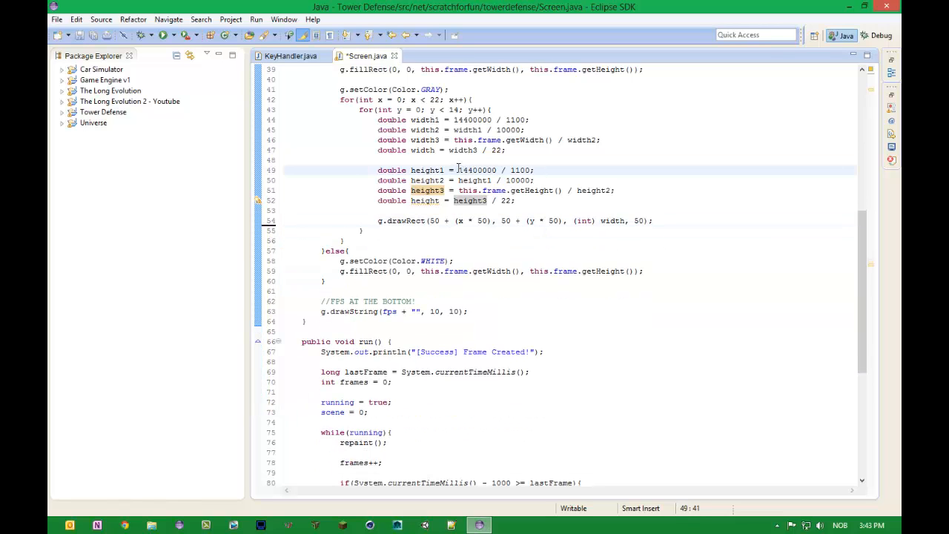
# Change the height1 numerator to 9000000 and compare with width1's 14400000
pyautogui.doubleClick(469, 170)
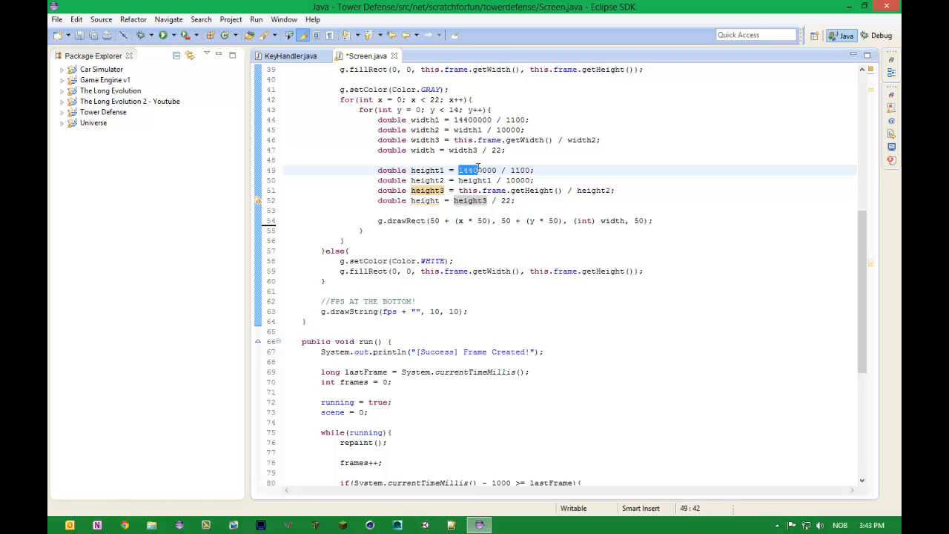
pyautogui.write('9000000')
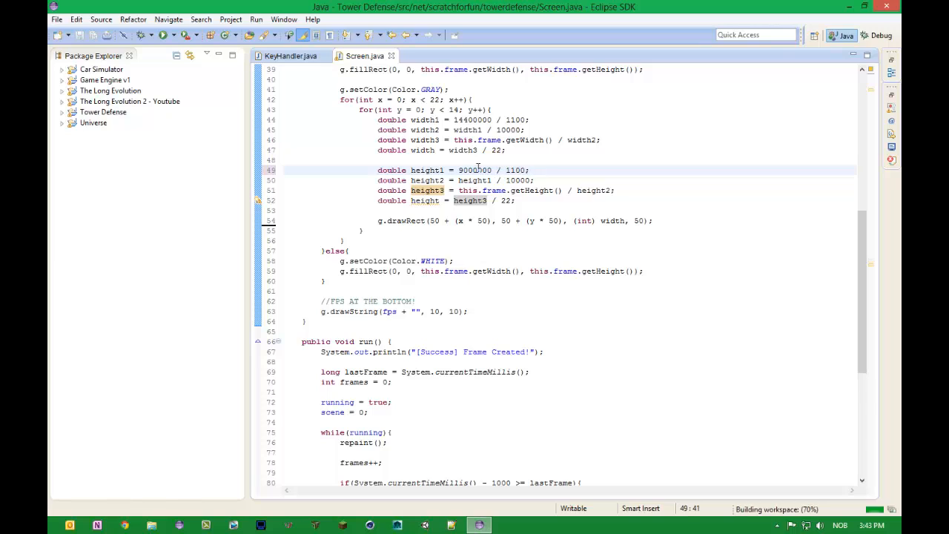
pyautogui.doubleClick(473, 119)
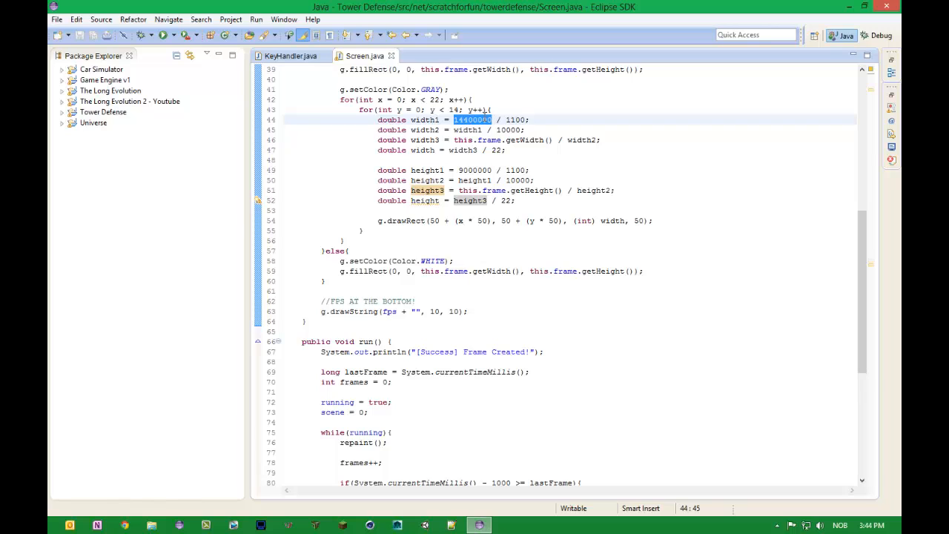
pyautogui.moveTo(136, 196)
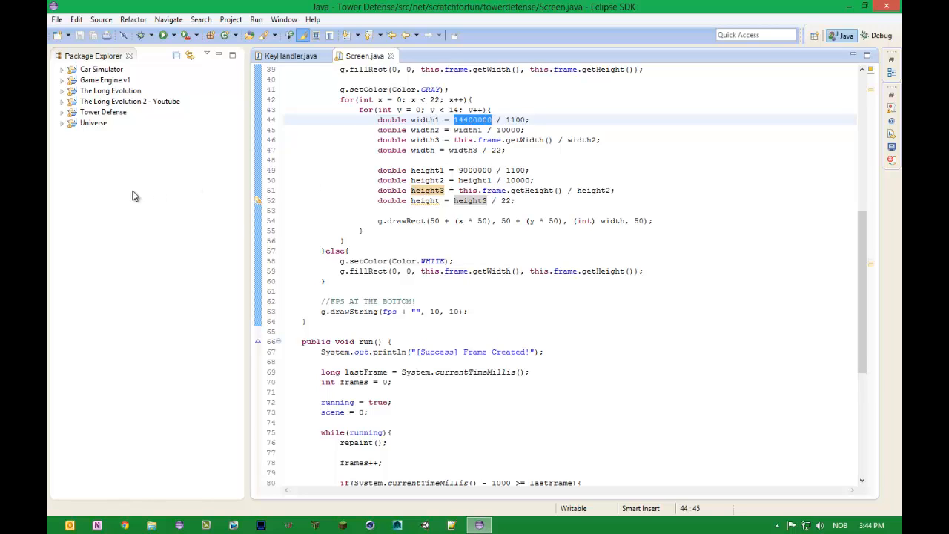
pyautogui.moveTo(146, 250)
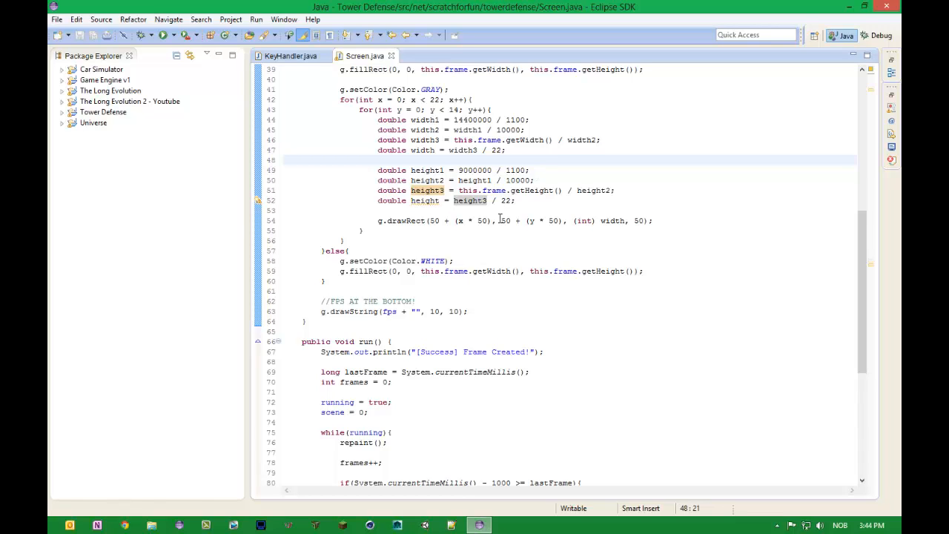
# Add a System.out.println() line after drawRect and begin typing this.frame
pyautogui.doubleClick(516, 170)
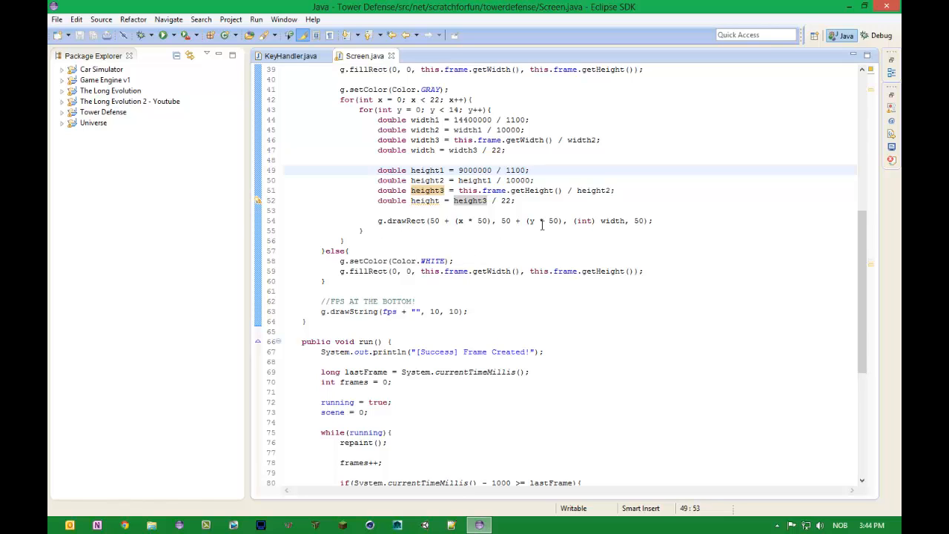
pyautogui.press('enter')
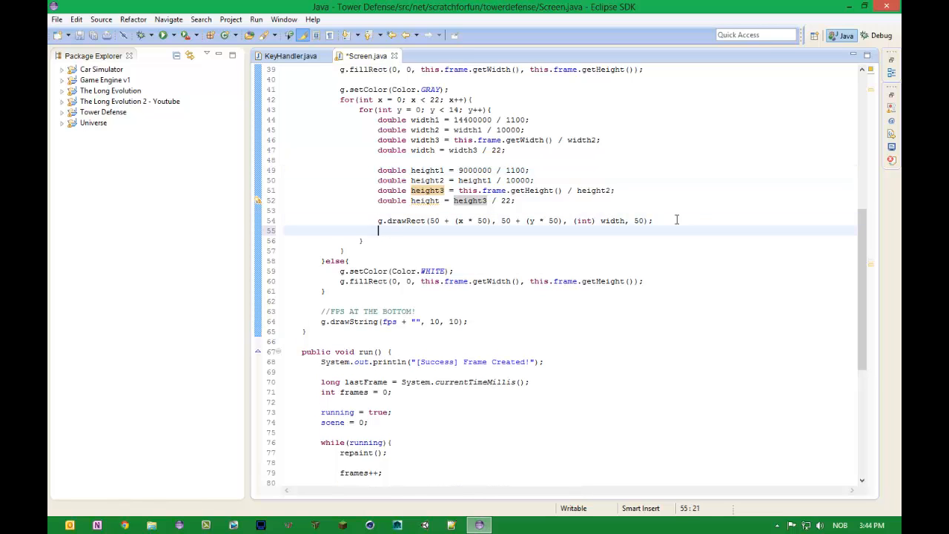
pyautogui.write('System.')
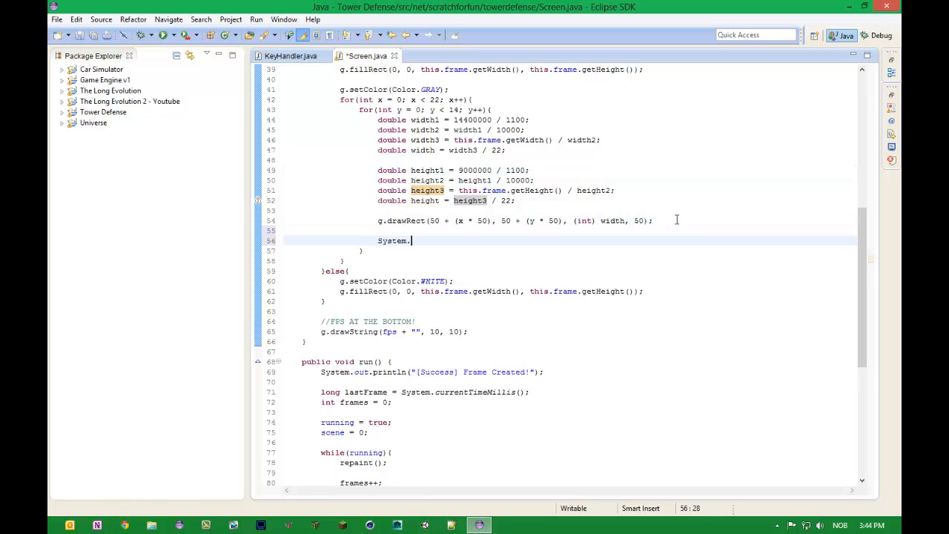
pyautogui.write('out.println();')
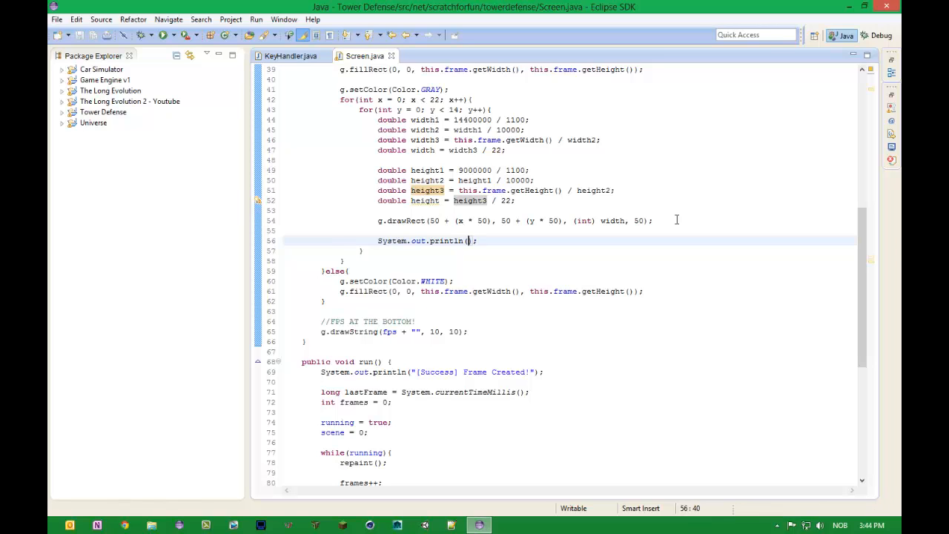
pyautogui.write('this.fra')
pyautogui.write('cal')
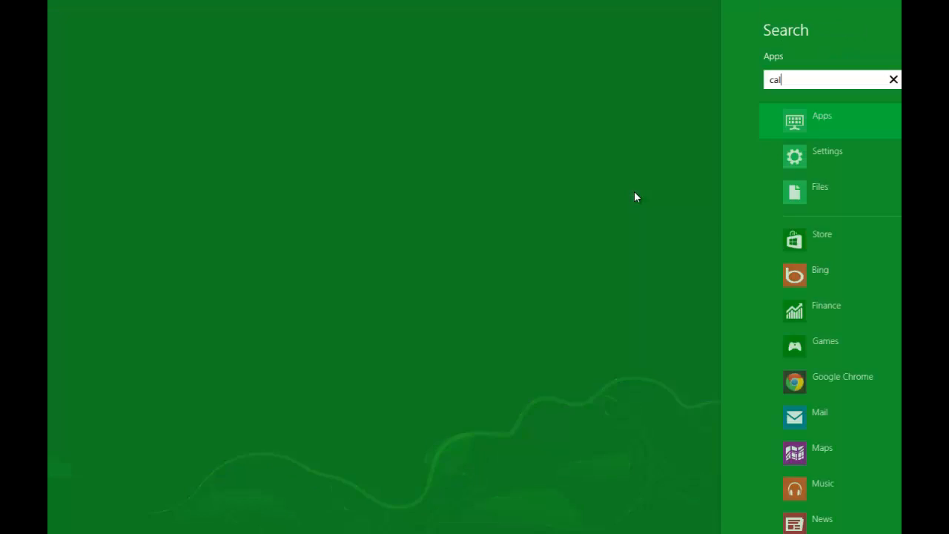
# Use Calculator to work out the cell-height scaling value, leaving 900 displayed
pyautogui.click(821, 120)
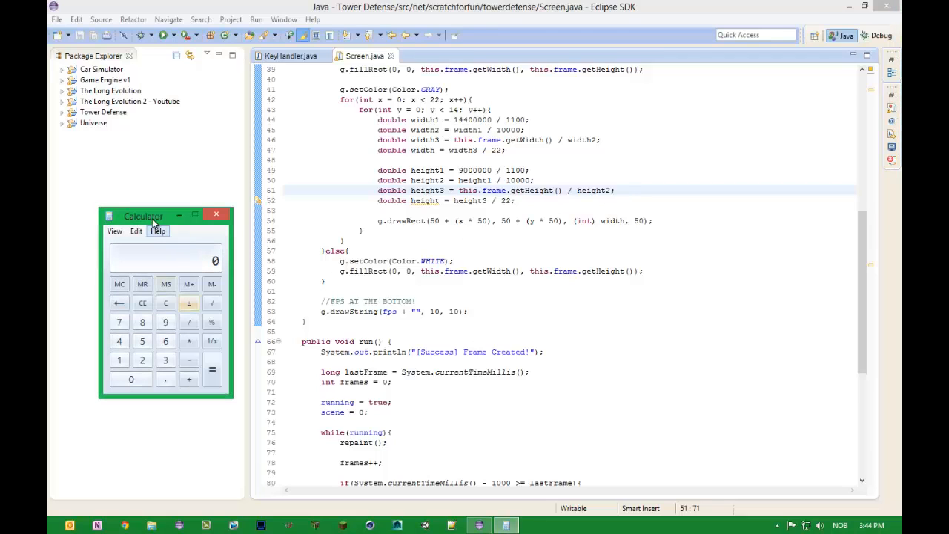
pyautogui.click(131, 379)
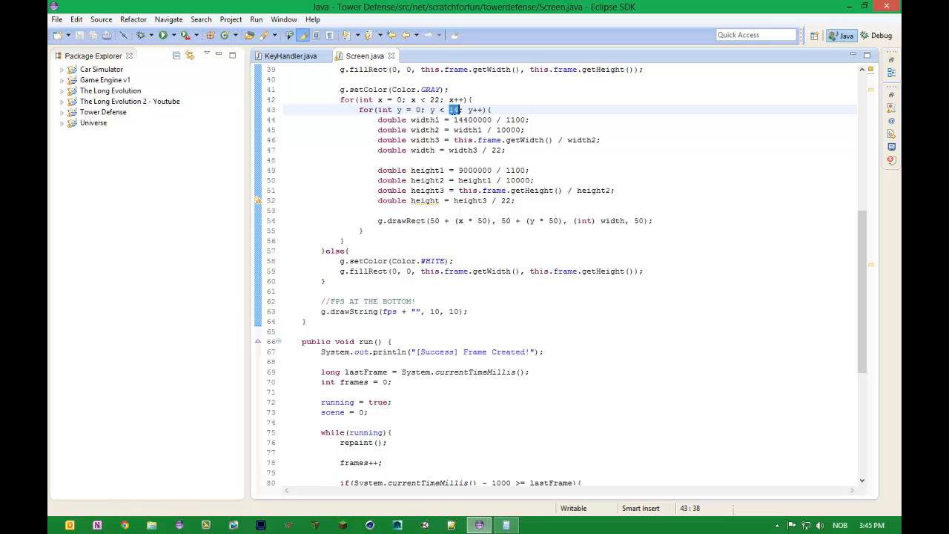
pyautogui.click(478, 524)
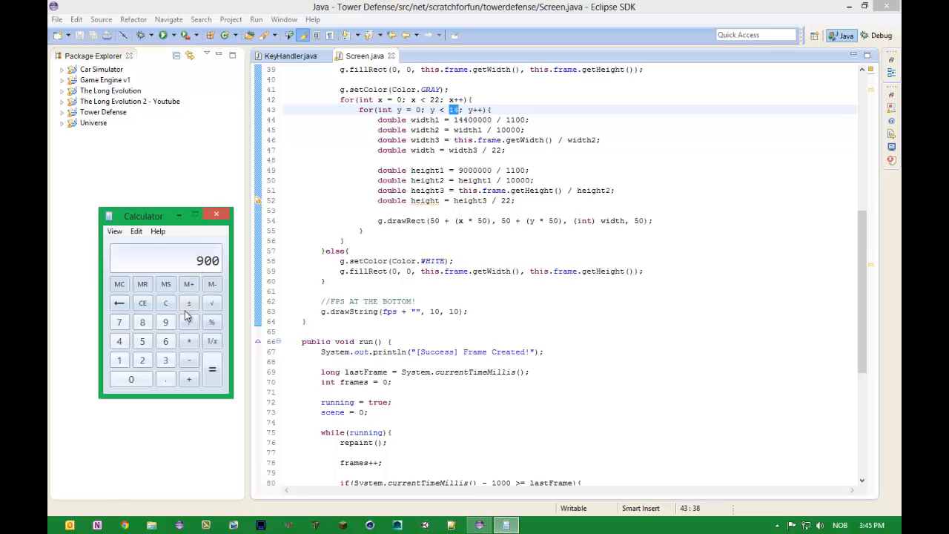
pyautogui.click(165, 302)
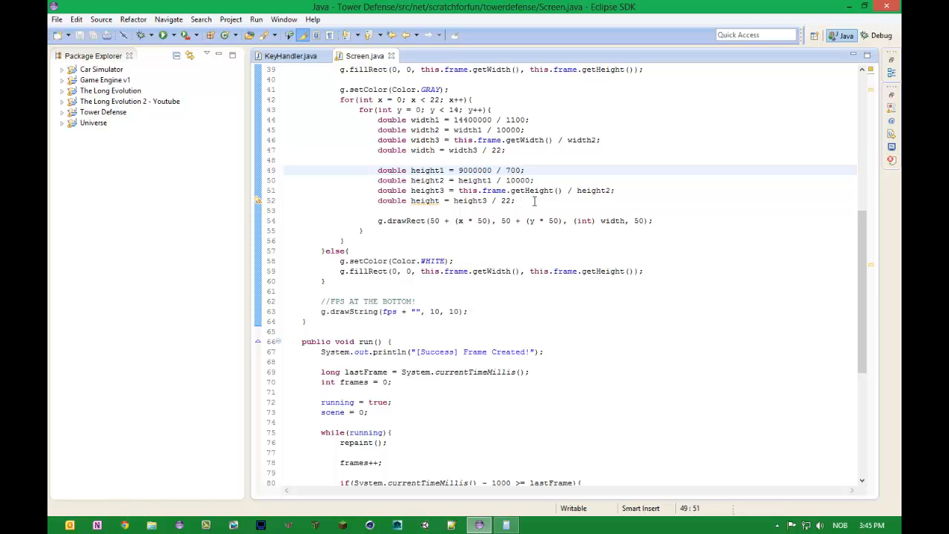
# Change the height divisor from 22 to 14 and make drawRect's last argument (int) height
pyautogui.doubleClick(505, 200)
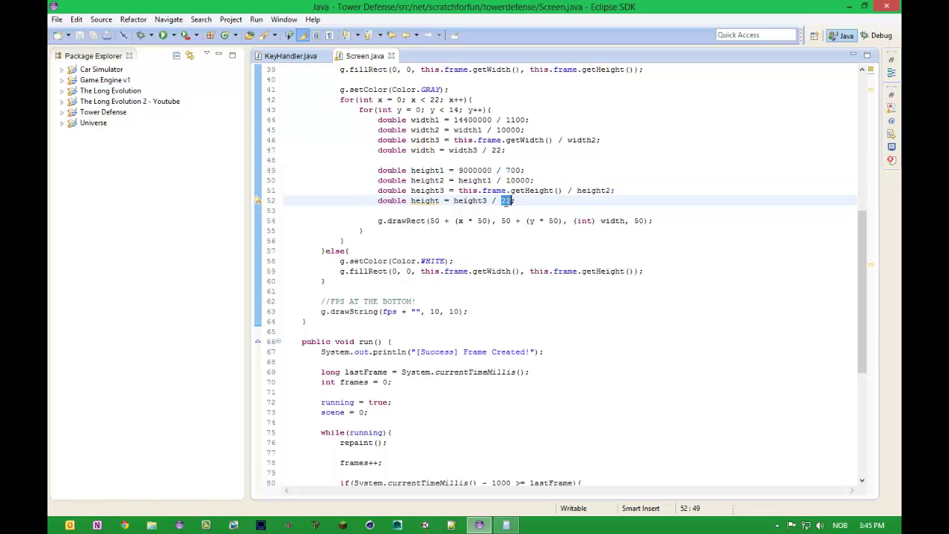
pyautogui.write('14')
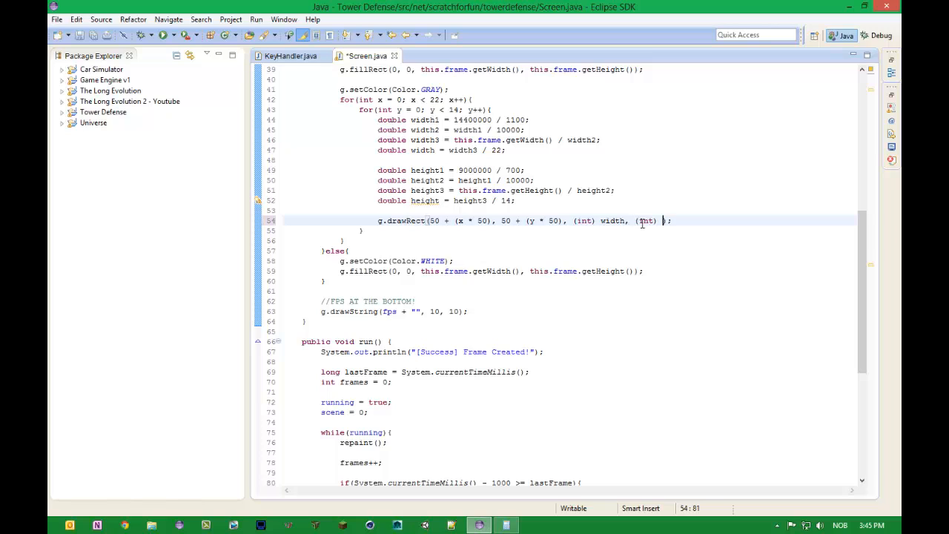
pyautogui.write('height')
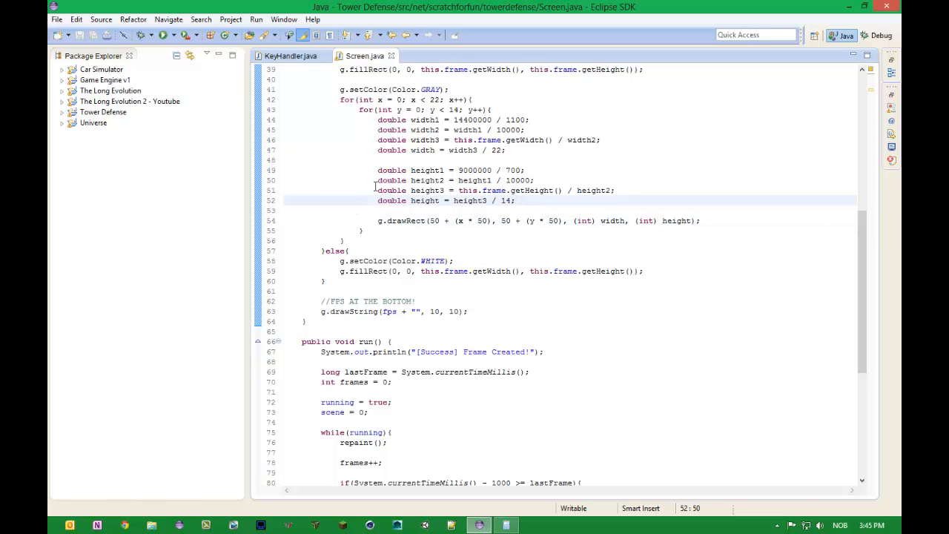
pyautogui.moveTo(447, 242)
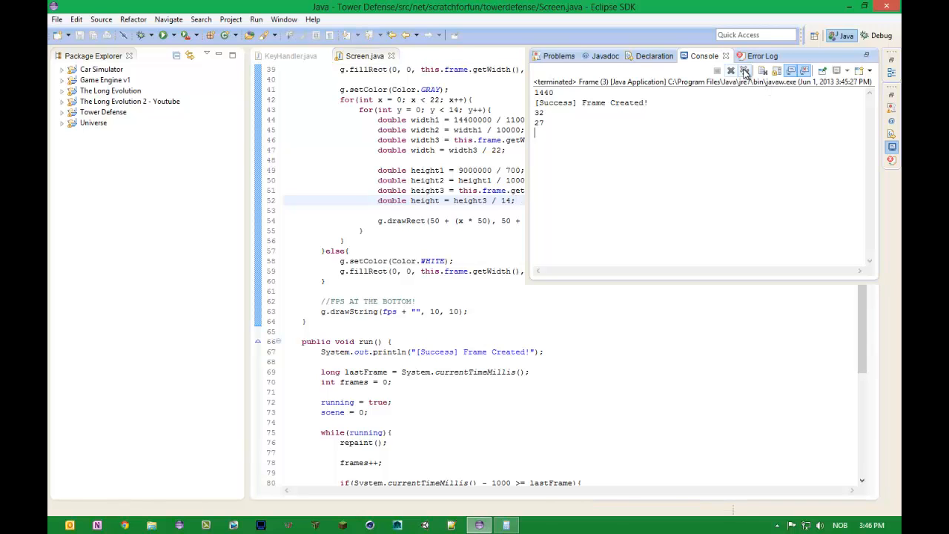
# Dismiss the run's Console output and scroll Screen.java to find the leftover println lines
pyautogui.click(745, 70)
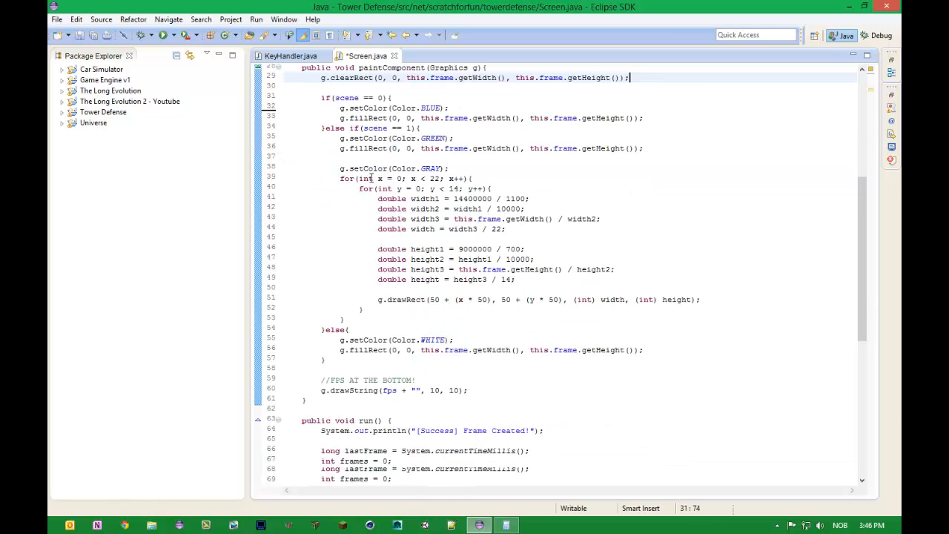
pyautogui.scroll(-3)
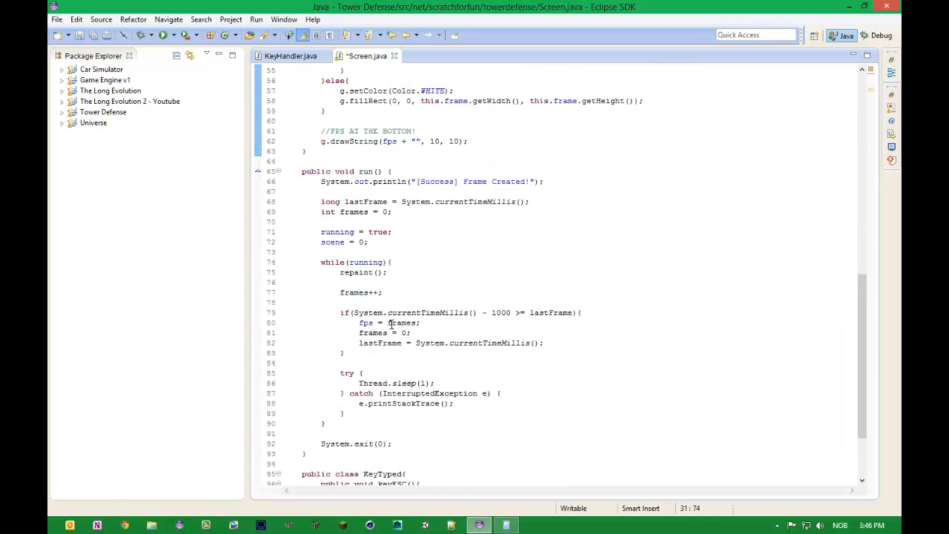
pyautogui.scroll(-3)
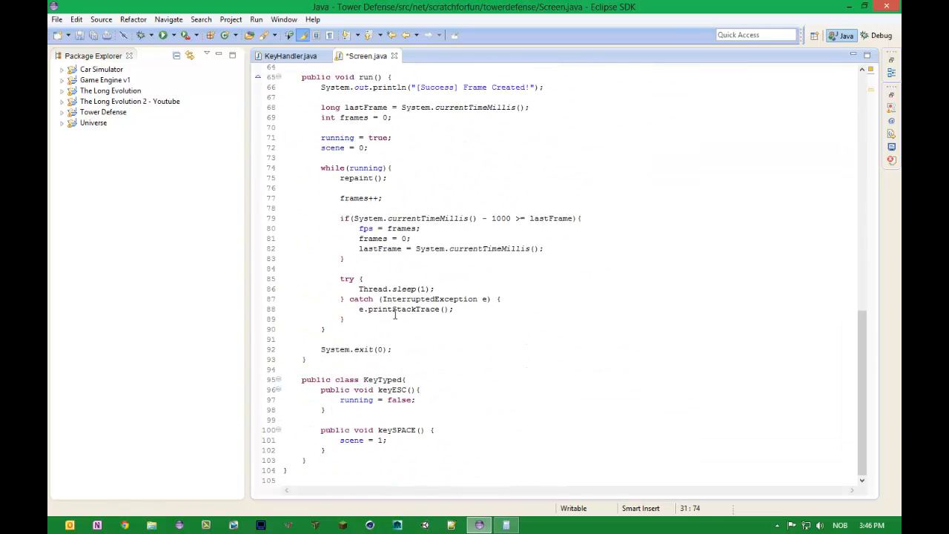
pyautogui.scroll(3)
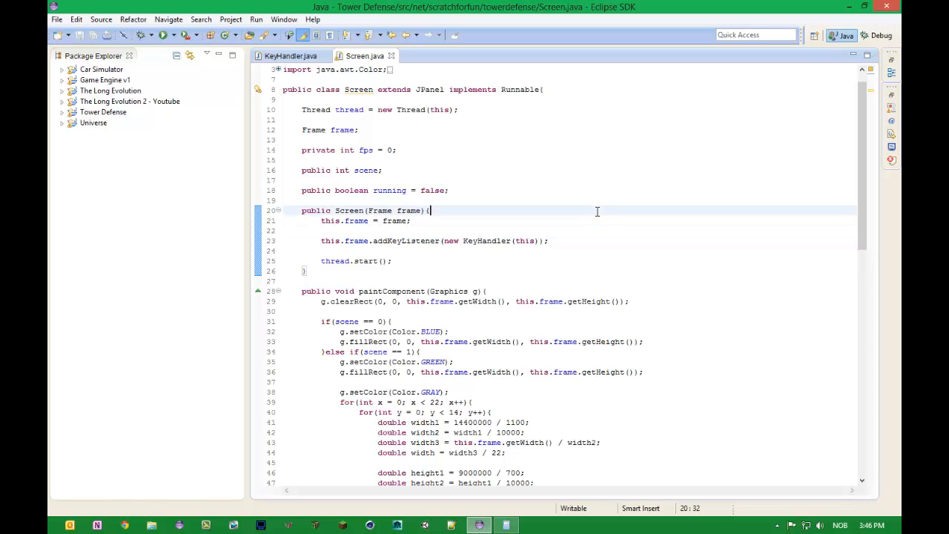
pyautogui.scroll(-3)
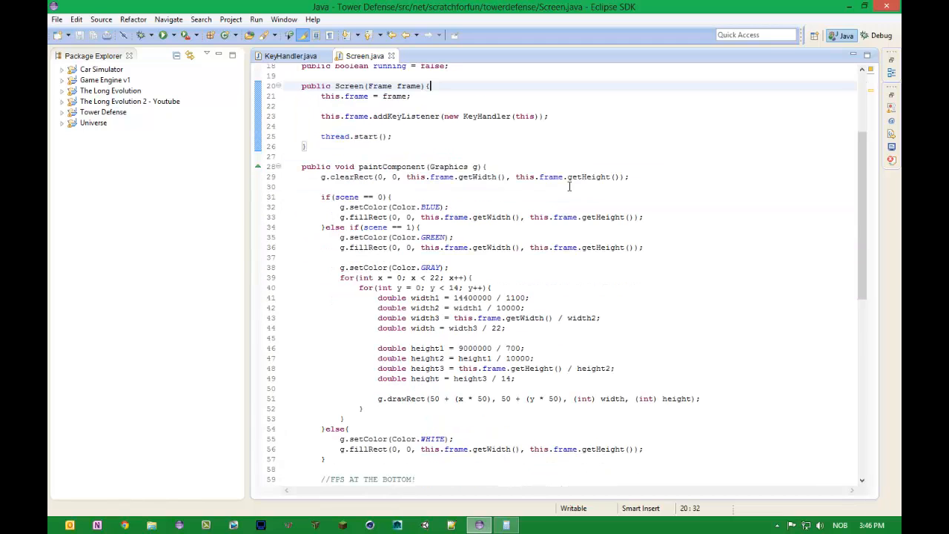
pyautogui.scroll(-3)
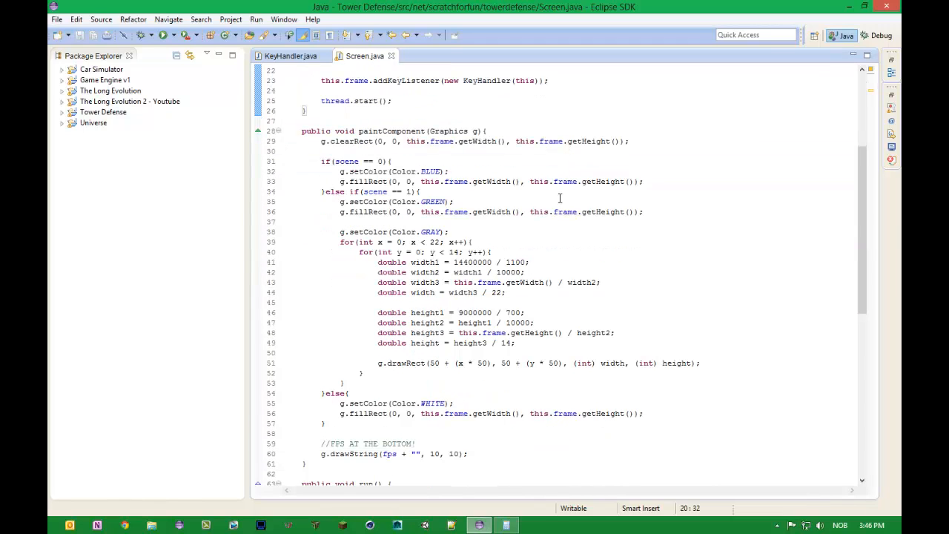